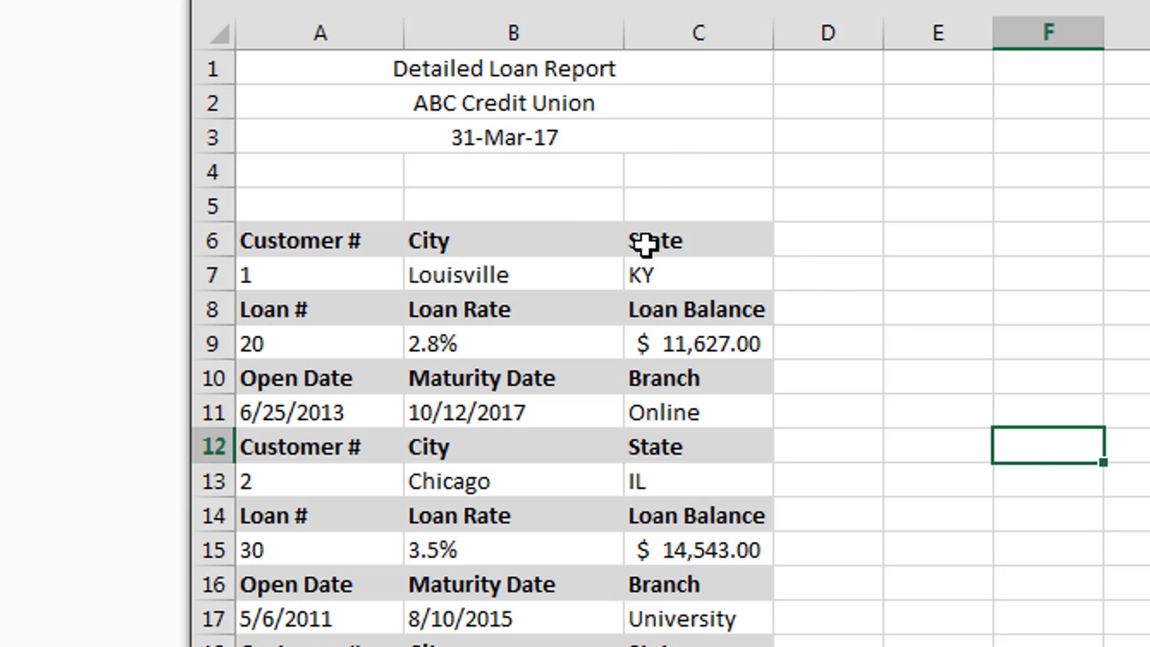
pyautogui.moveTo(657, 109)
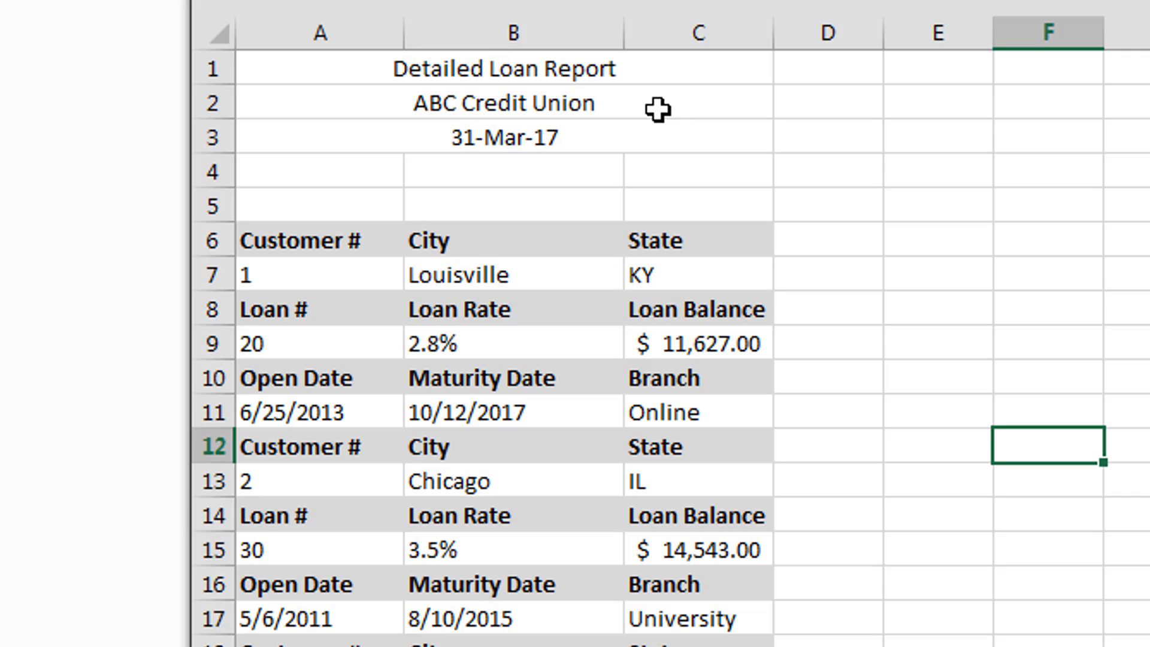
pyautogui.moveTo(642, 149)
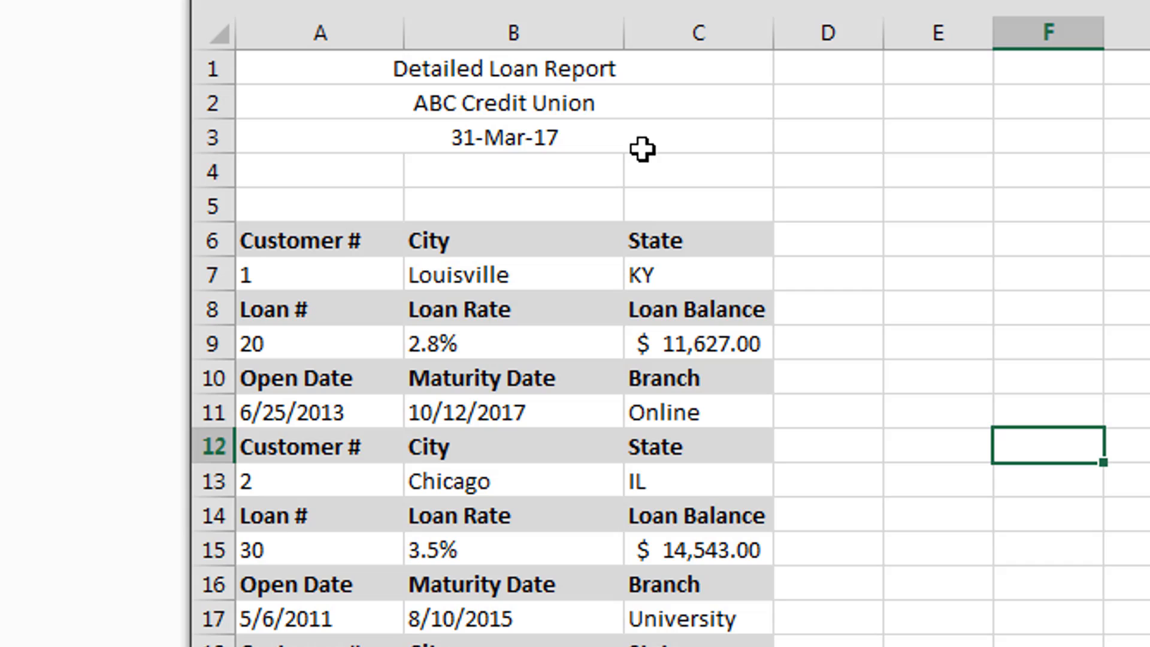
pyautogui.moveTo(373, 270)
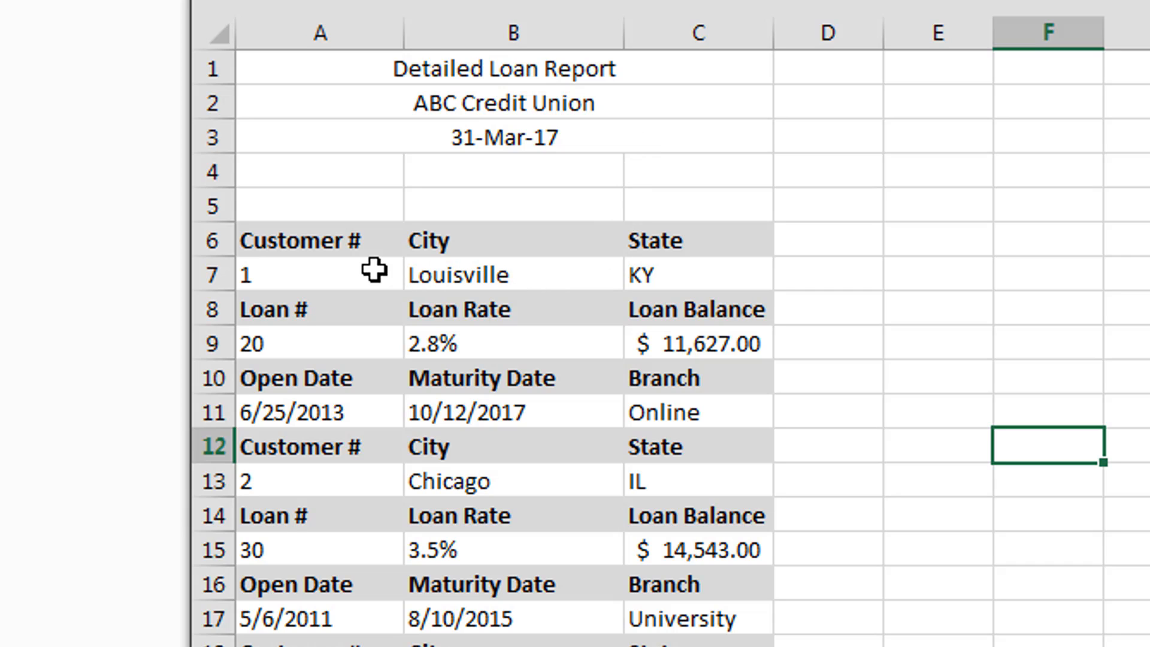
pyautogui.moveTo(525, 245)
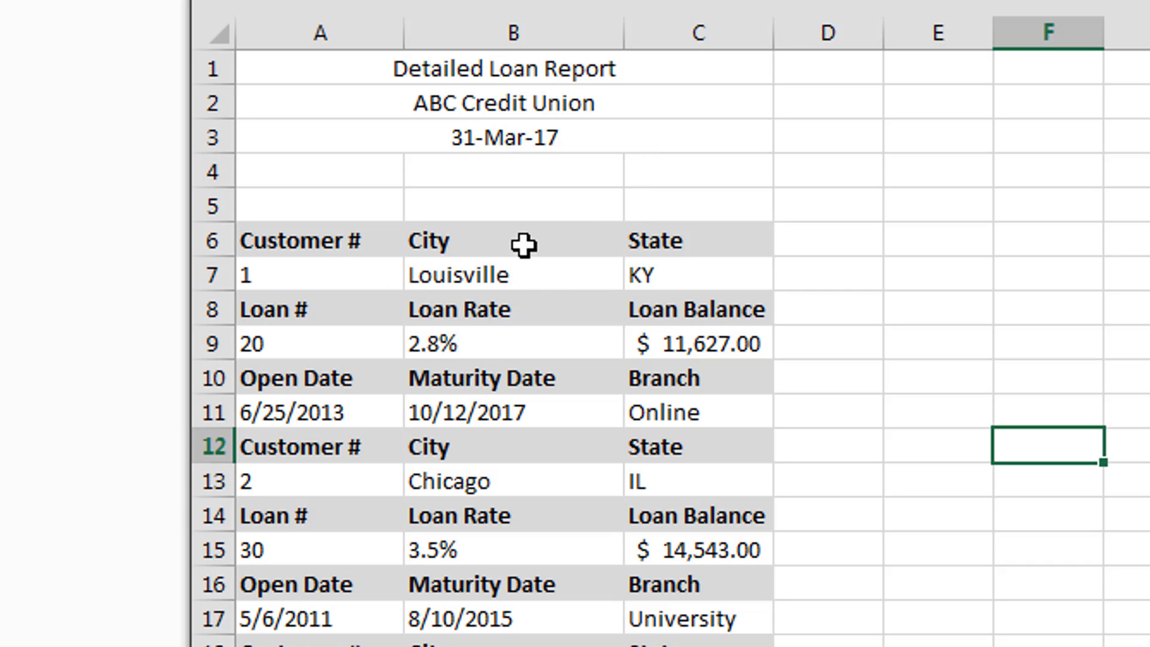
pyautogui.moveTo(355, 314)
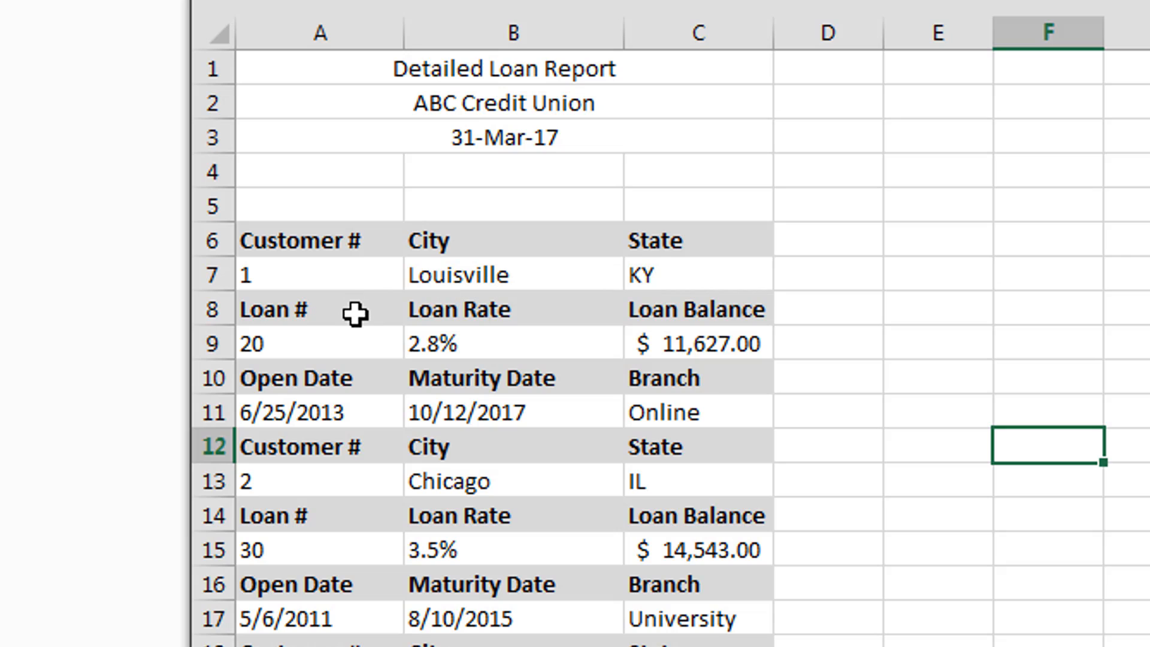
pyautogui.moveTo(675, 321)
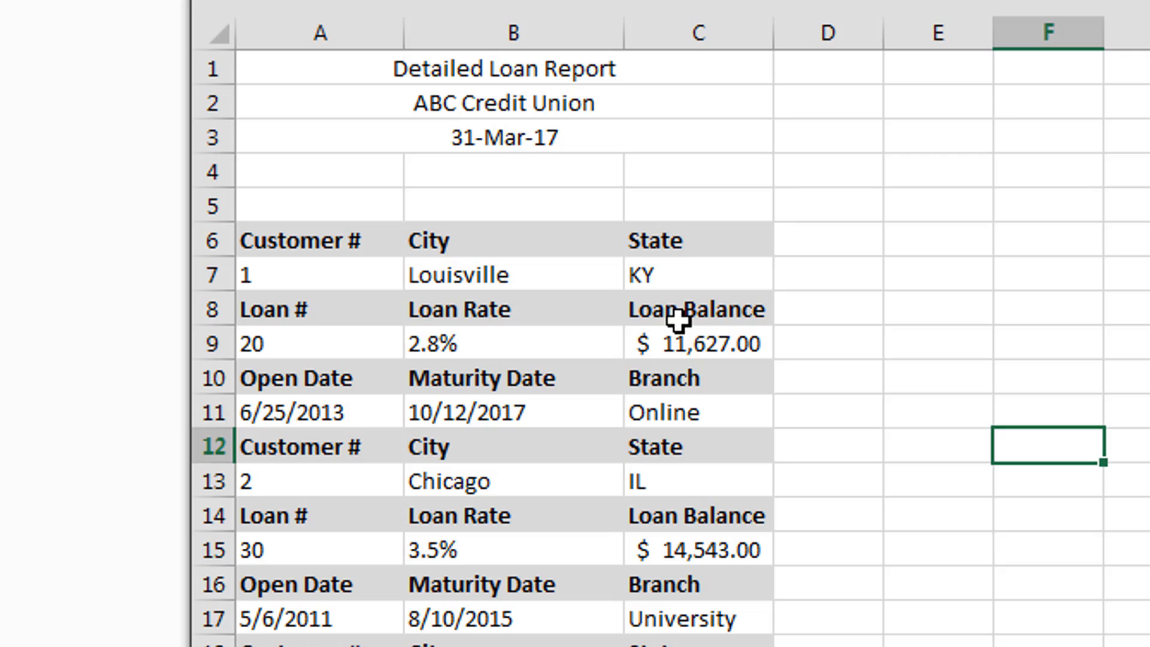
pyautogui.moveTo(355, 388)
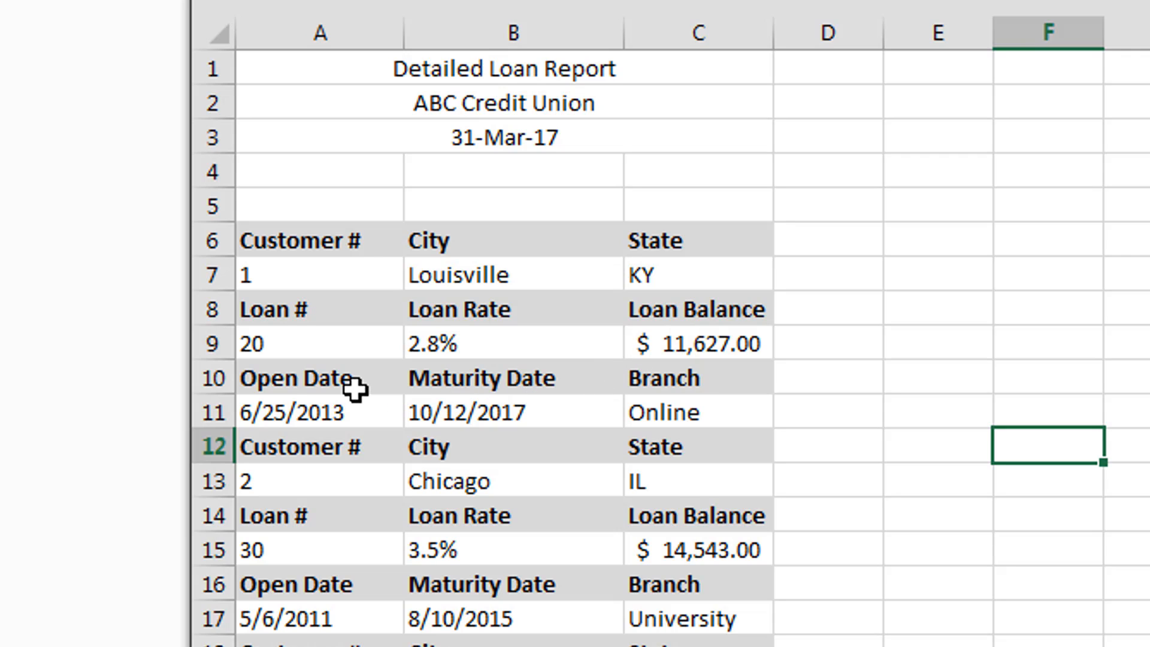
pyautogui.moveTo(352, 380)
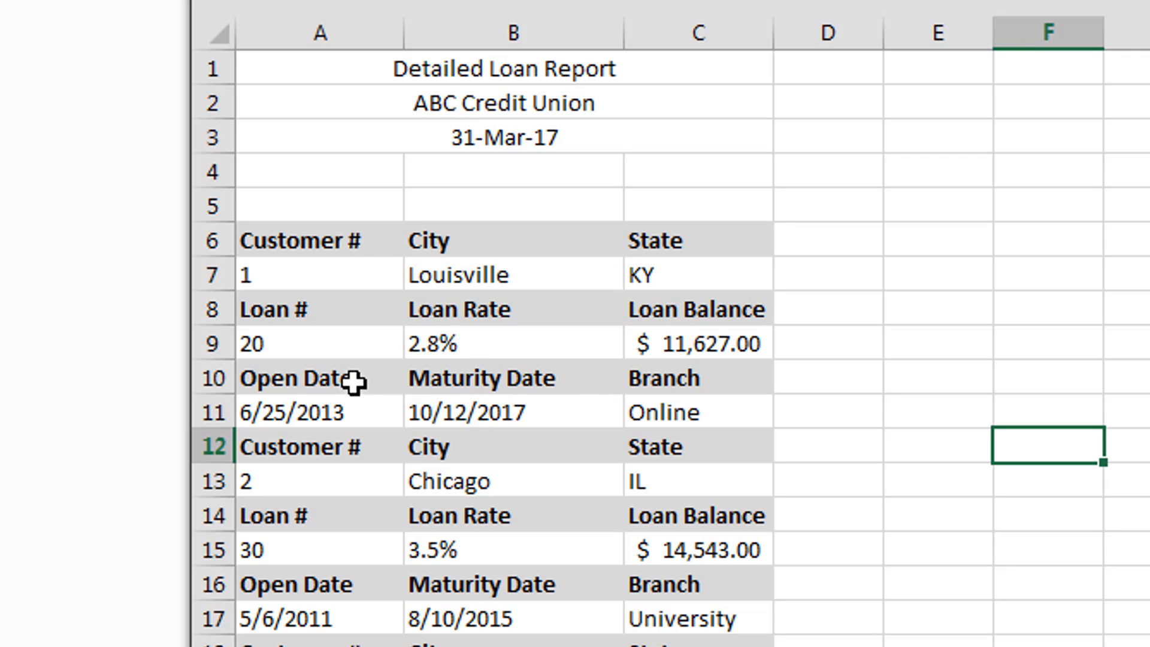
pyautogui.moveTo(685, 455)
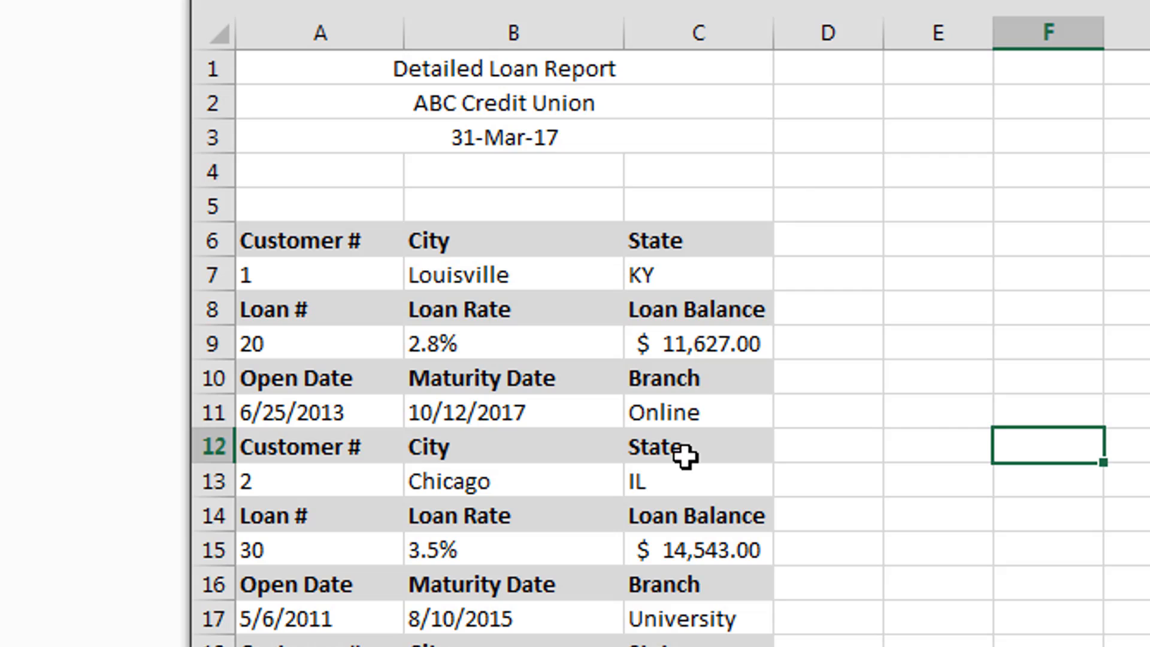
pyautogui.moveTo(532, 534)
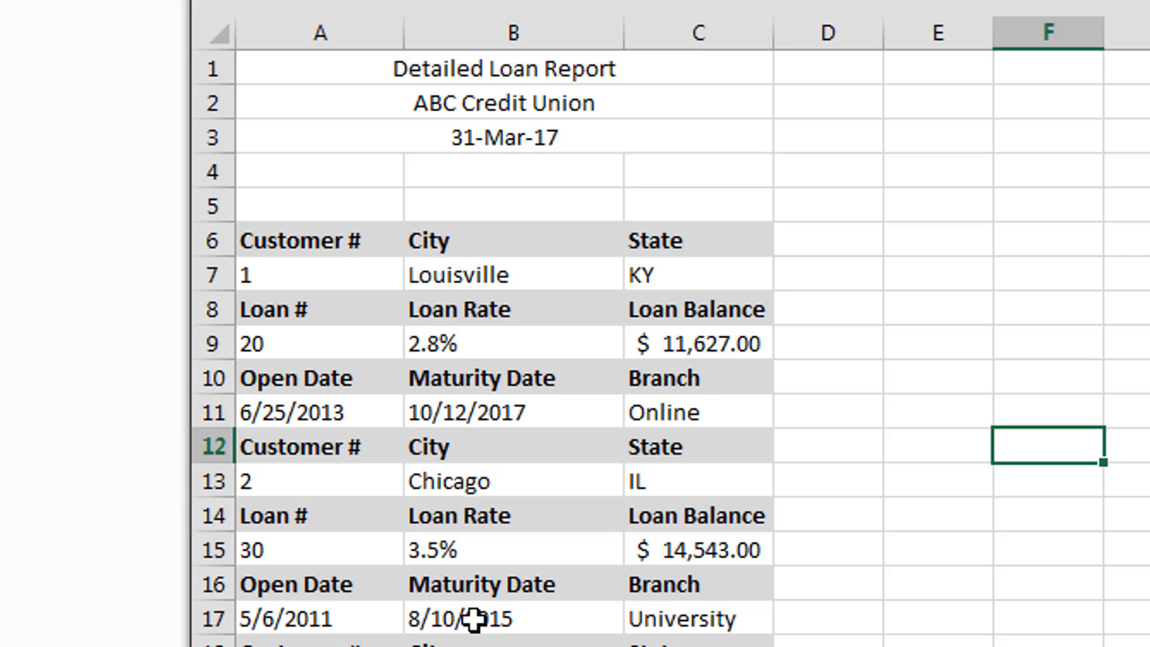
# Step: Select the loan report and set the From Table range to A1:C47
pyautogui.click(511, 584)
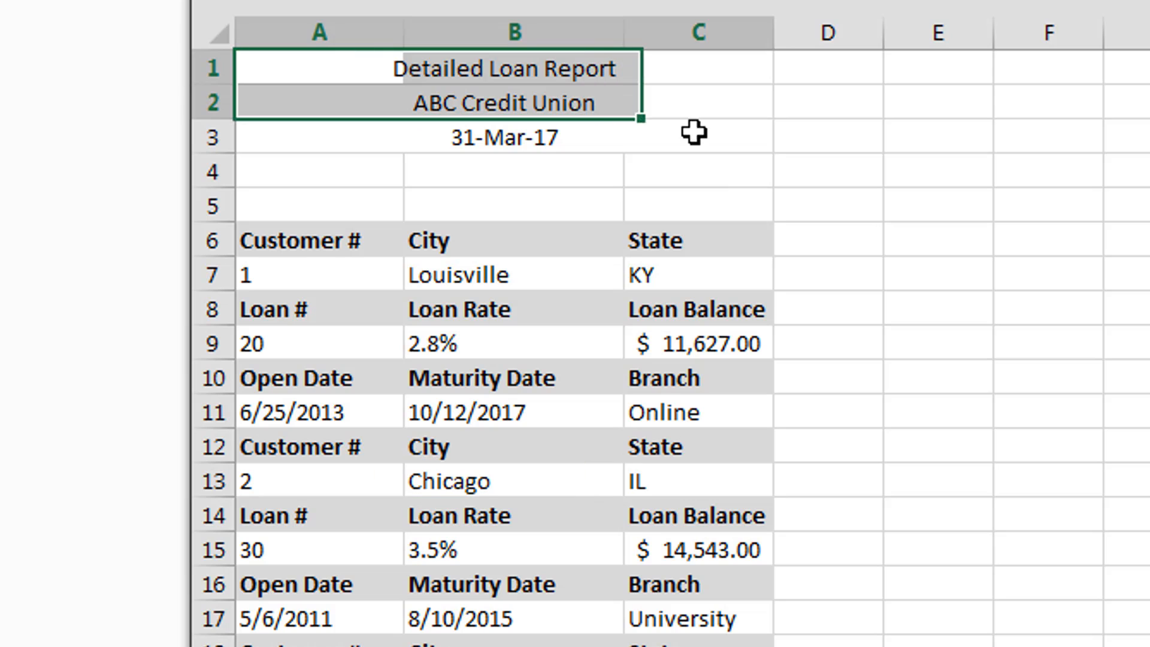
pyautogui.moveTo(692, 134); pyautogui.dragTo(746, 249)
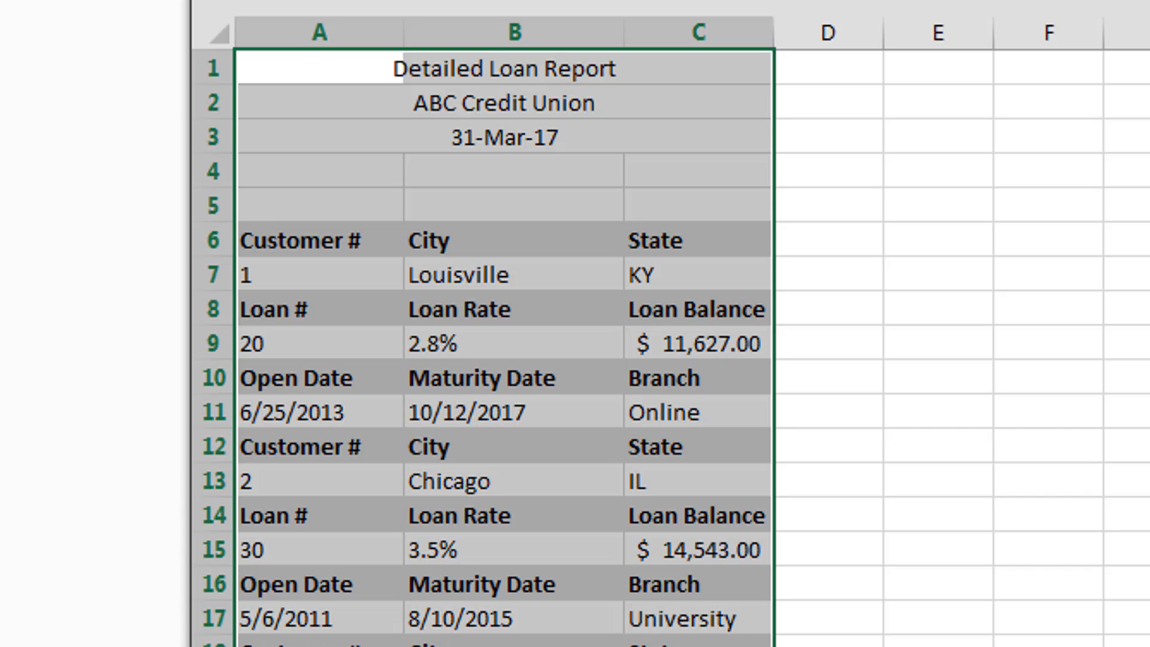
pyautogui.scroll(-3)
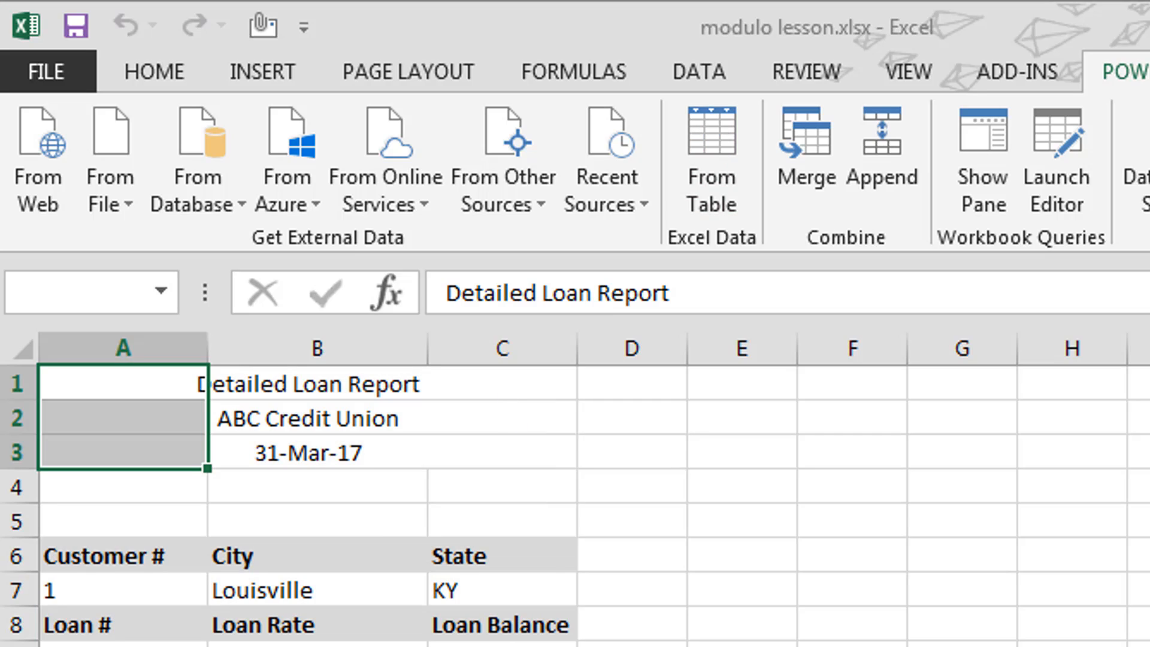
pyautogui.moveTo(153, 449)
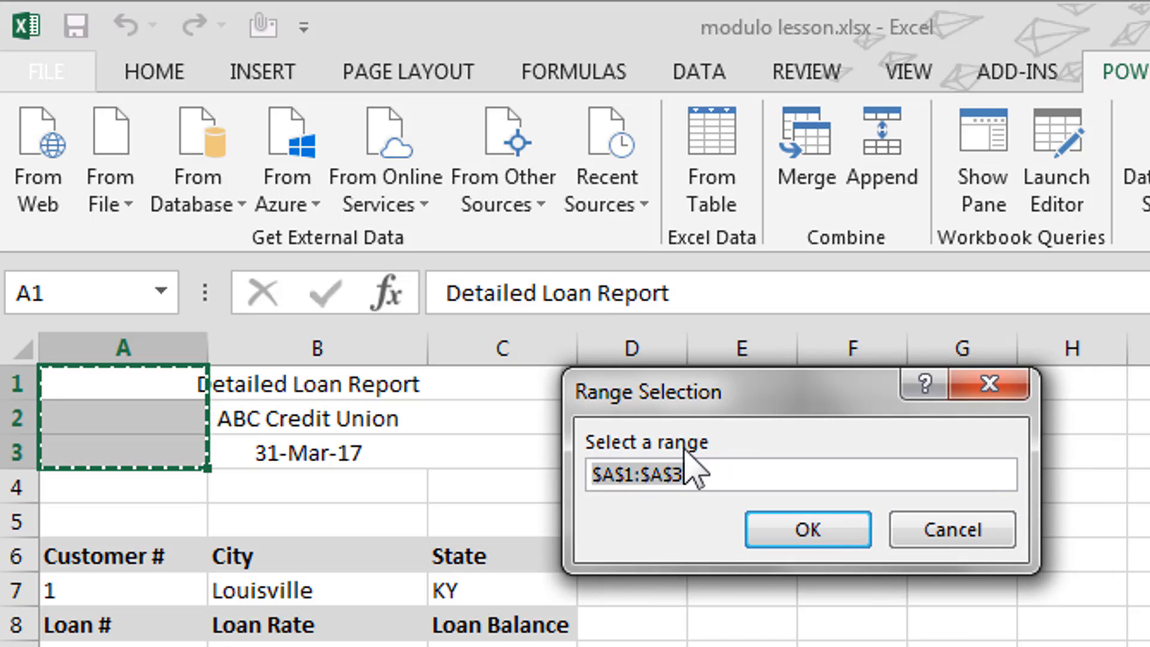
pyautogui.moveTo(122, 383); pyautogui.dragTo(315, 486)
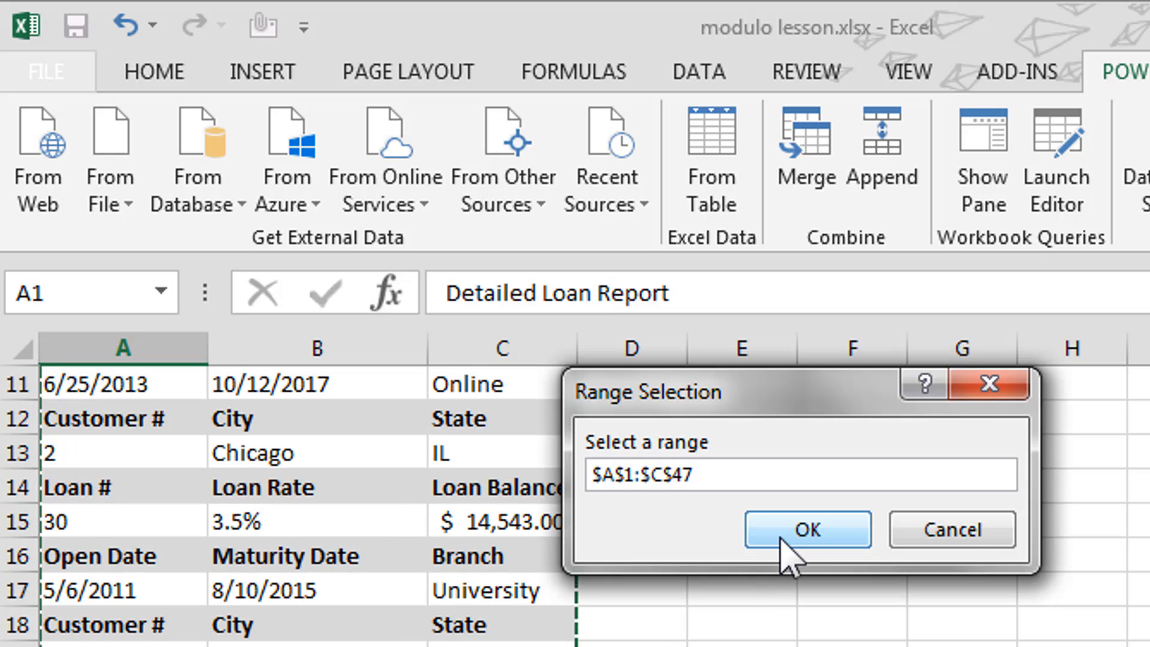
pyautogui.click(806, 528)
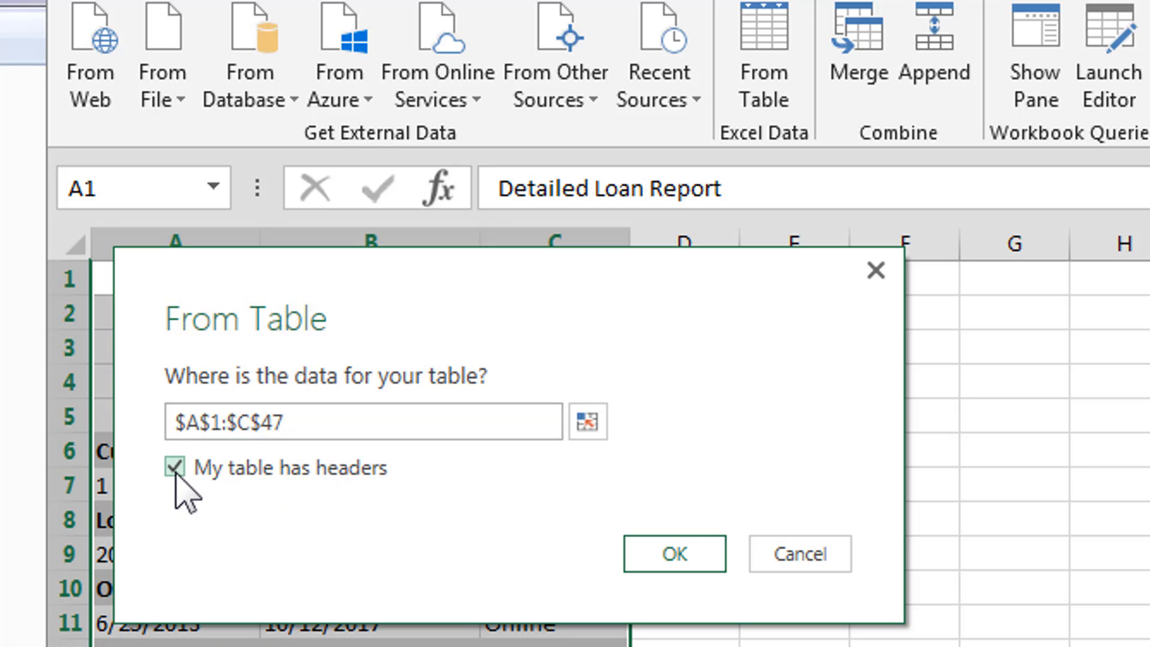
# Step: Turn off 'My table has headers' so the first row is treated as data
pyautogui.click(175, 467)
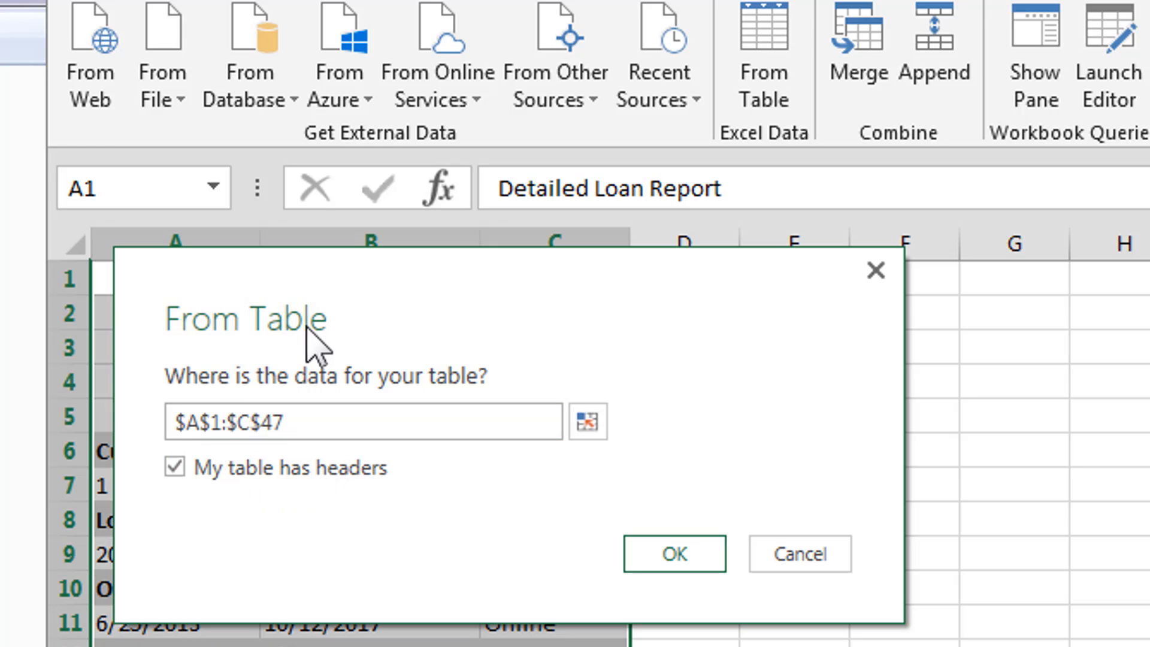
pyautogui.click(175, 467)
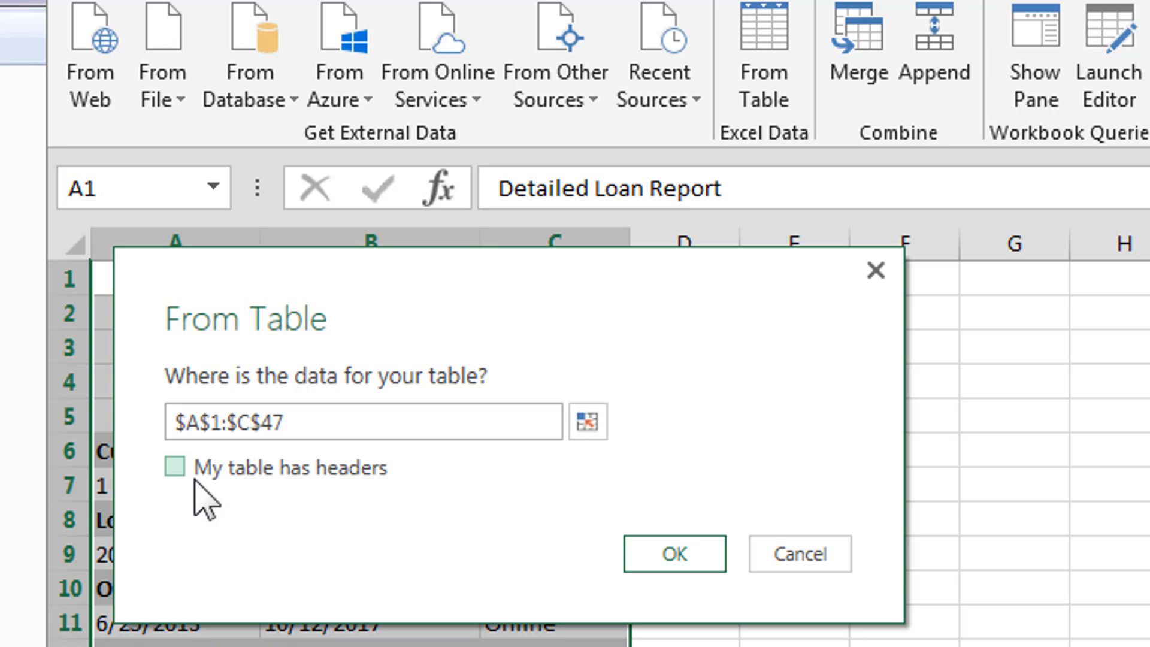
# Step: Load the range into the Query Editor as Table1 and select row 5, the last title row
pyautogui.click(672, 553)
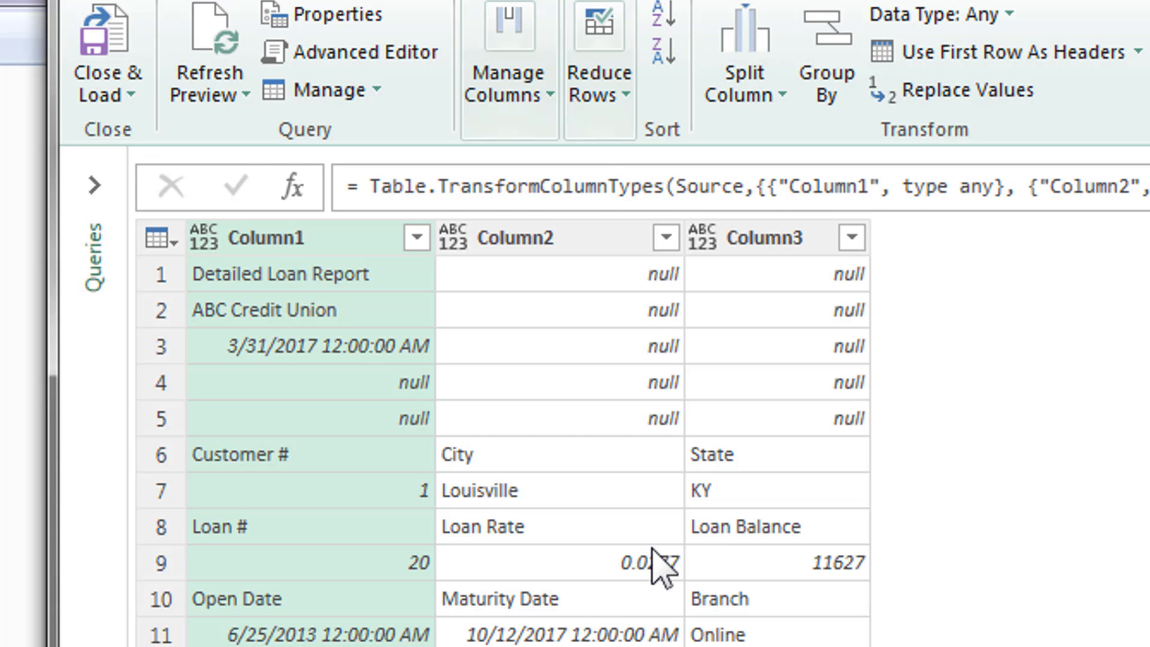
pyautogui.moveTo(664, 546)
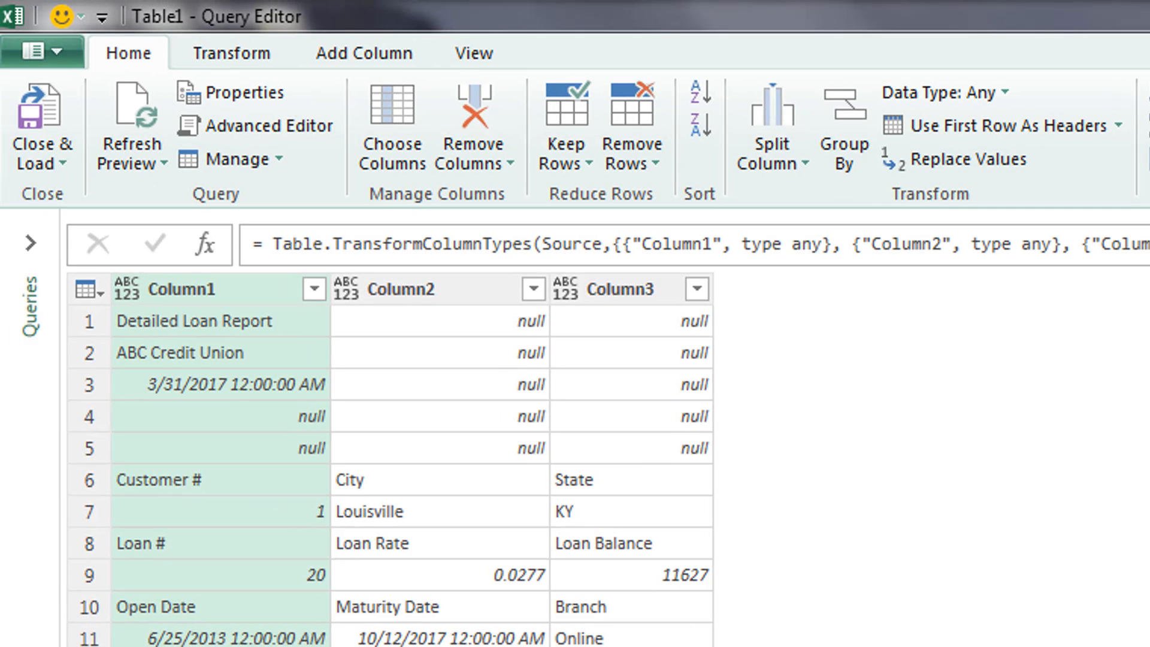
pyautogui.moveTo(40, 121)
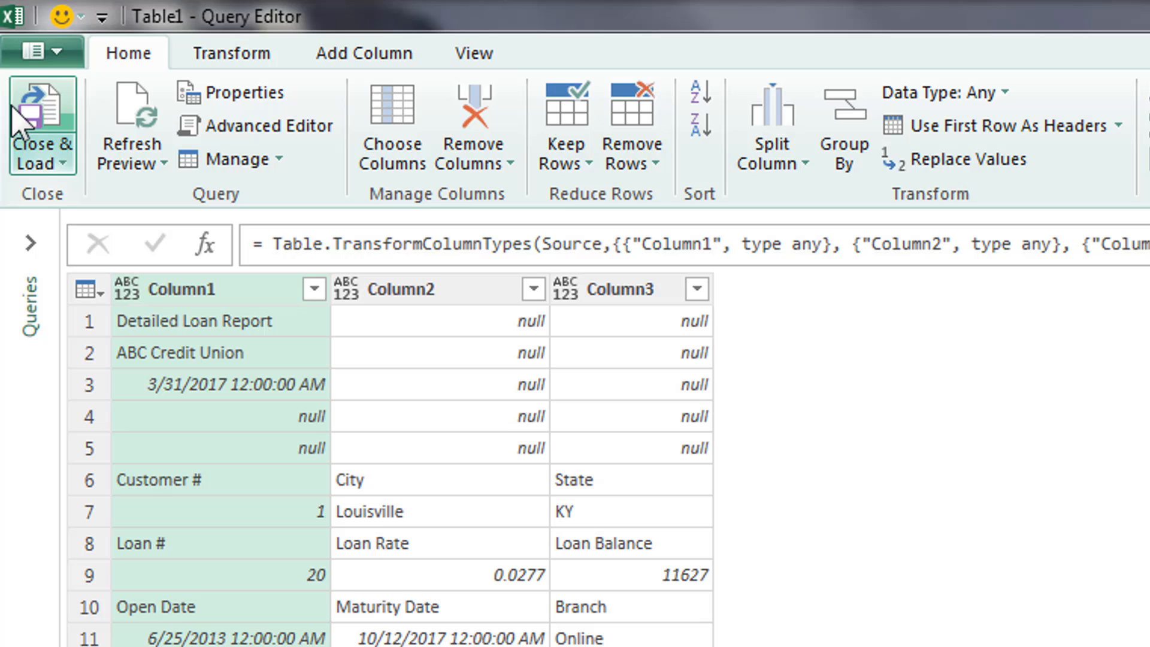
pyautogui.moveTo(913, 376)
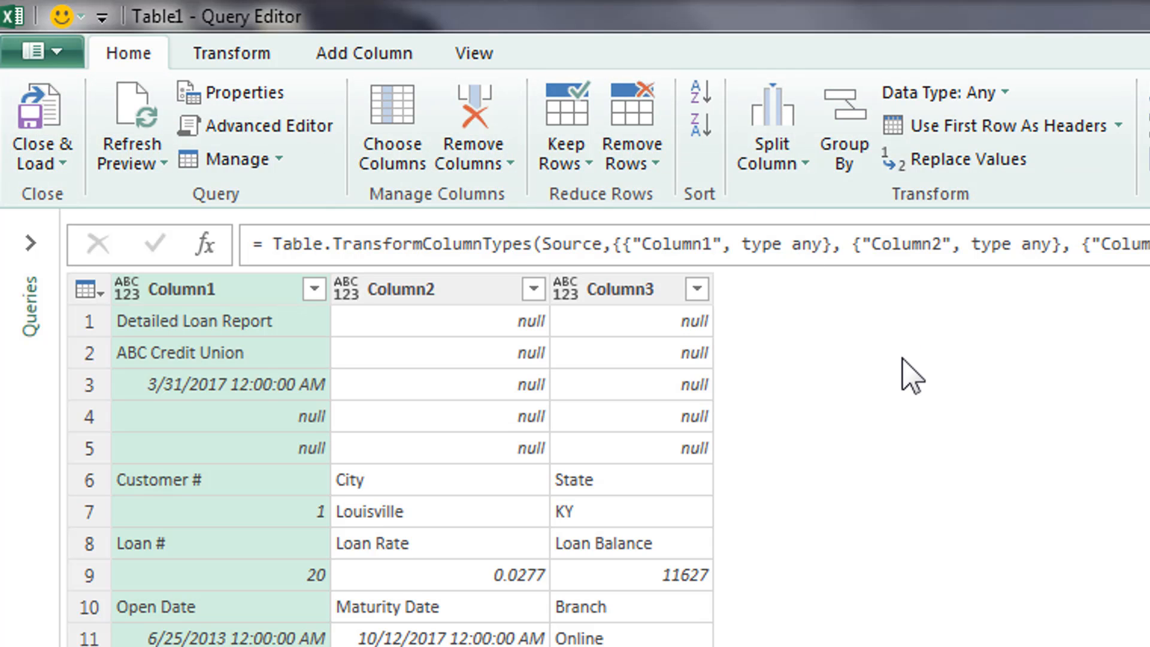
pyautogui.moveTo(169, 502)
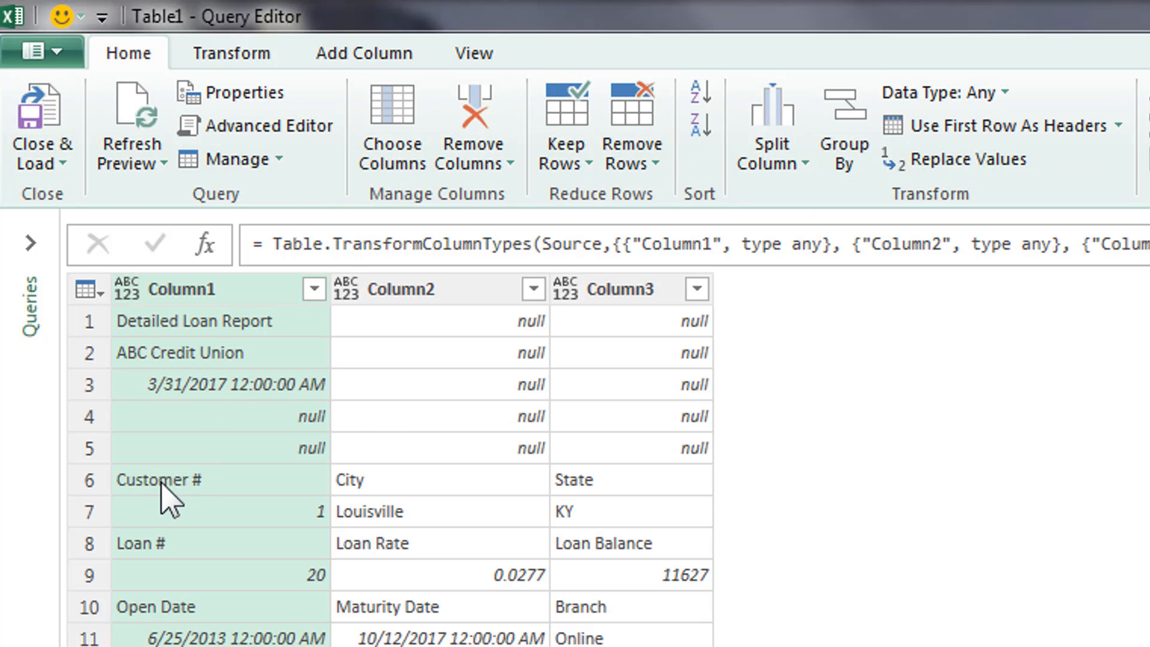
pyautogui.moveTo(103, 498)
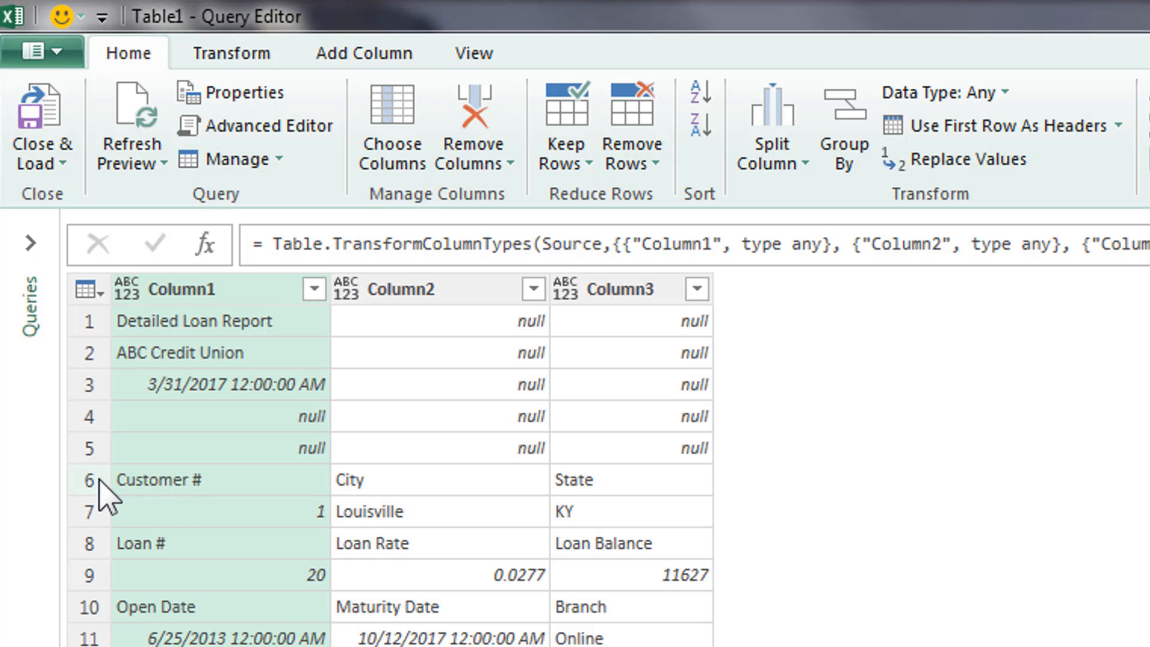
pyautogui.click(87, 479)
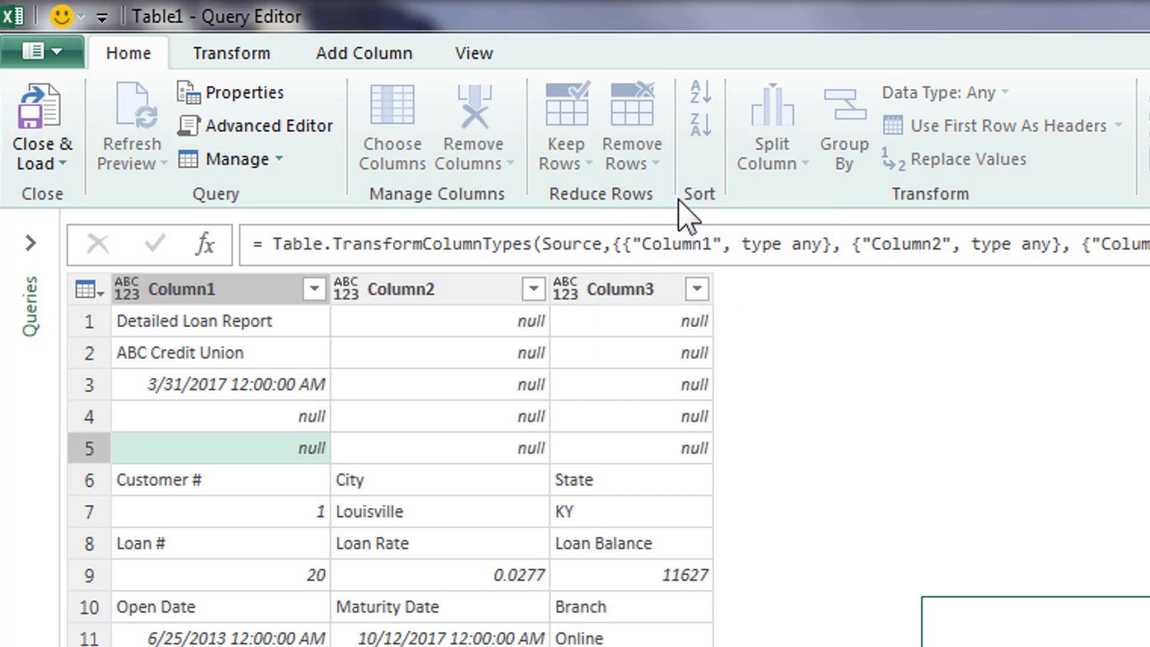
# Step: Remove the top 5 title rows so data starts at the Customer # labels
pyautogui.click(629, 125)
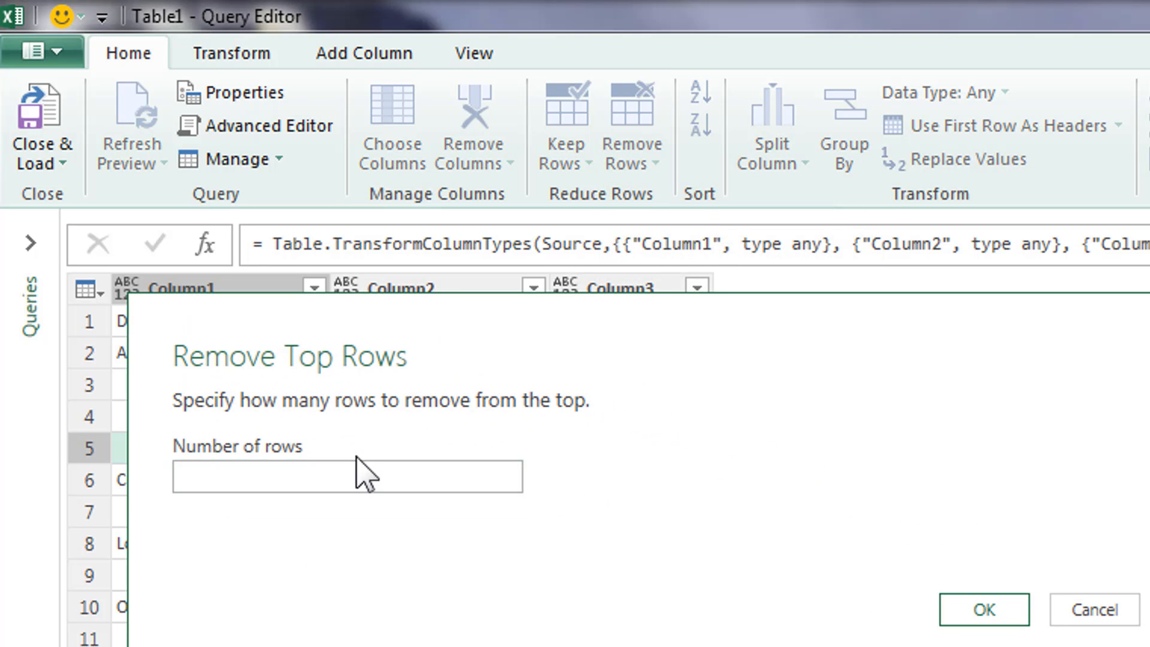
pyautogui.write('5')
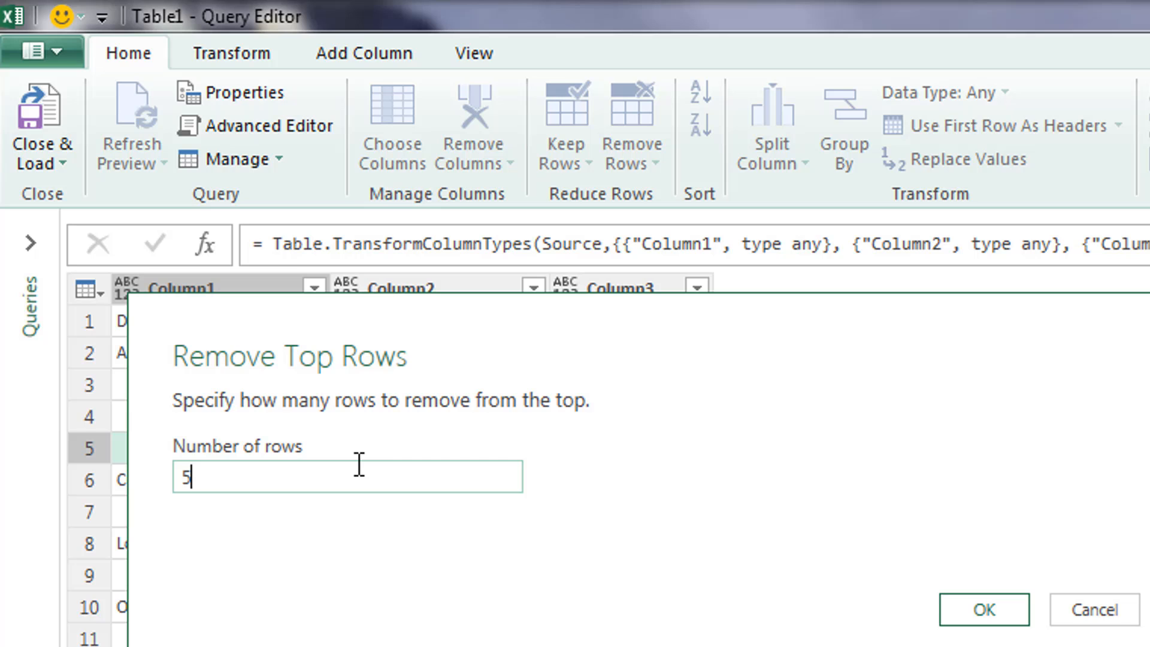
pyautogui.click(982, 609)
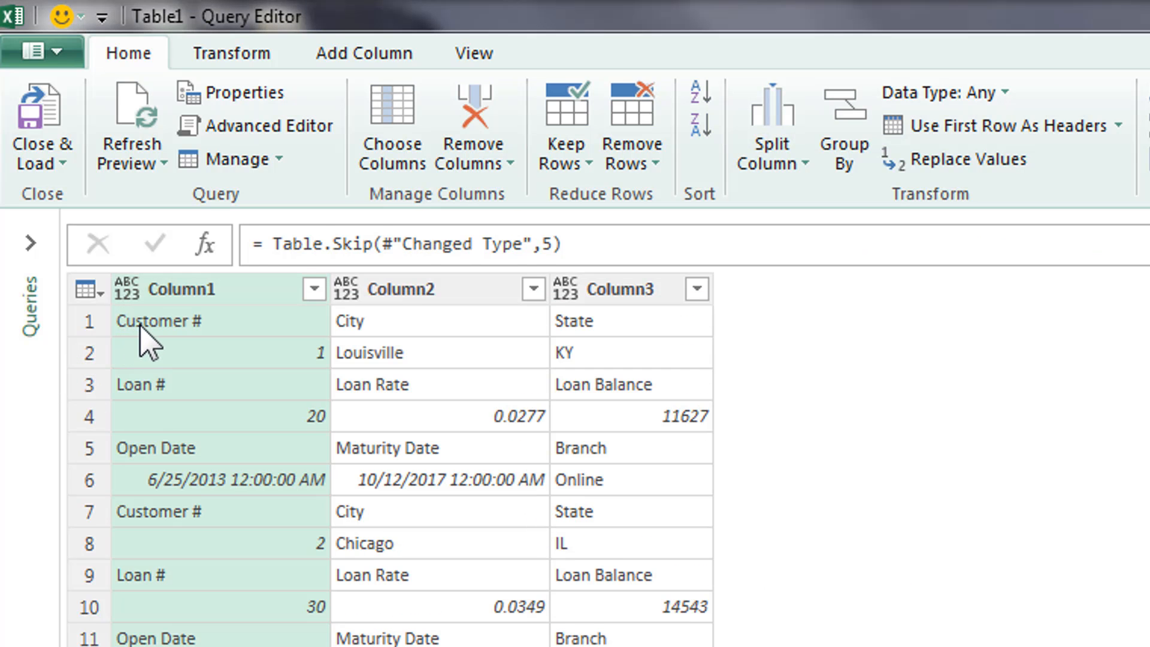
pyautogui.moveTo(611, 353)
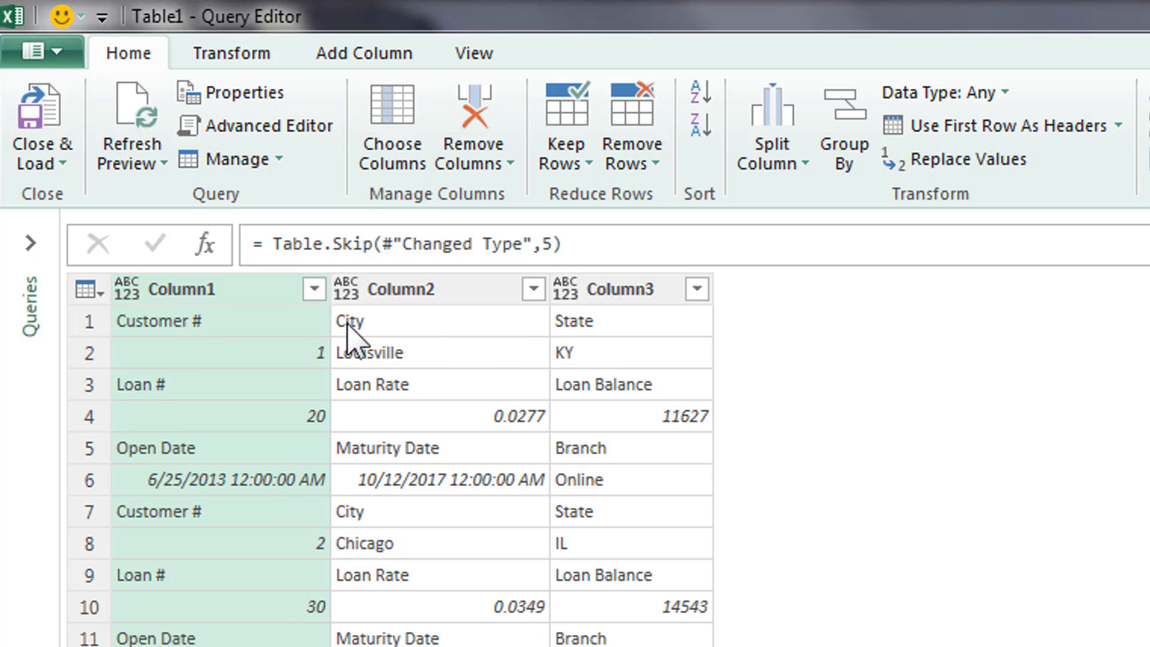
pyautogui.click(621, 289)
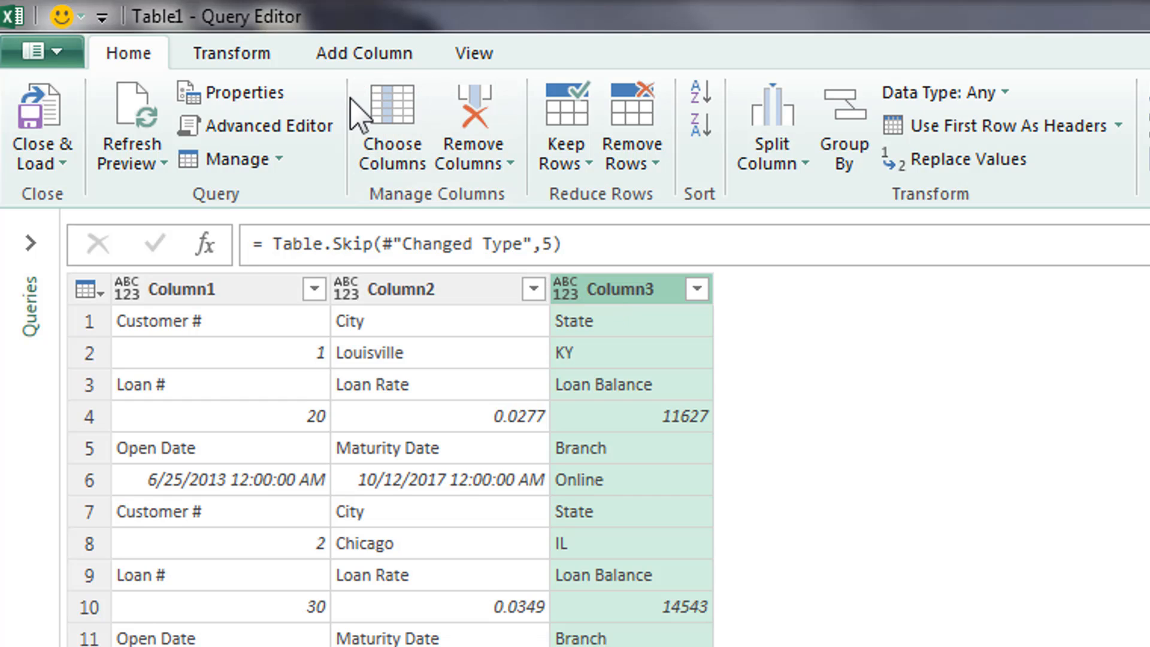
# Step: Add an Index column numbering rows from 0 via Add Column > Add Index Column
pyautogui.click(362, 52)
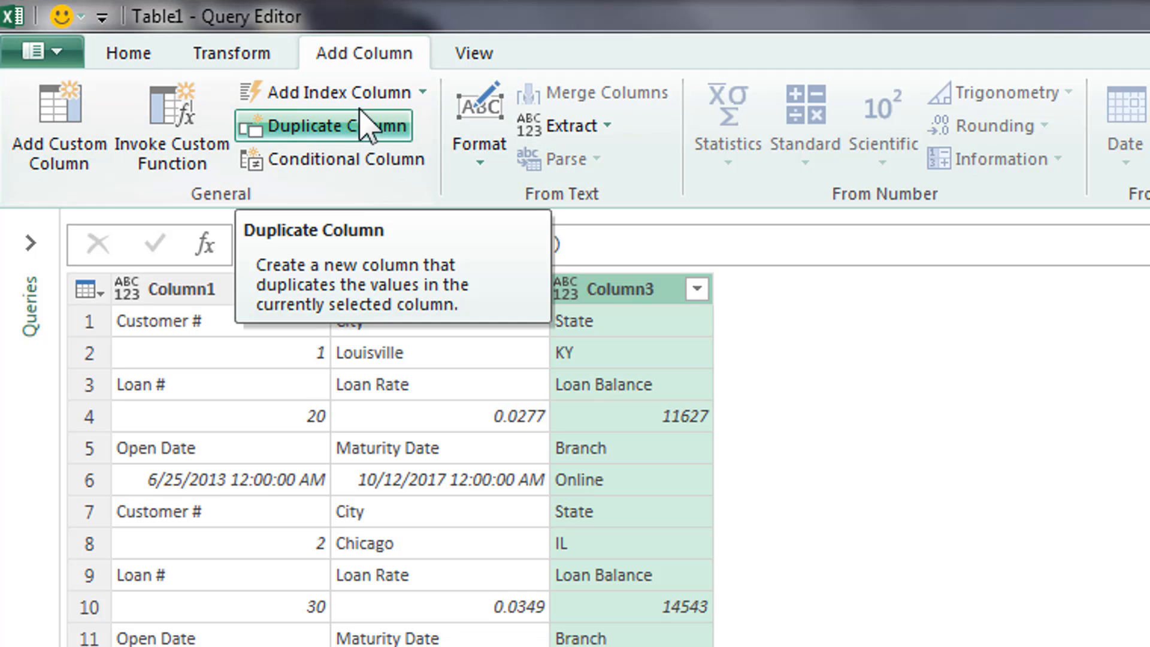
pyautogui.click(421, 92)
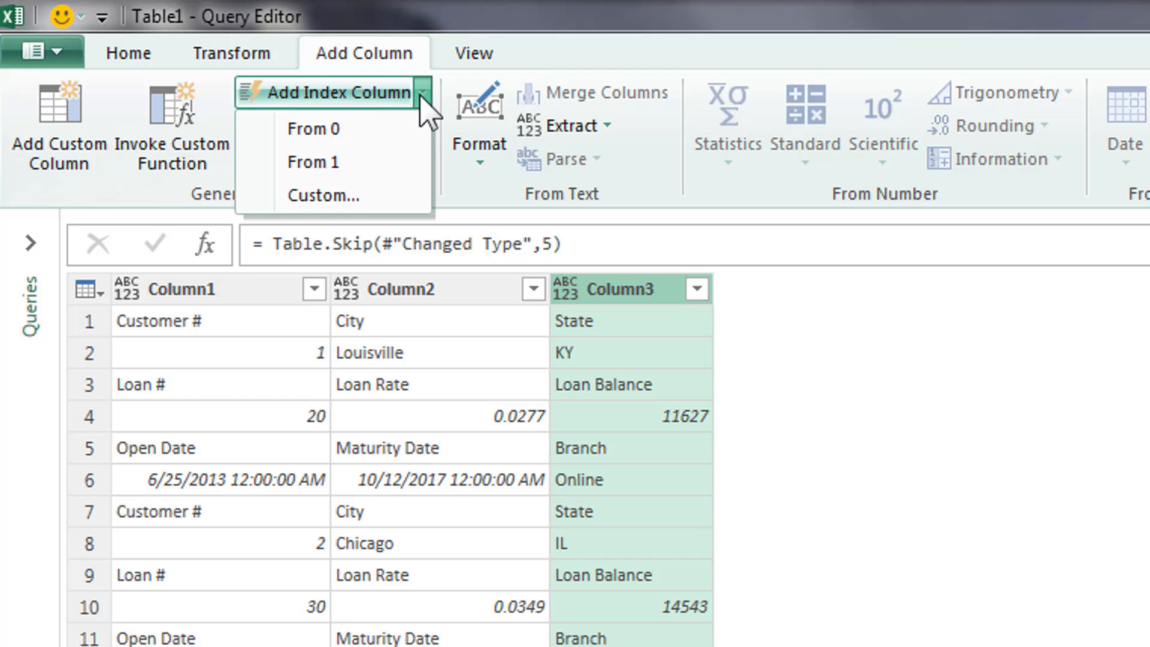
pyautogui.moveTo(393, 107)
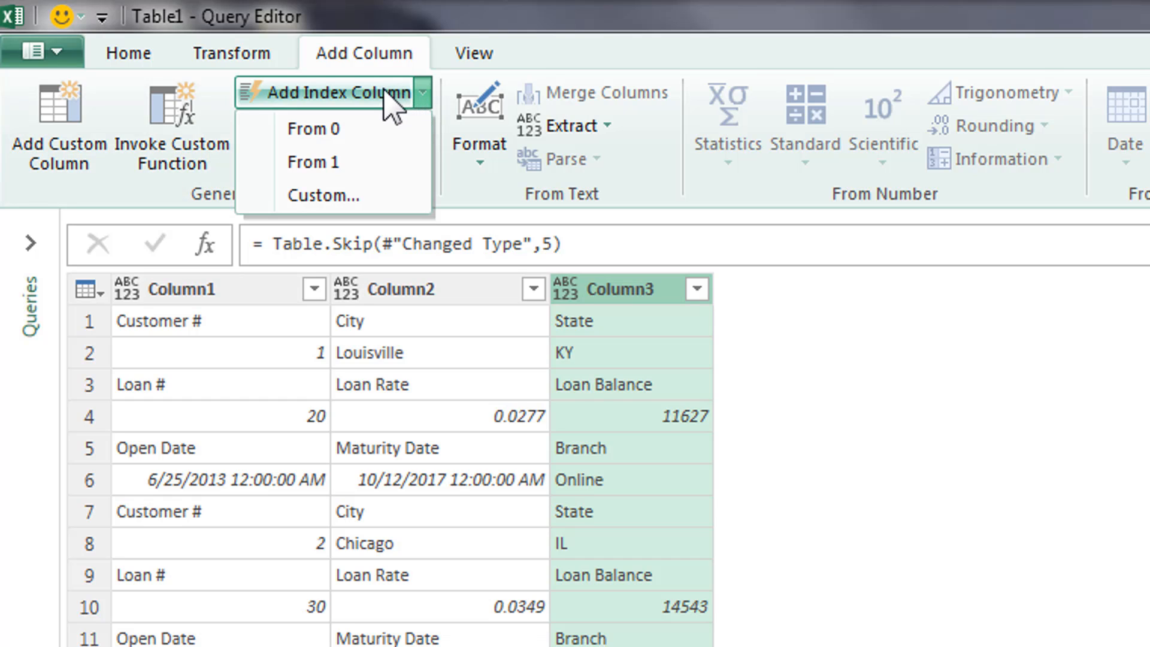
pyautogui.moveTo(373, 116)
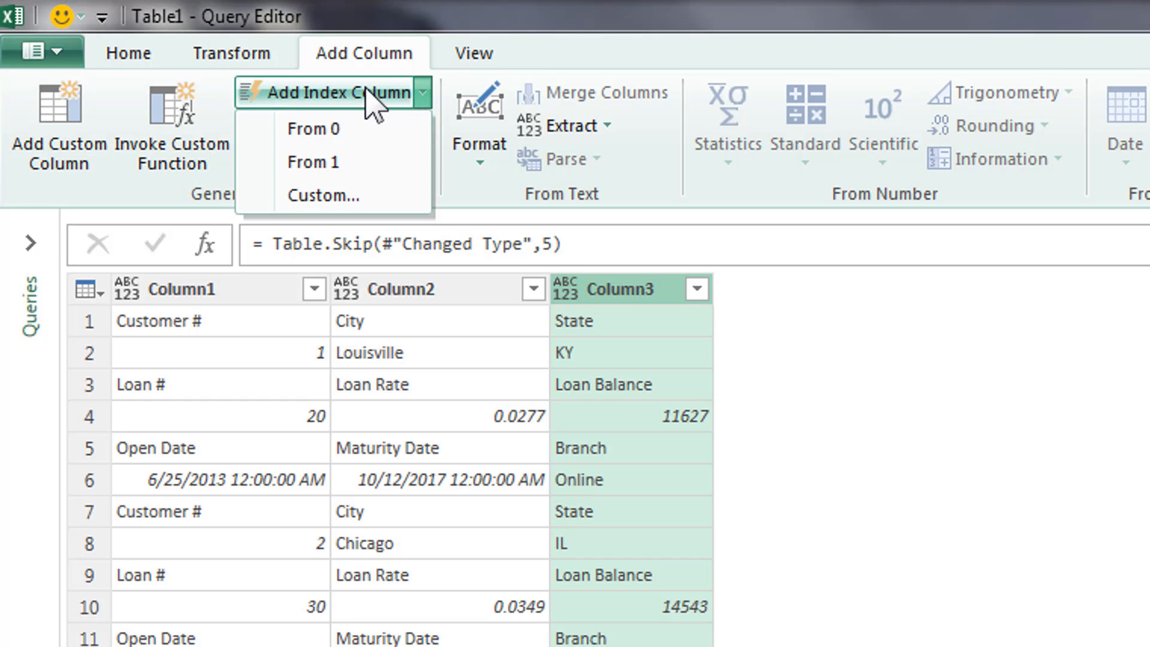
pyautogui.click(314, 128)
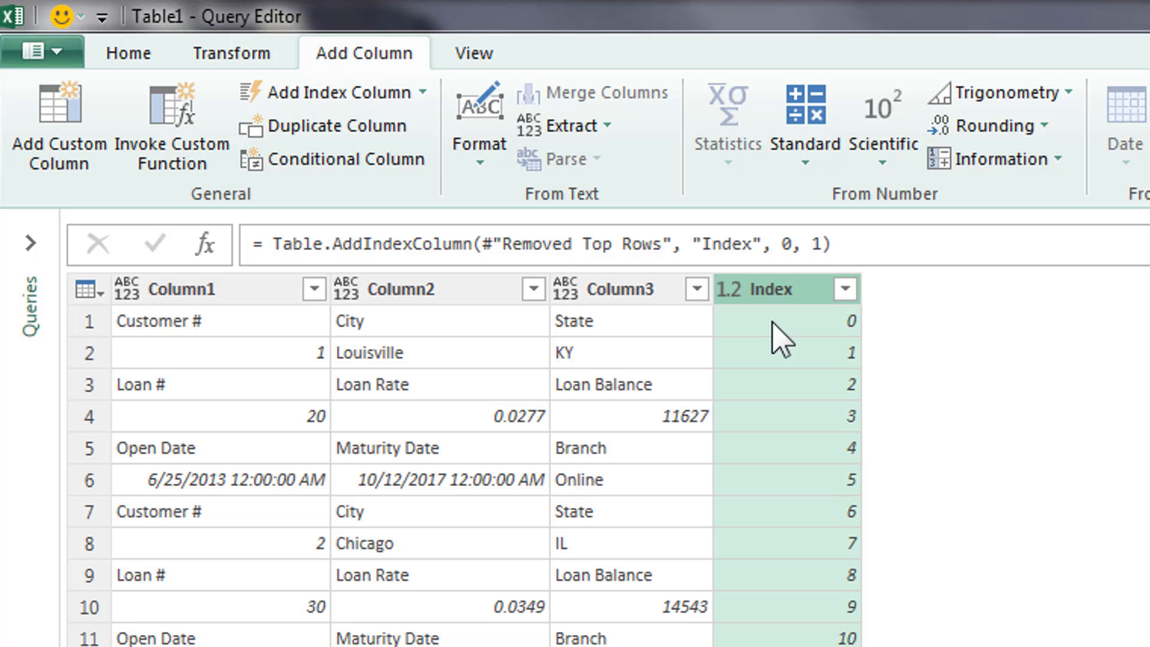
pyautogui.moveTo(836, 525)
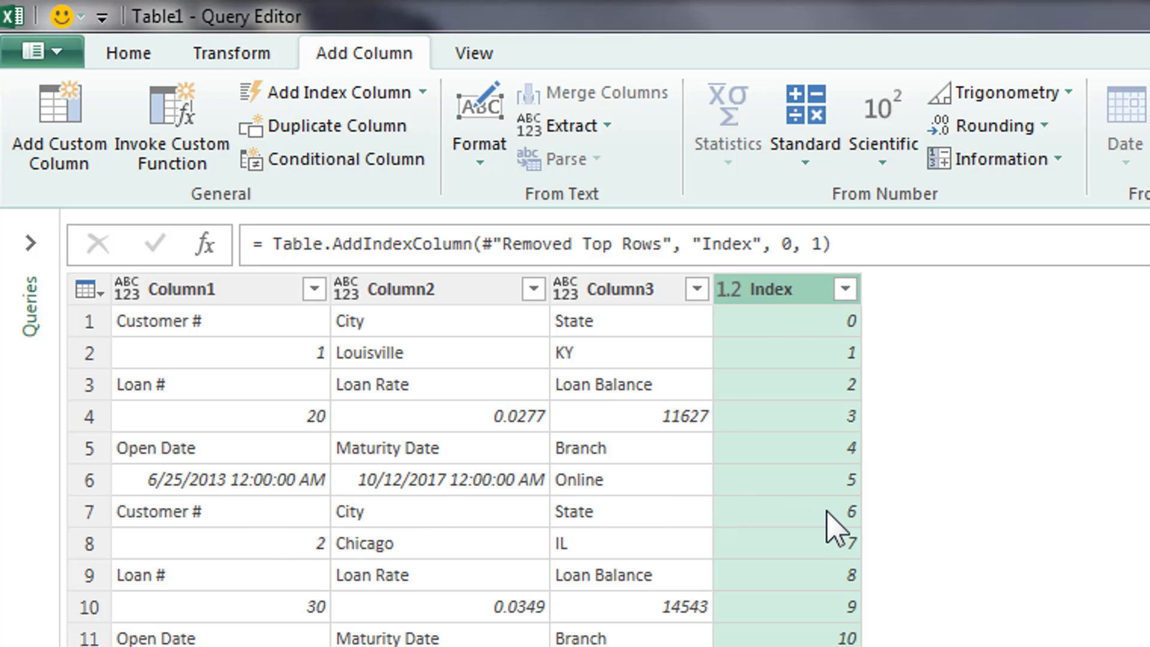
pyautogui.moveTo(761, 539)
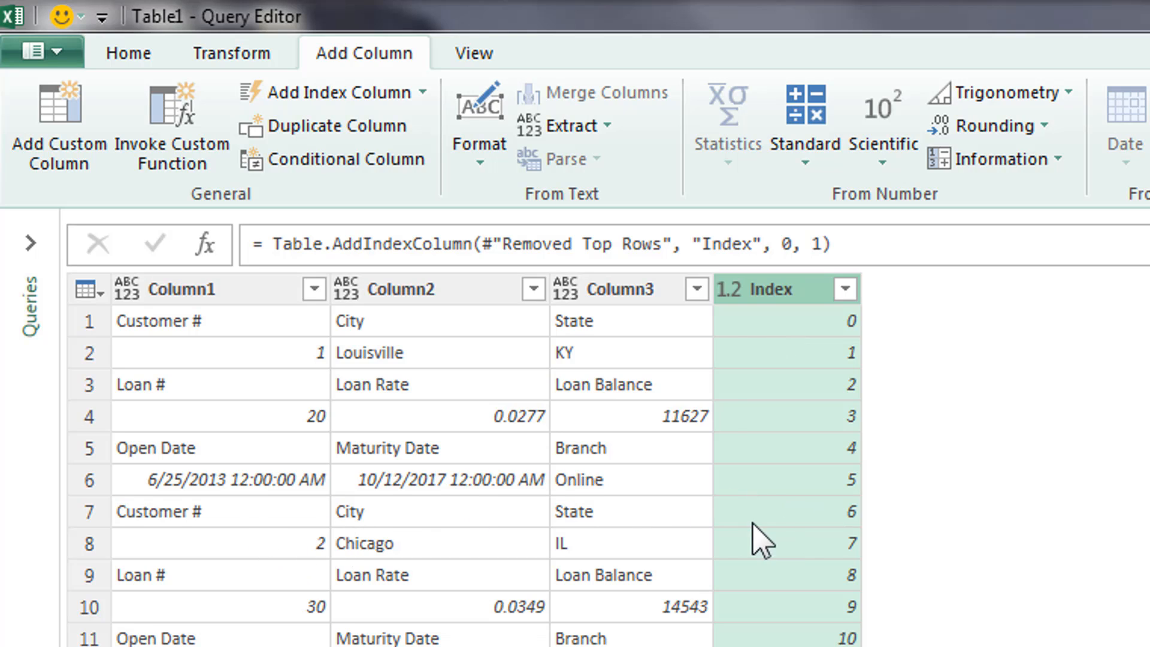
pyautogui.click(785, 511)
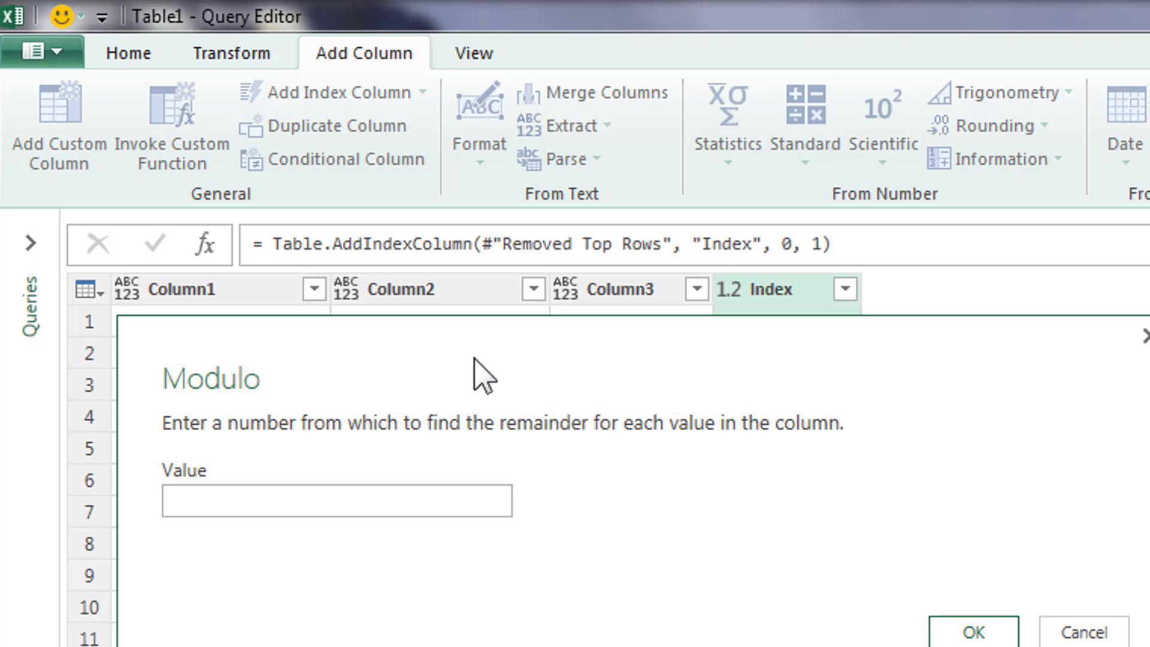
# Step: Add an Inserted Modulo column giving Index's remainder by 6
pyautogui.click(336, 500)
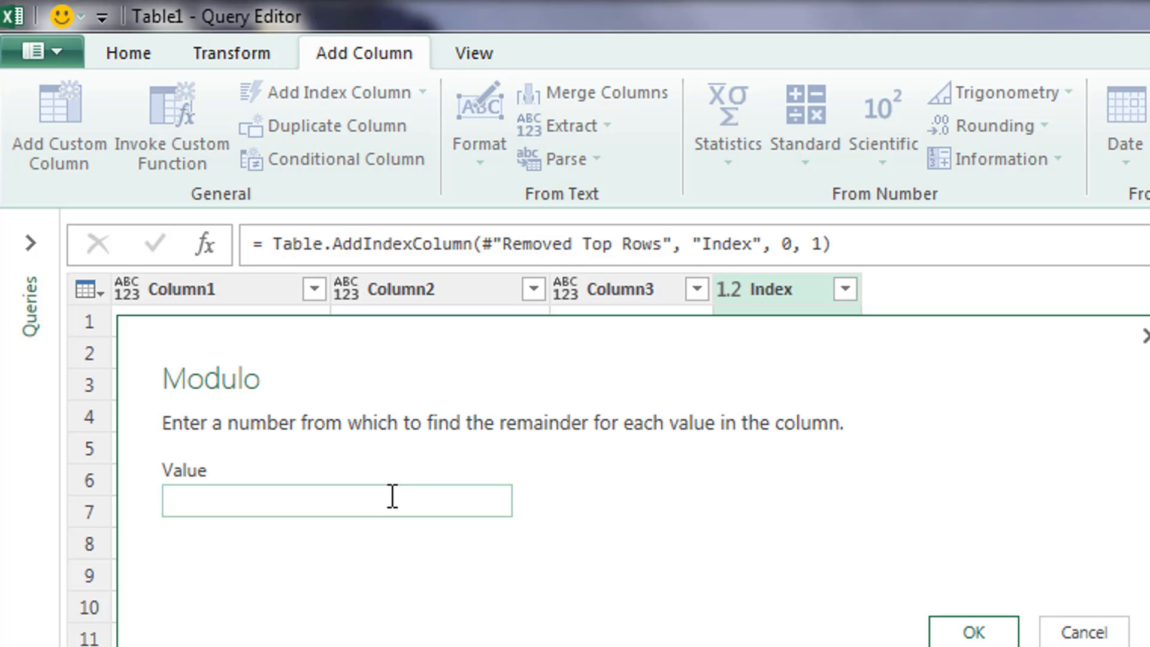
pyautogui.write('6')
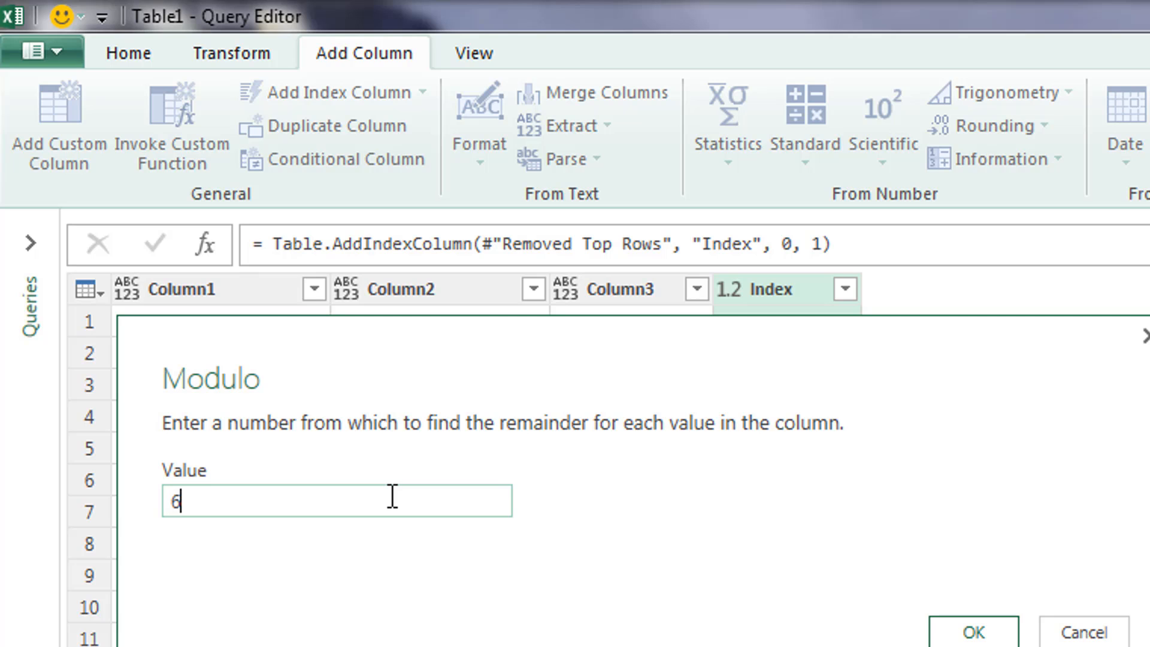
pyautogui.click(971, 631)
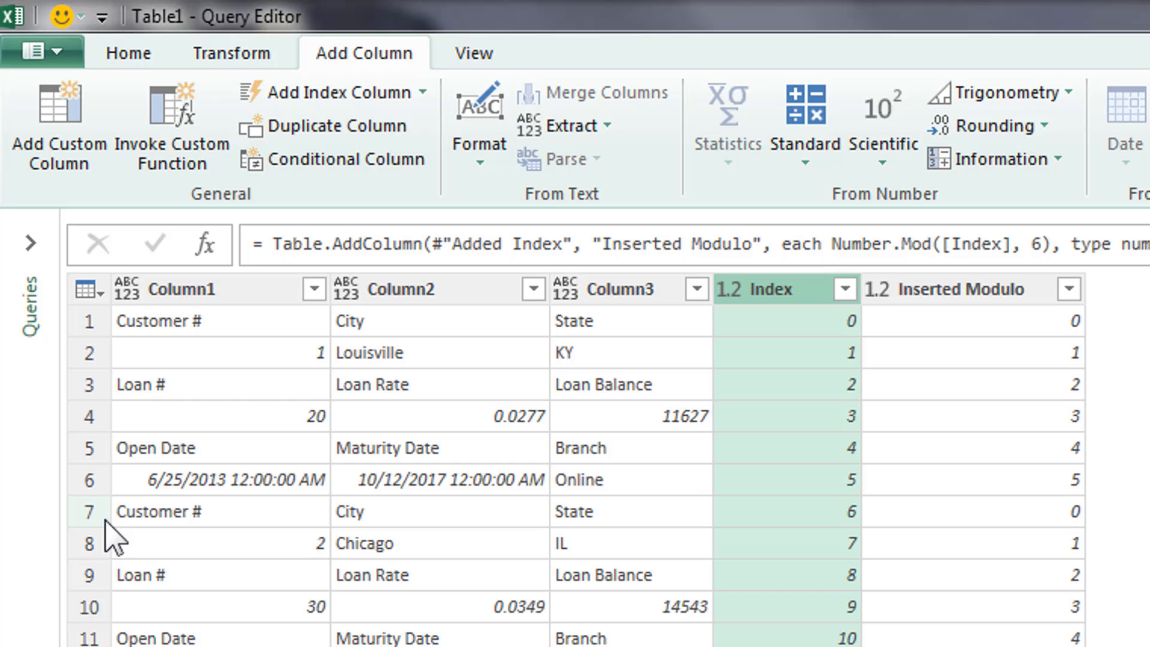
# Step: Inspect rows 1, 7 and 3 to confirm the remainder repeats 0–5 per block
pyautogui.click(88, 321)
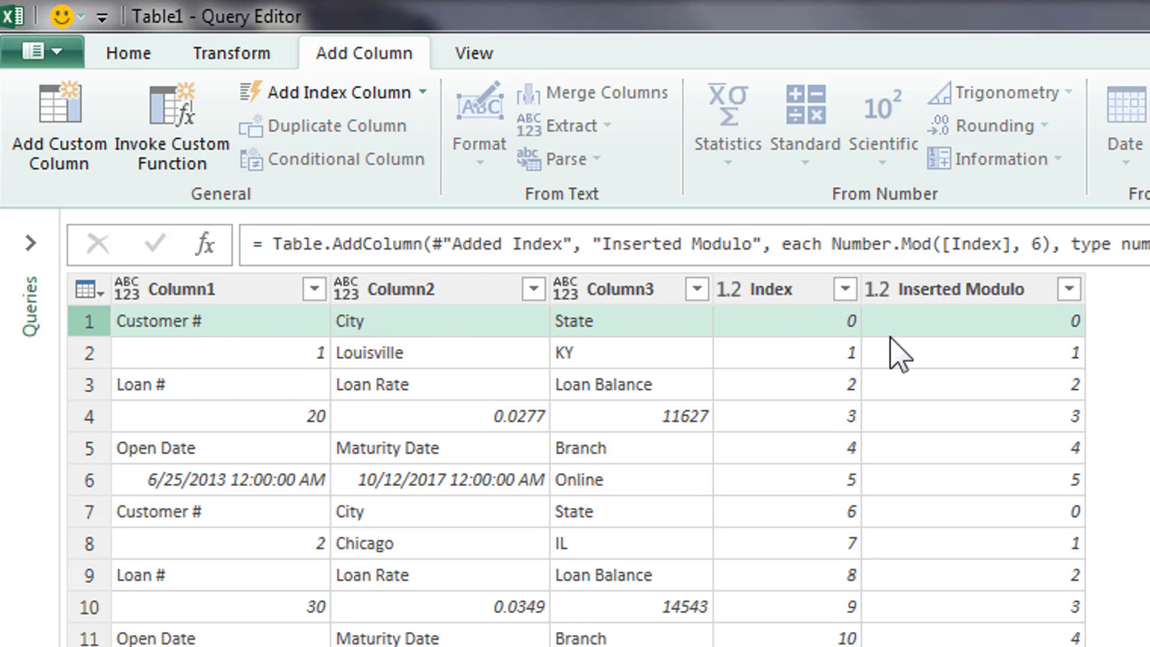
pyautogui.moveTo(978, 363)
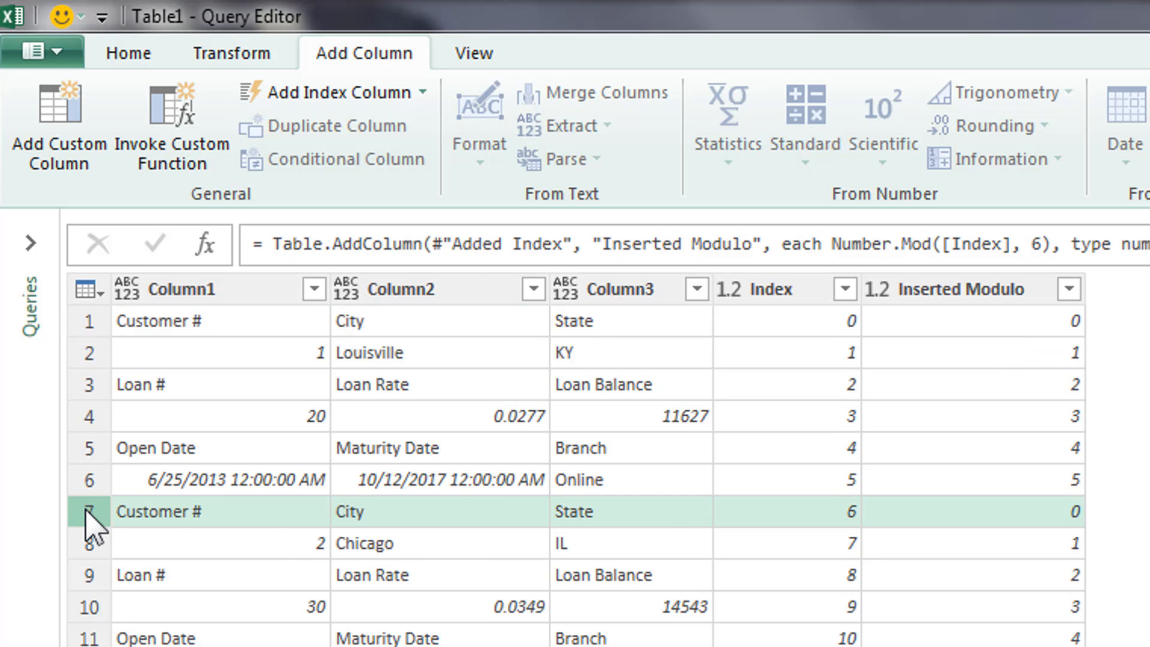
pyautogui.click(967, 511)
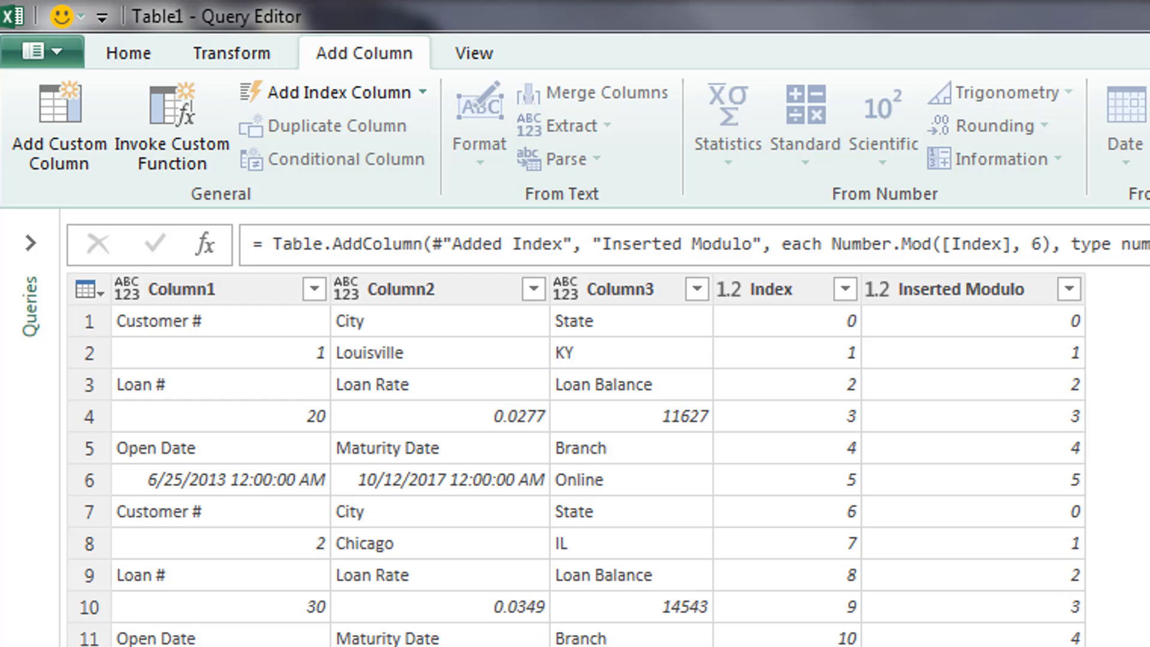
pyautogui.click(88, 384)
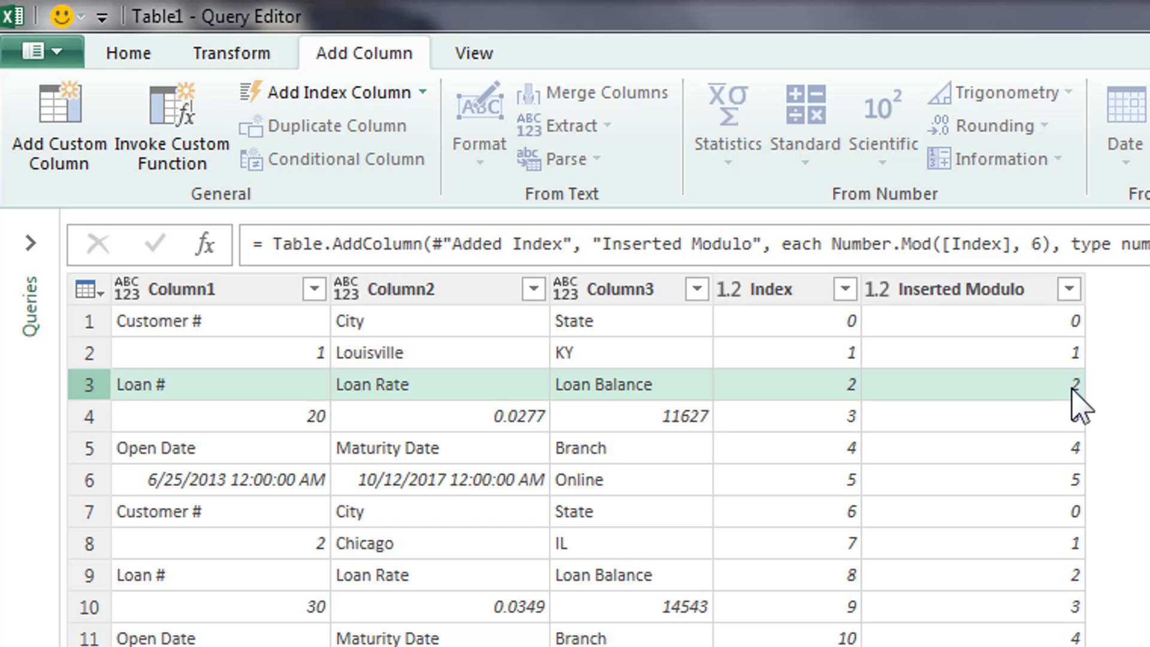
pyautogui.click(139, 574)
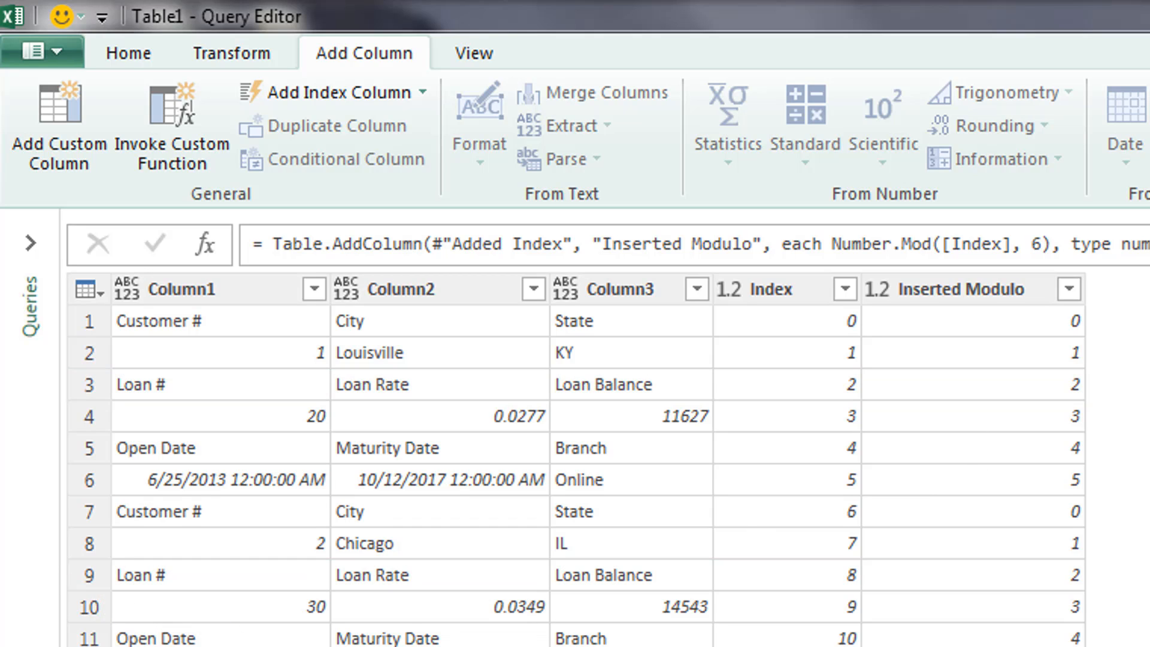
pyautogui.moveTo(946, 485)
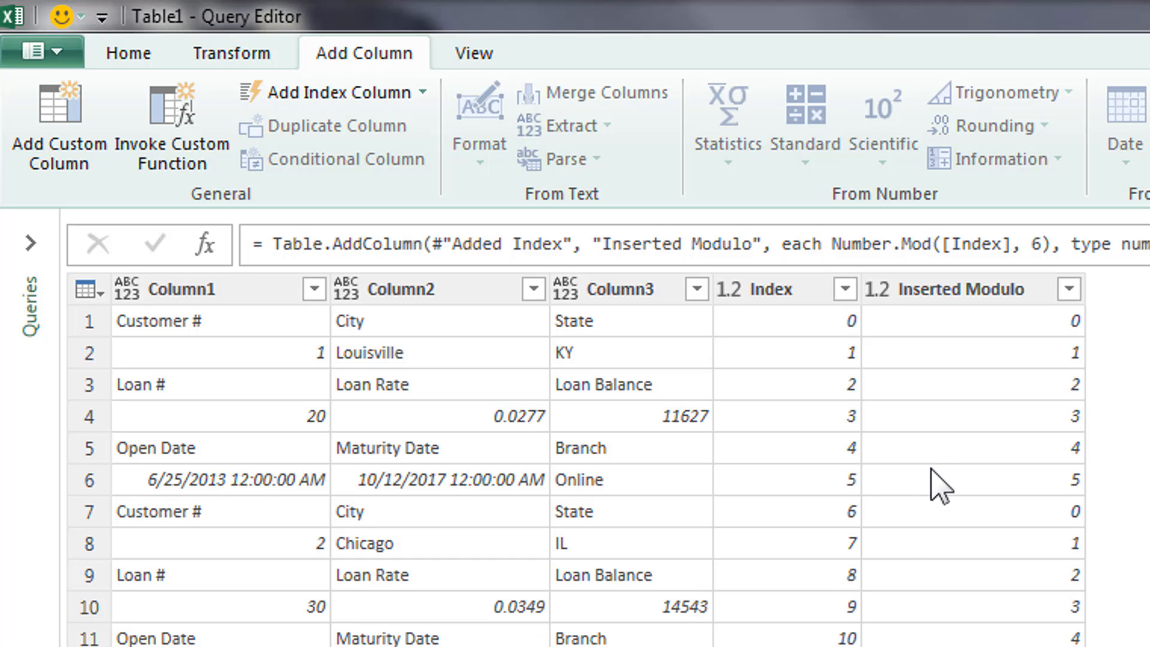
pyautogui.moveTo(825, 328)
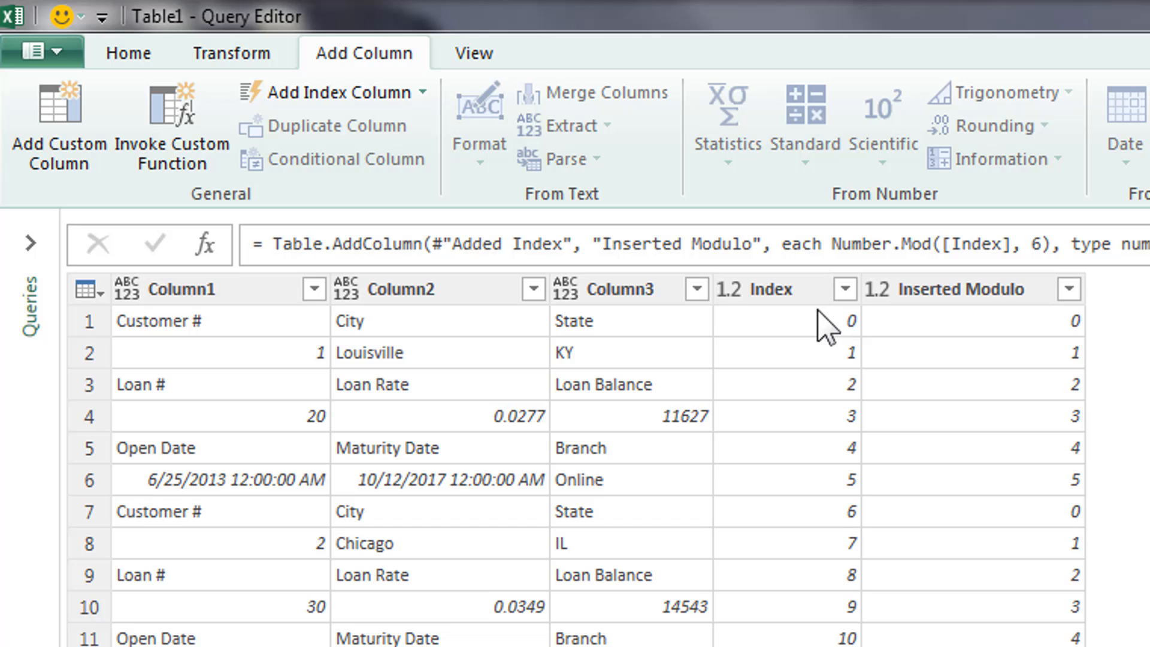
pyautogui.moveTo(60, 120)
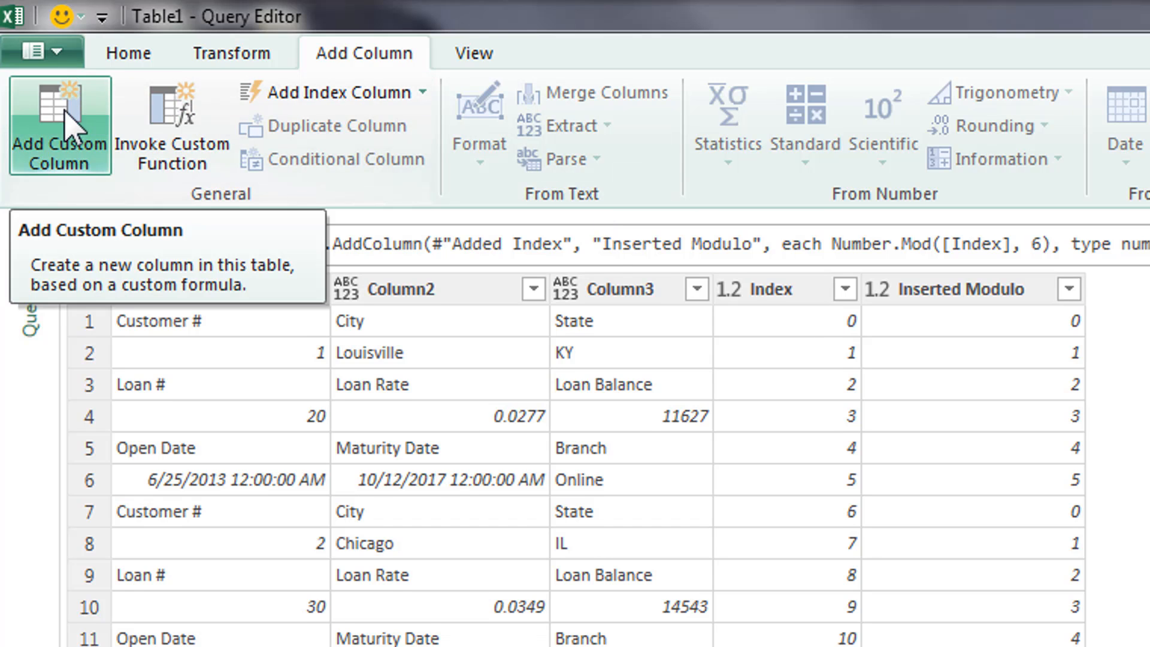
# Step: Add custom column Customer # with formula if [Inserted Modulo]=1 then [Column1] else null
pyautogui.click(60, 139)
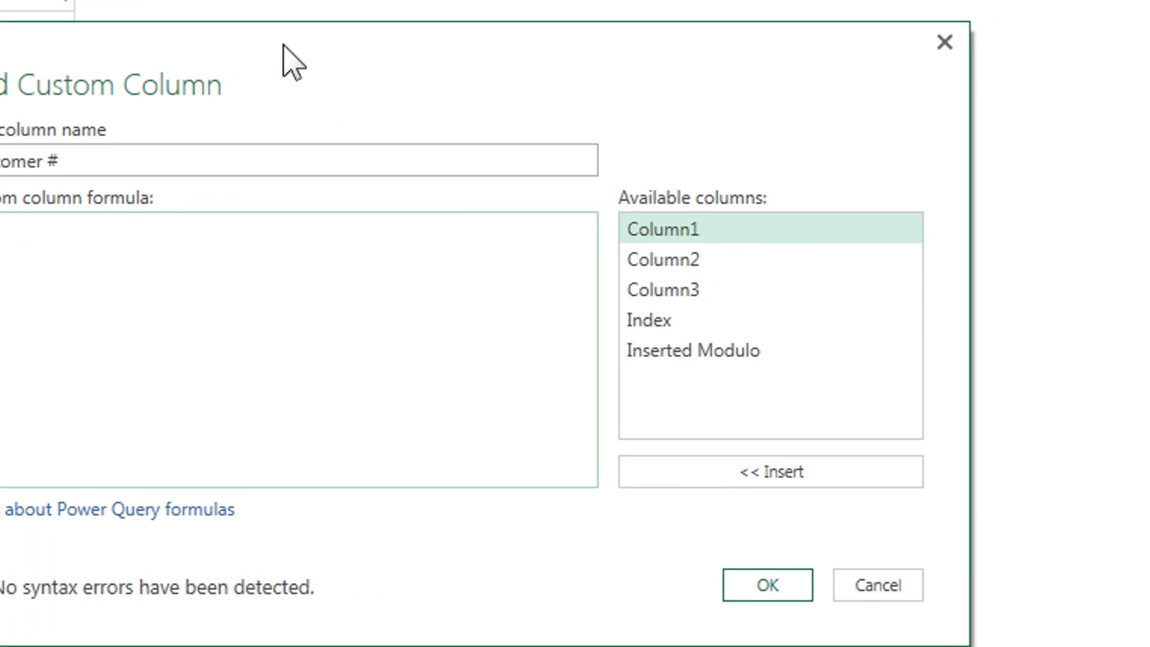
pyautogui.write('= if')
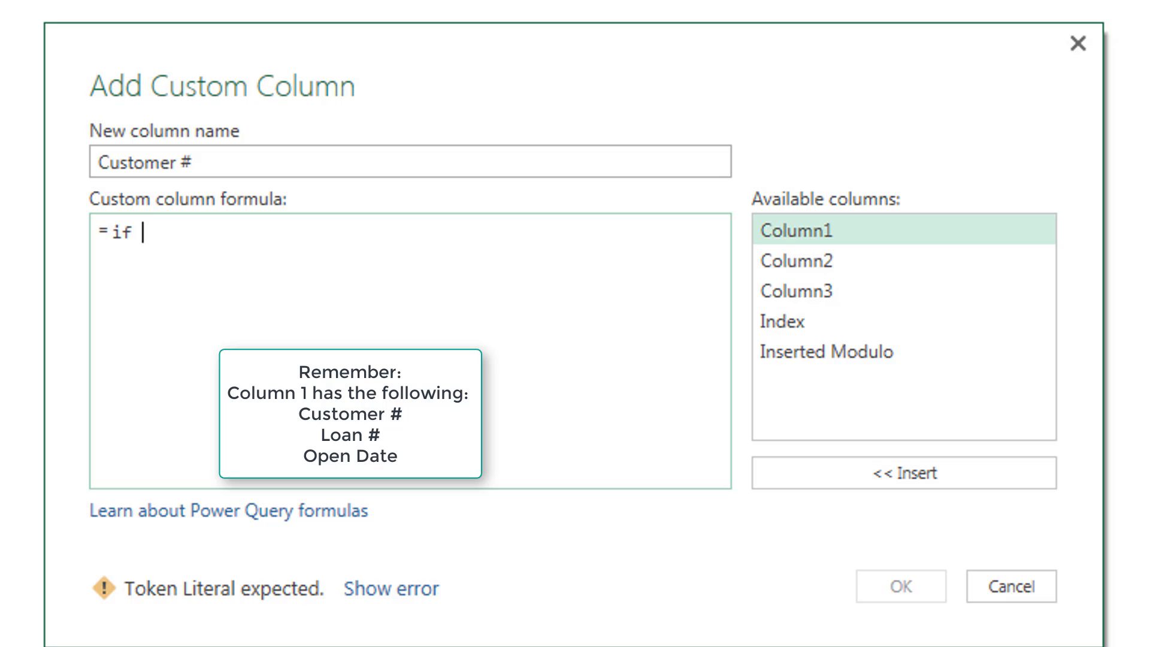
pyautogui.doubleClick(824, 351)
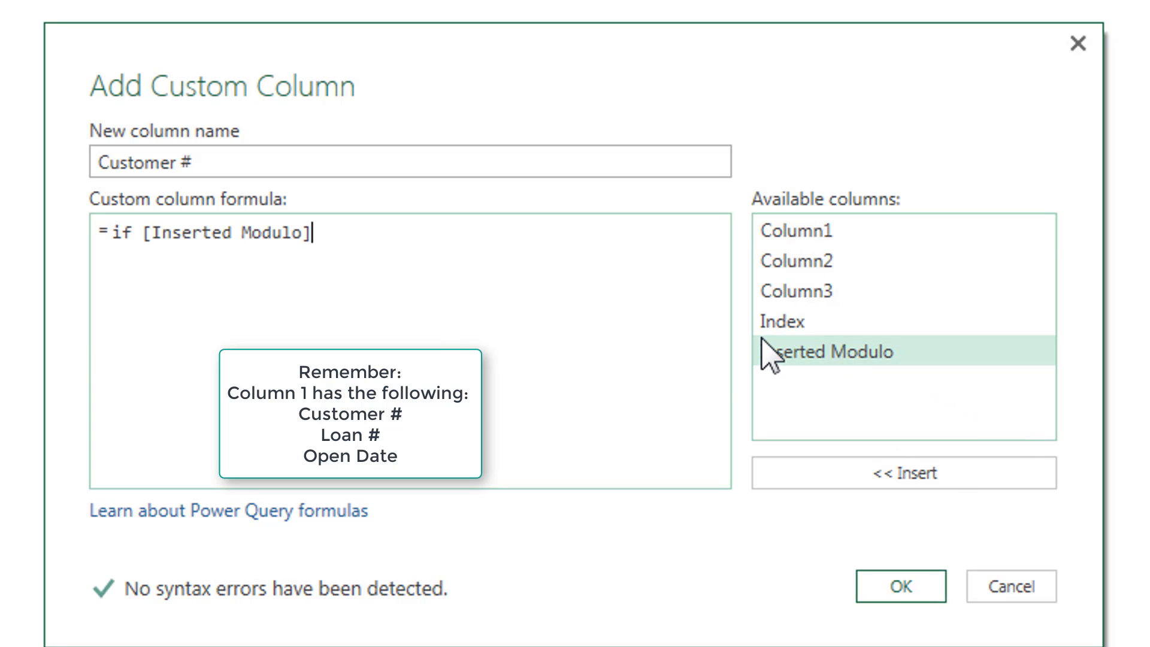
pyautogui.write('=1')
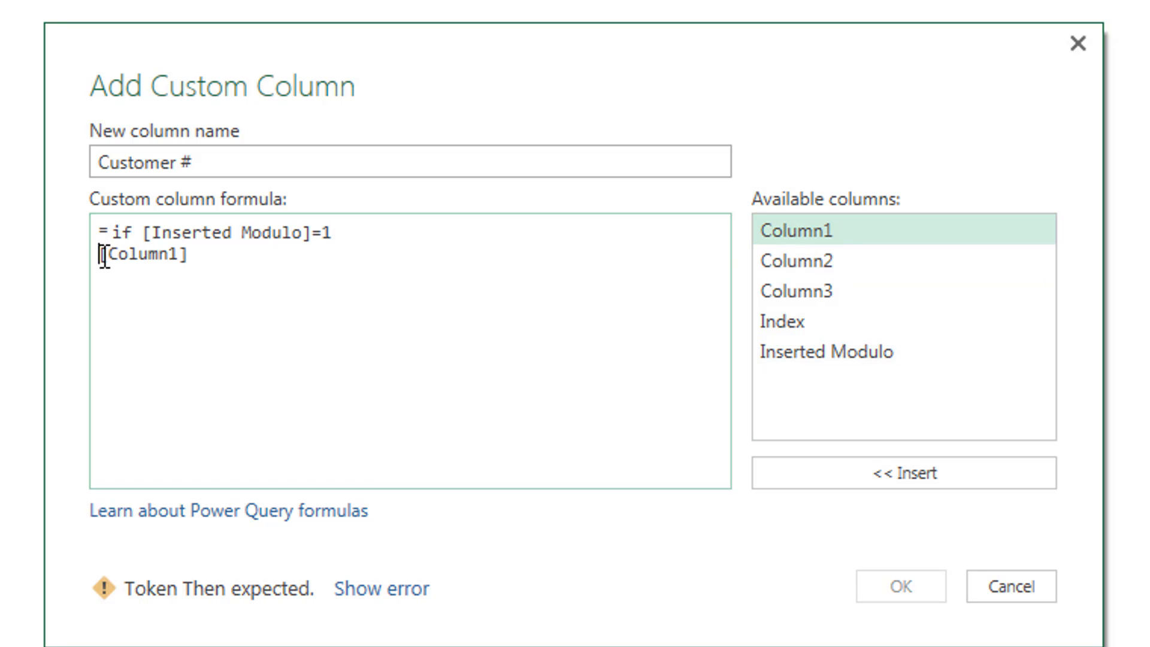
pyautogui.write('then')
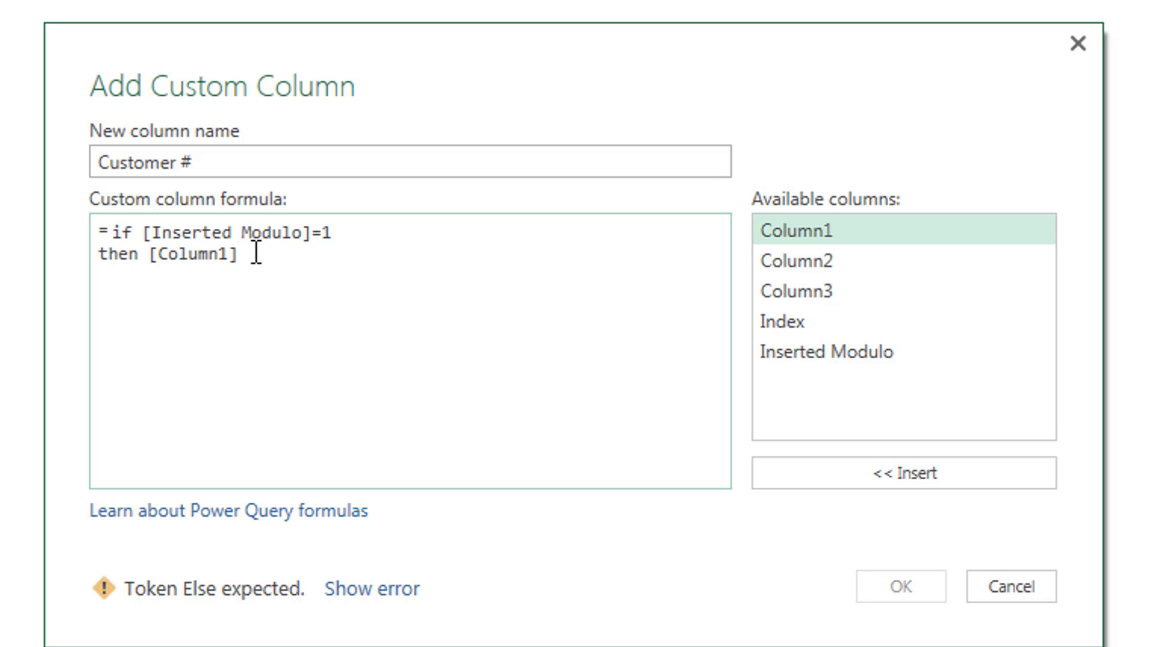
pyautogui.moveTo(276, 266)
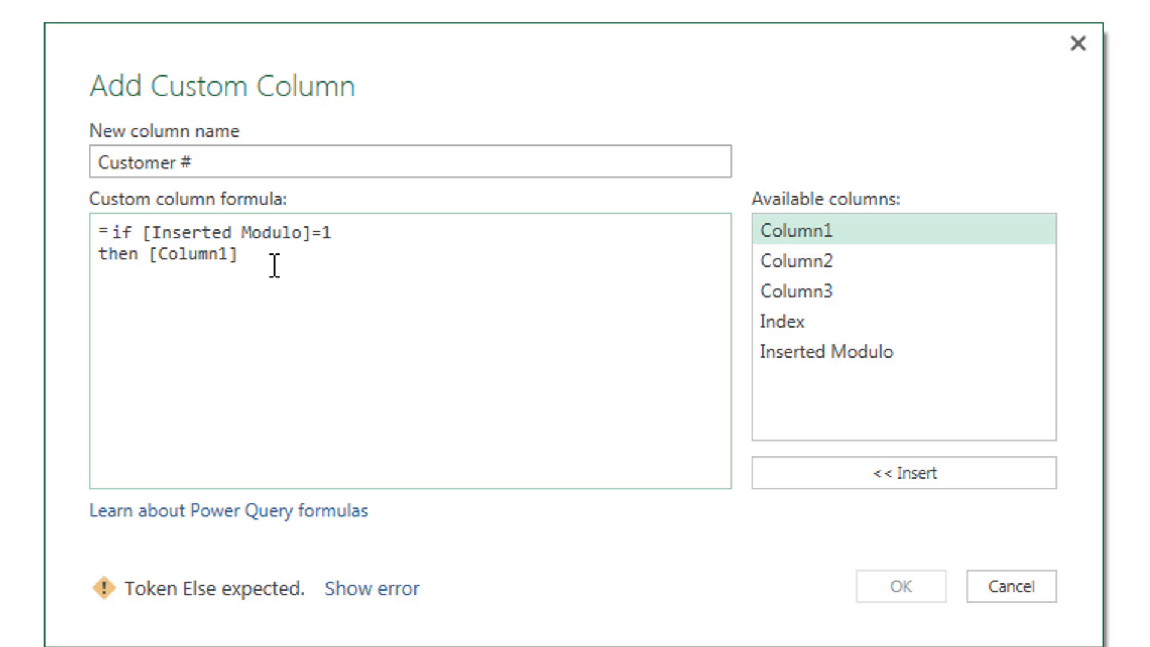
pyautogui.write('else n')
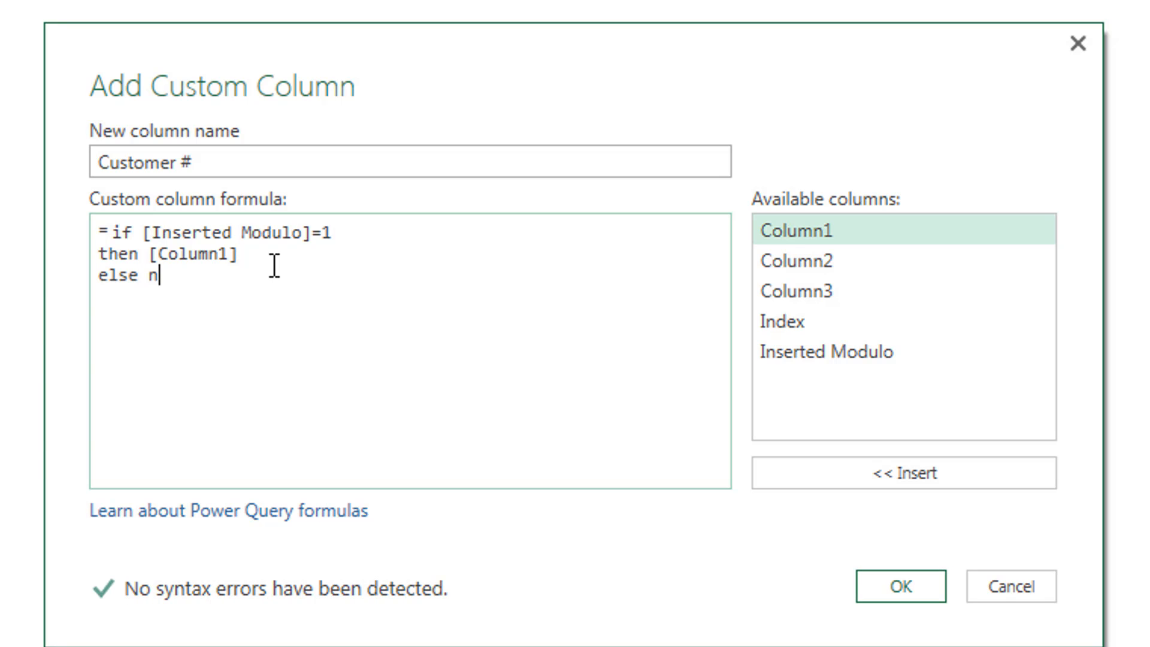
pyautogui.write('ll')
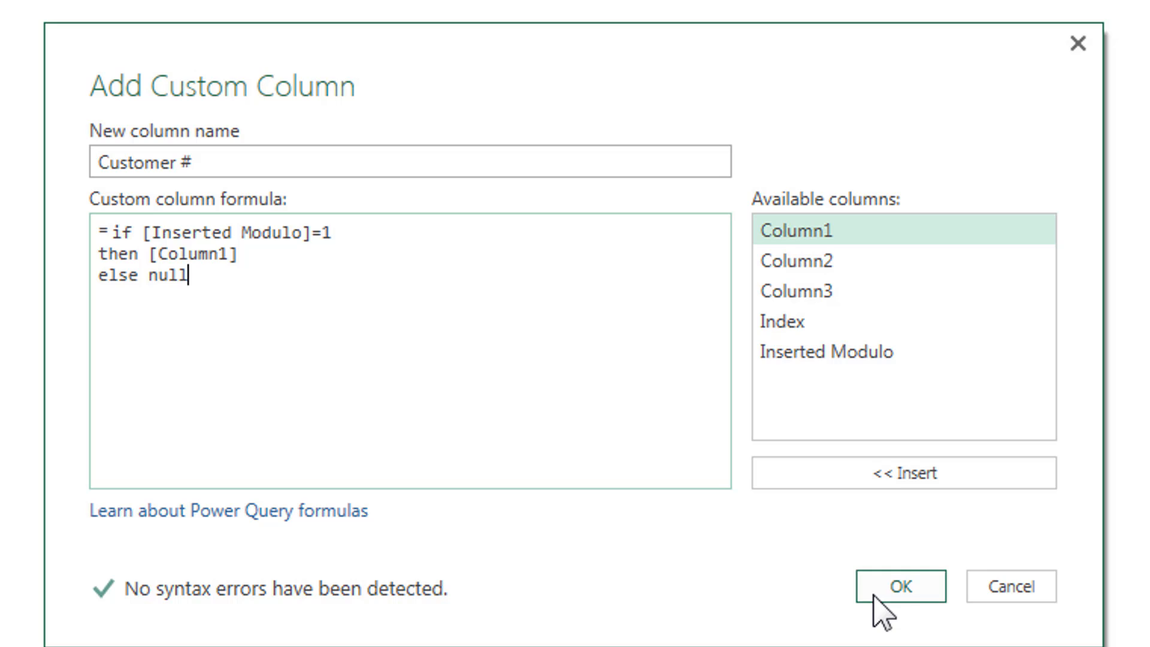
pyautogui.click(900, 586)
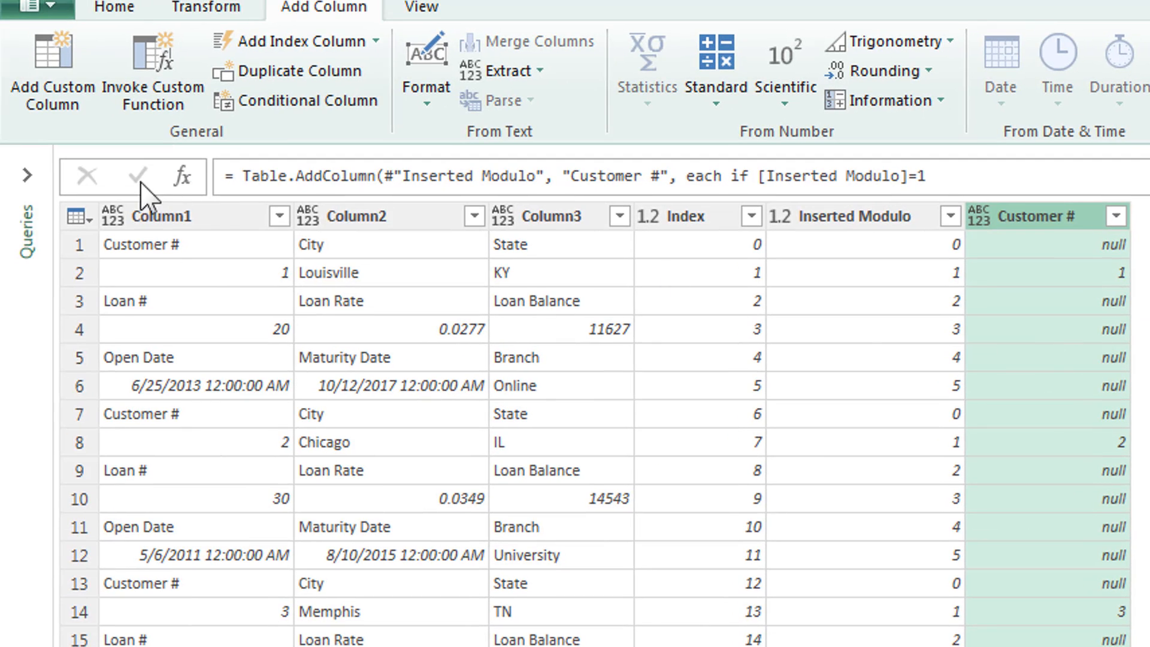
pyautogui.click(77, 271)
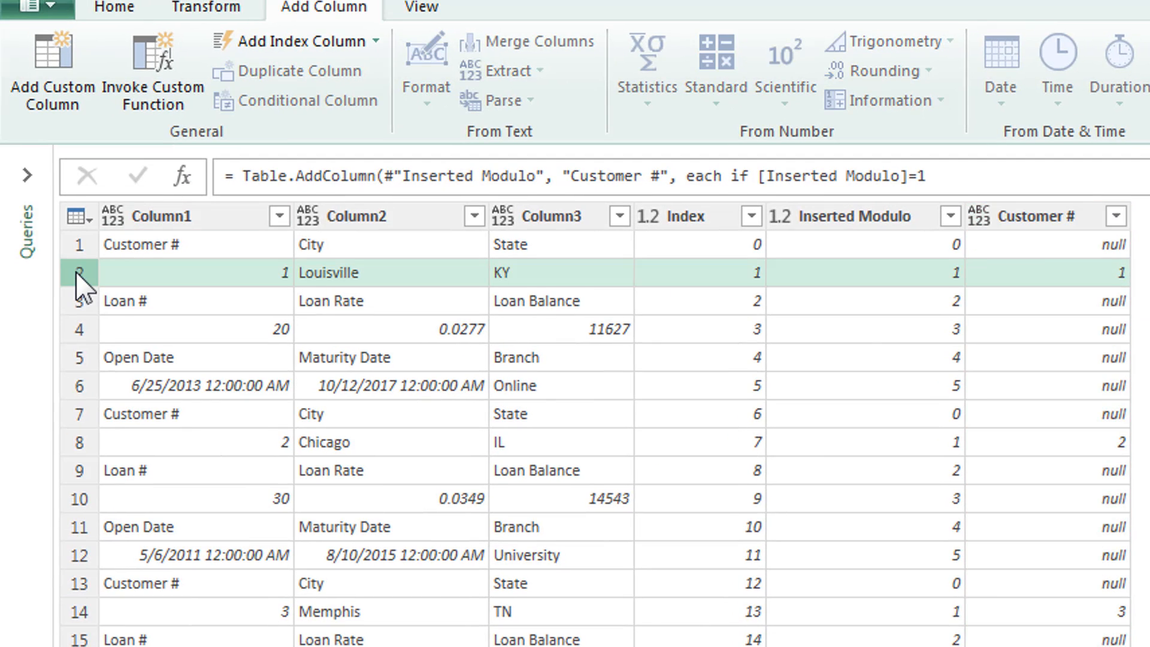
pyautogui.moveTo(1038, 291)
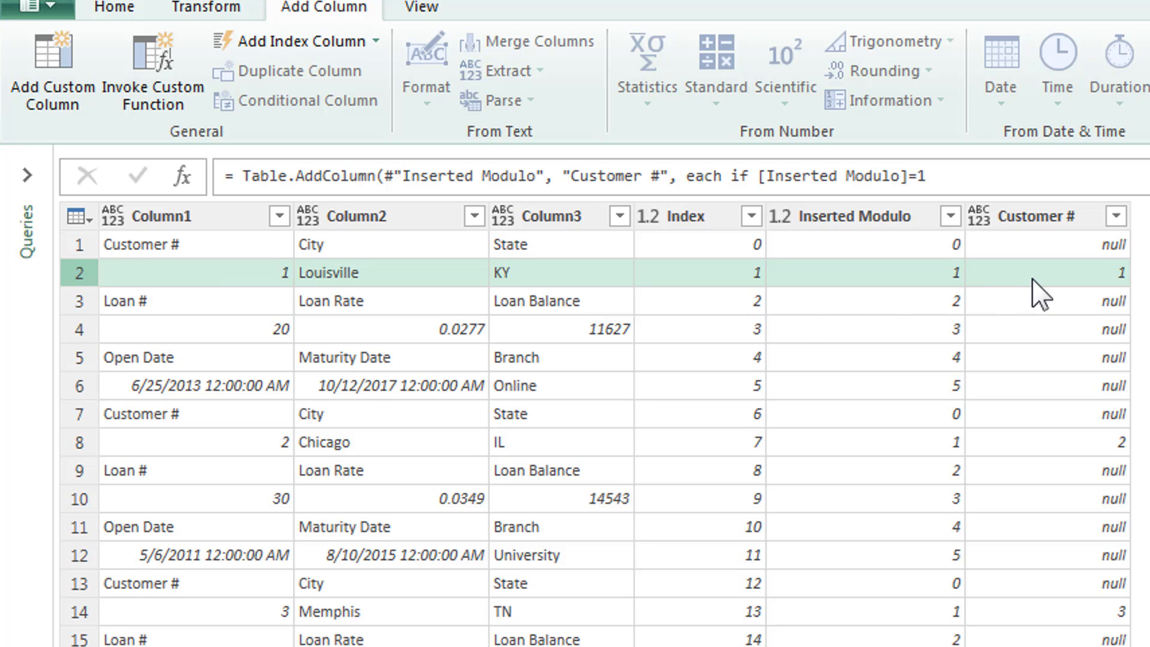
pyautogui.moveTo(1044, 451)
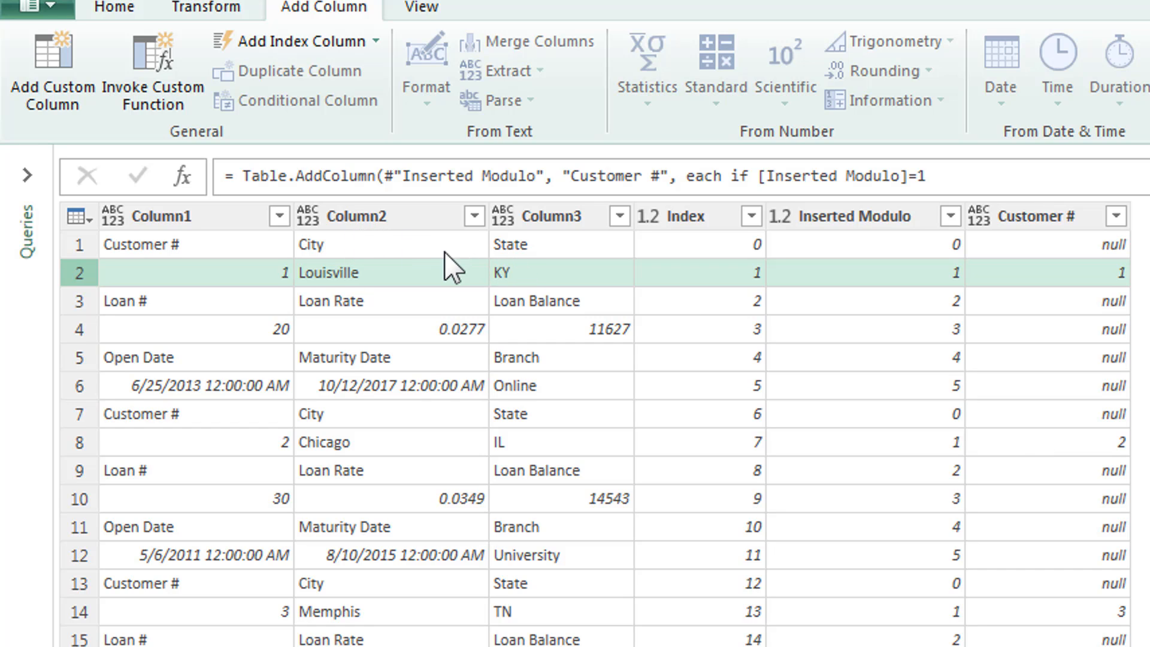
pyautogui.moveTo(1078, 377)
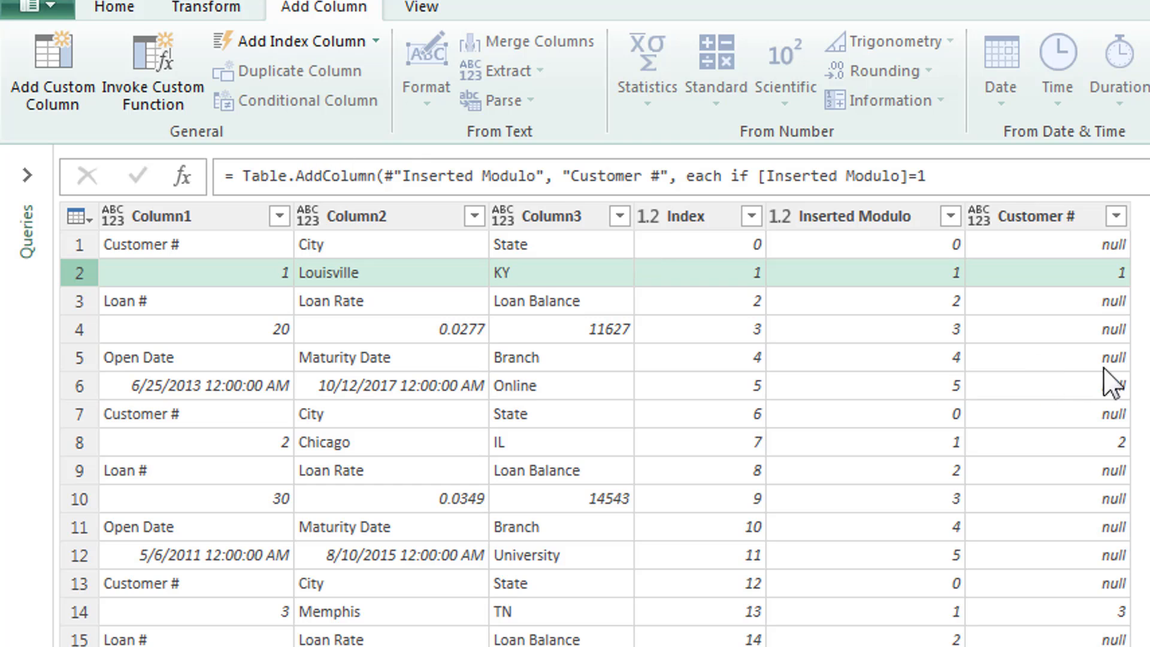
pyautogui.moveTo(1092, 307)
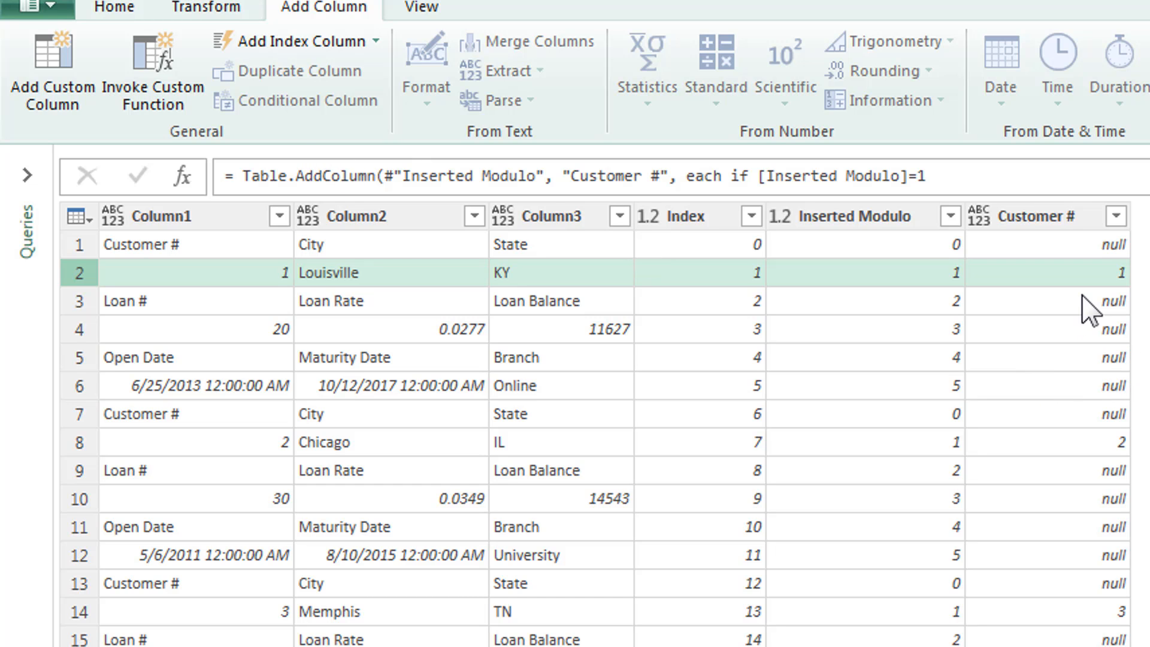
# Step: Add City and State custom columns from Column2 and Column3 where Inserted Modulo is 1
pyautogui.click(51, 73)
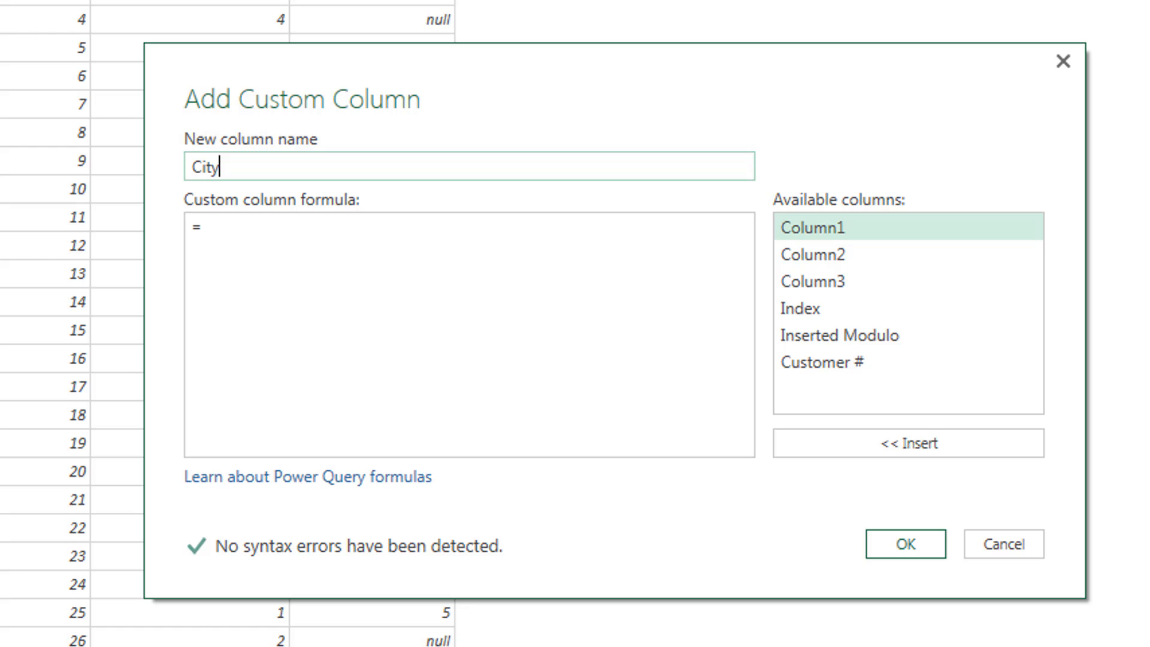
pyautogui.write('if [Inserted Modulo]=1 then')
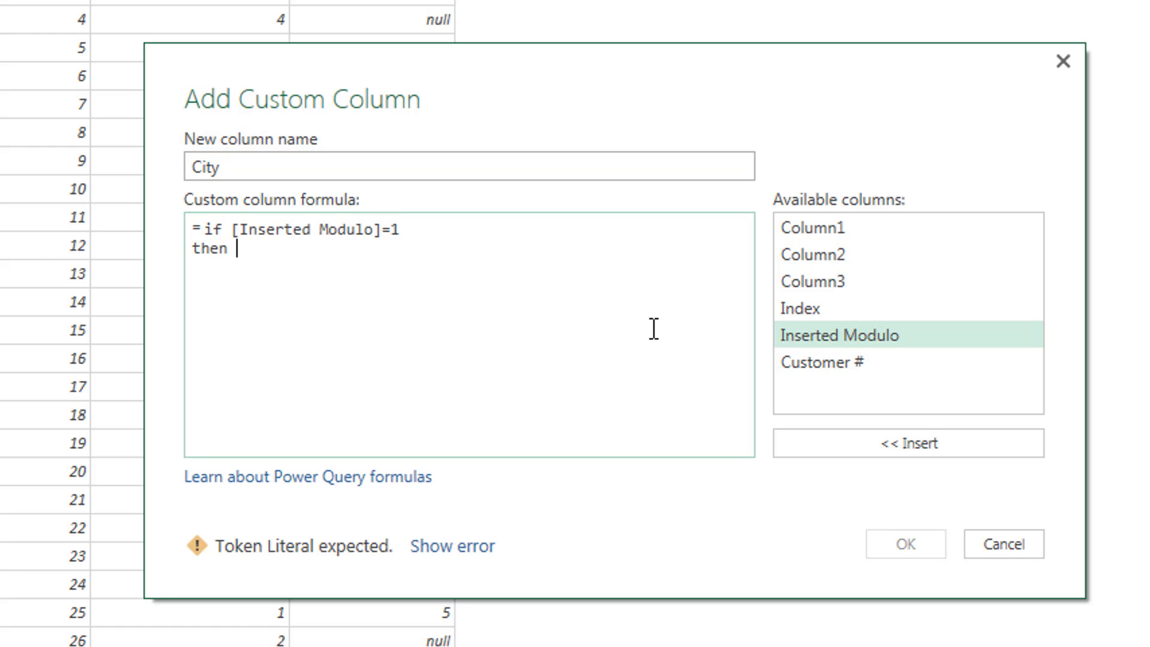
pyautogui.click(906, 543)
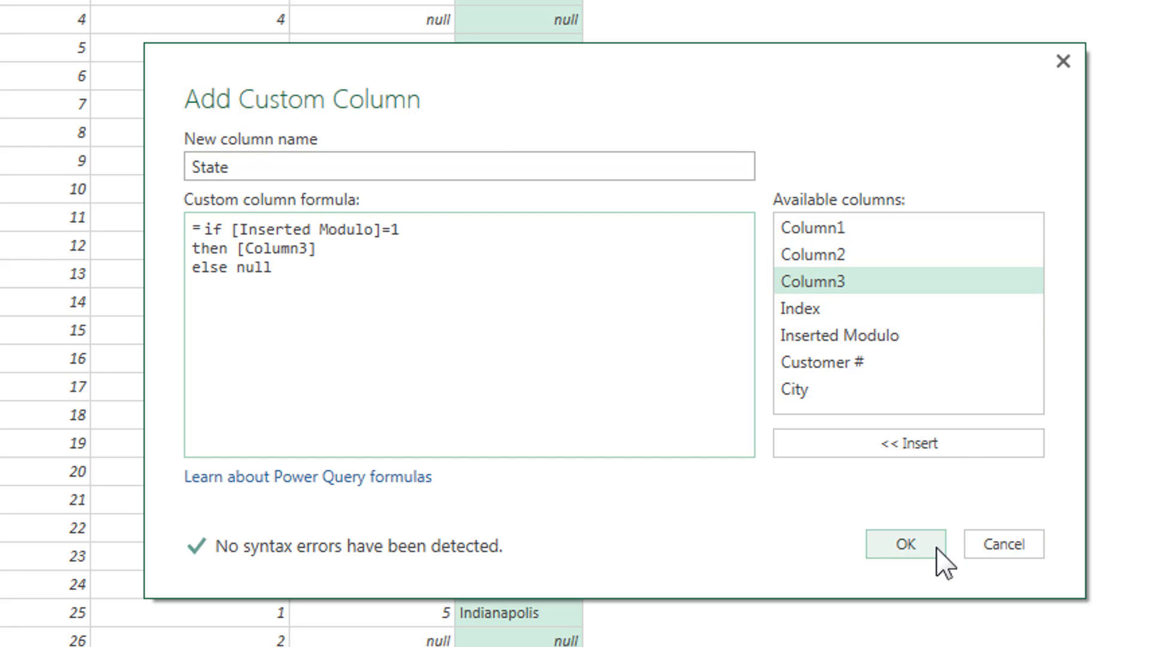
pyautogui.click(904, 543)
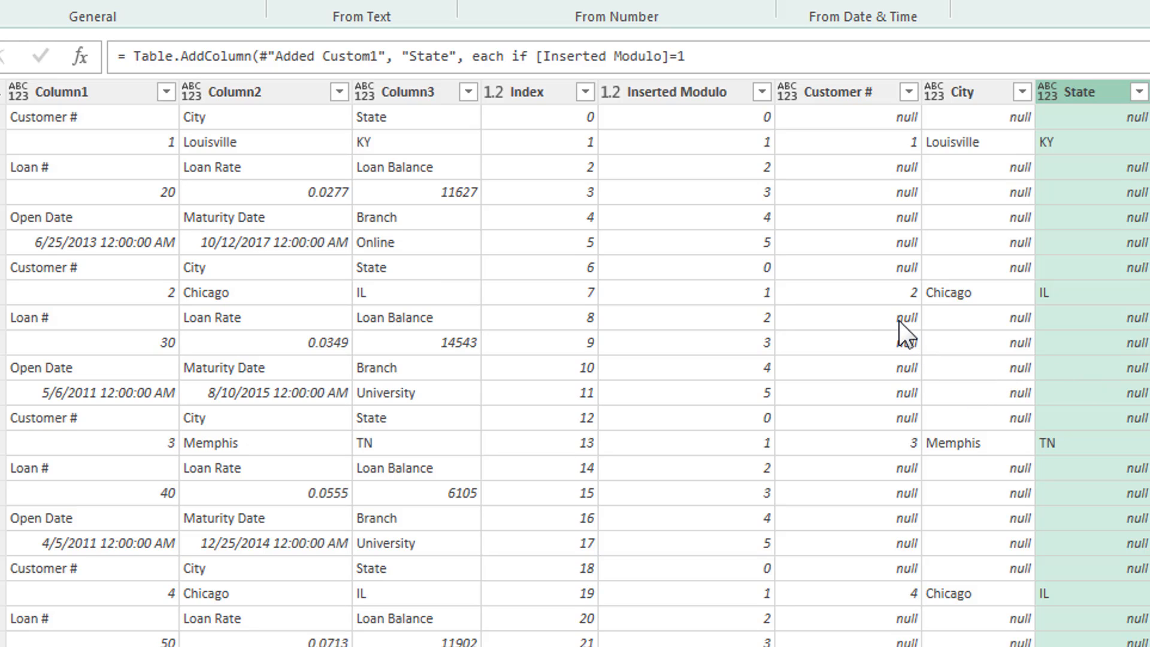
pyautogui.moveTo(1104, 168)
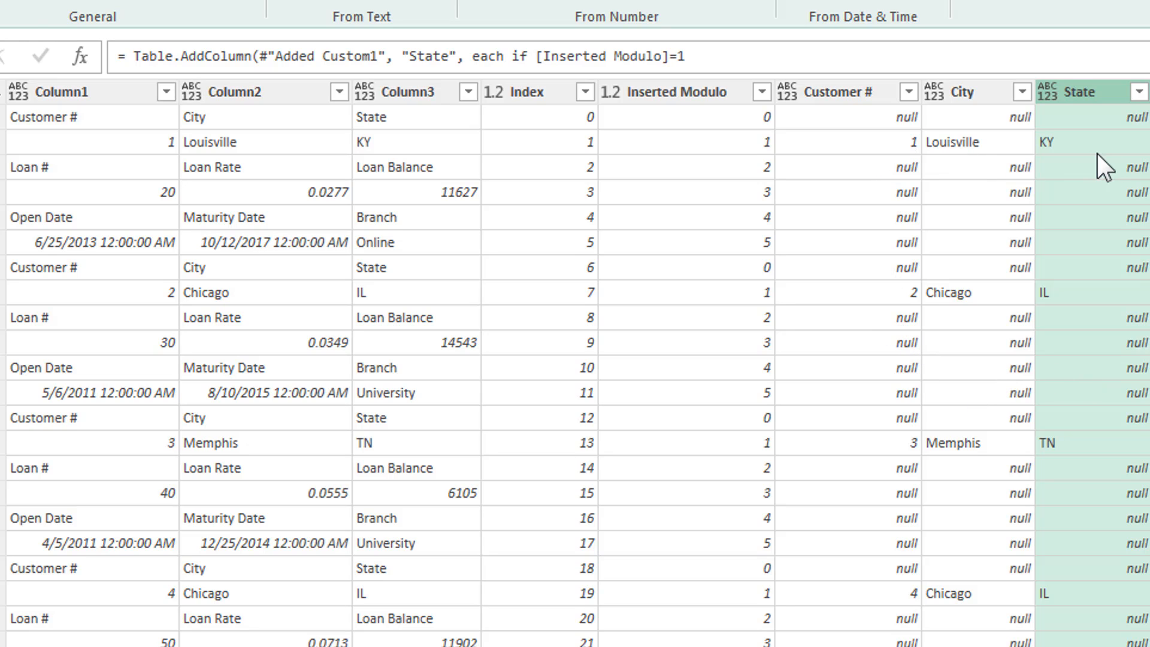
pyautogui.moveTo(1098, 172)
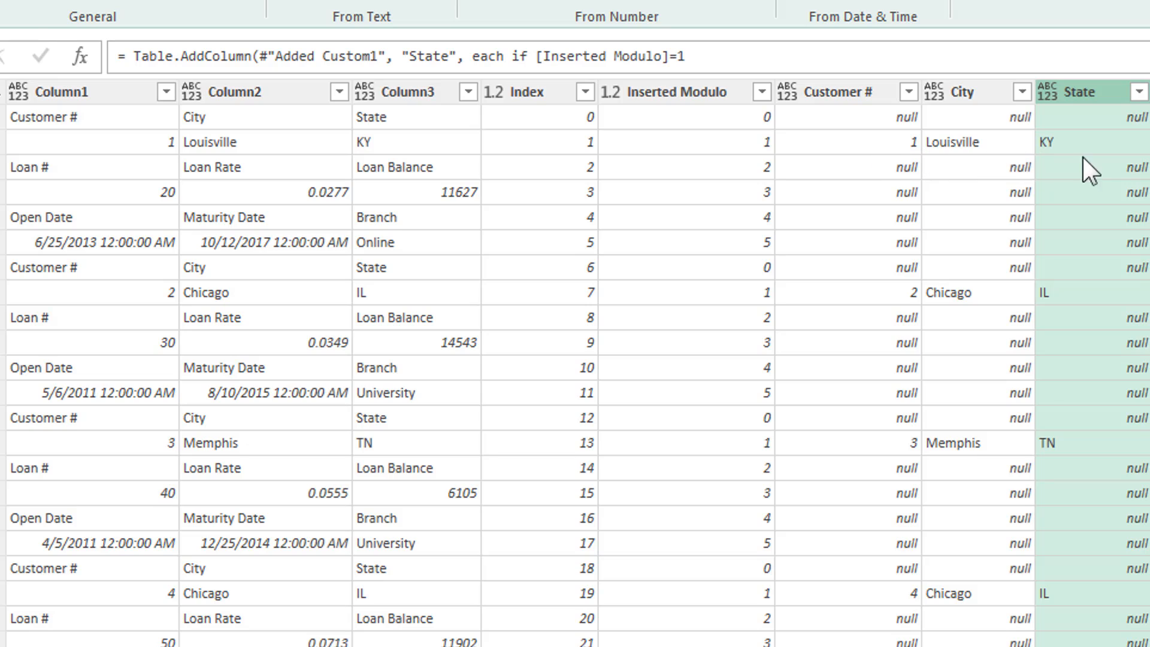
pyautogui.moveTo(746, 145)
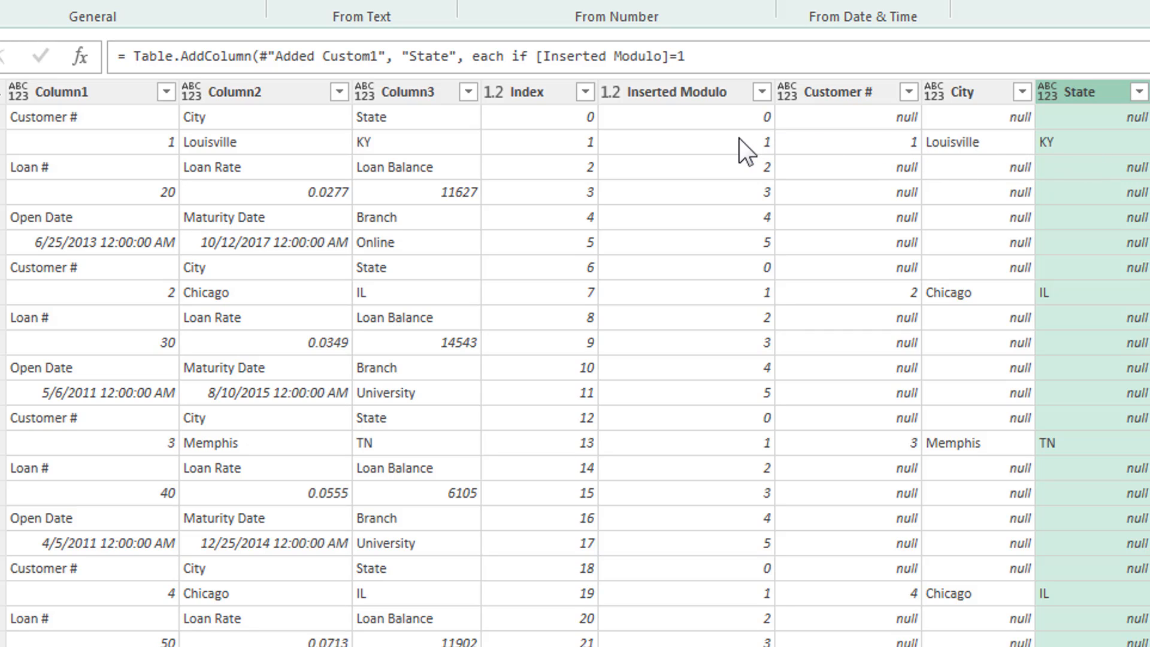
pyautogui.moveTo(762, 294)
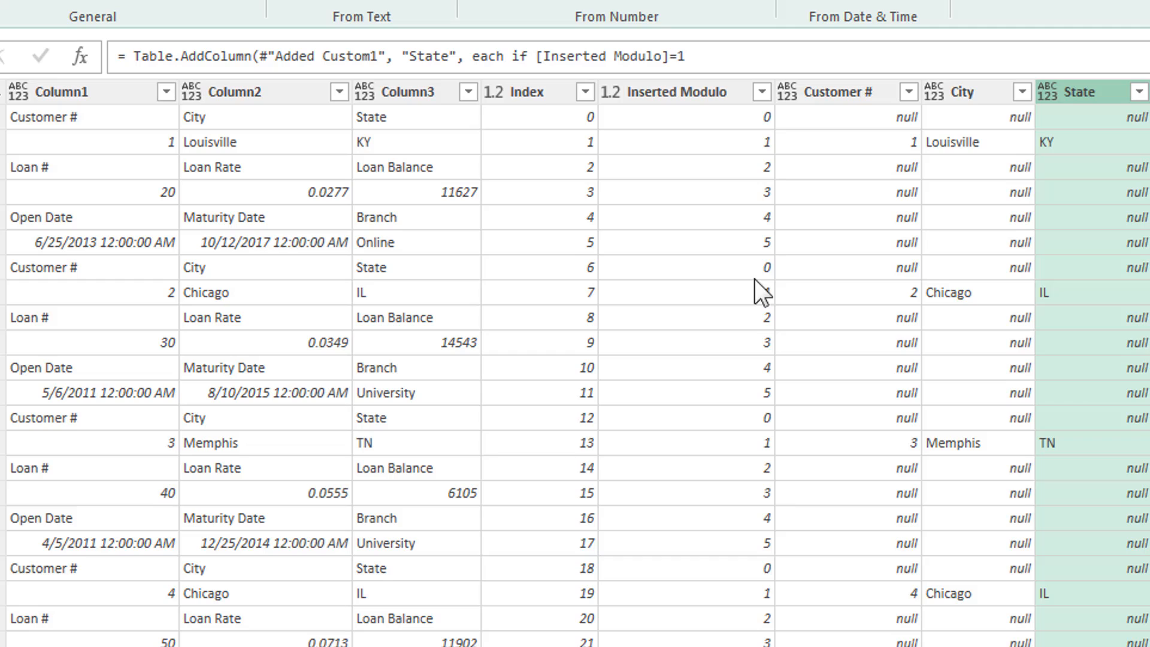
pyautogui.moveTo(784, 356)
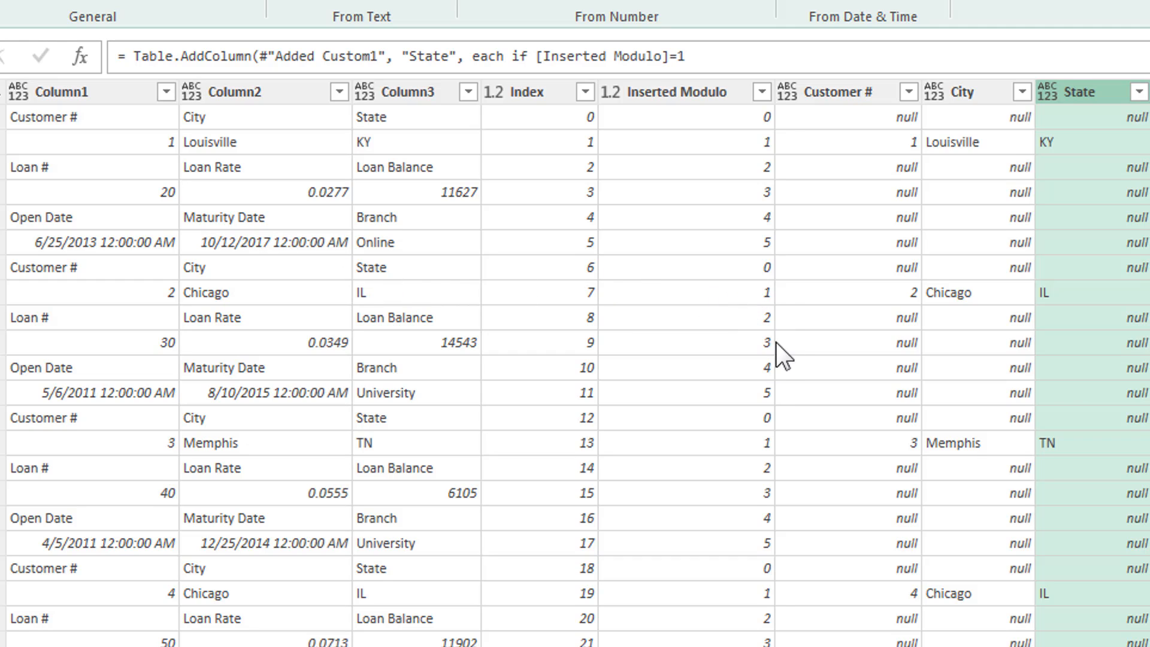
pyautogui.moveTo(1127, 480)
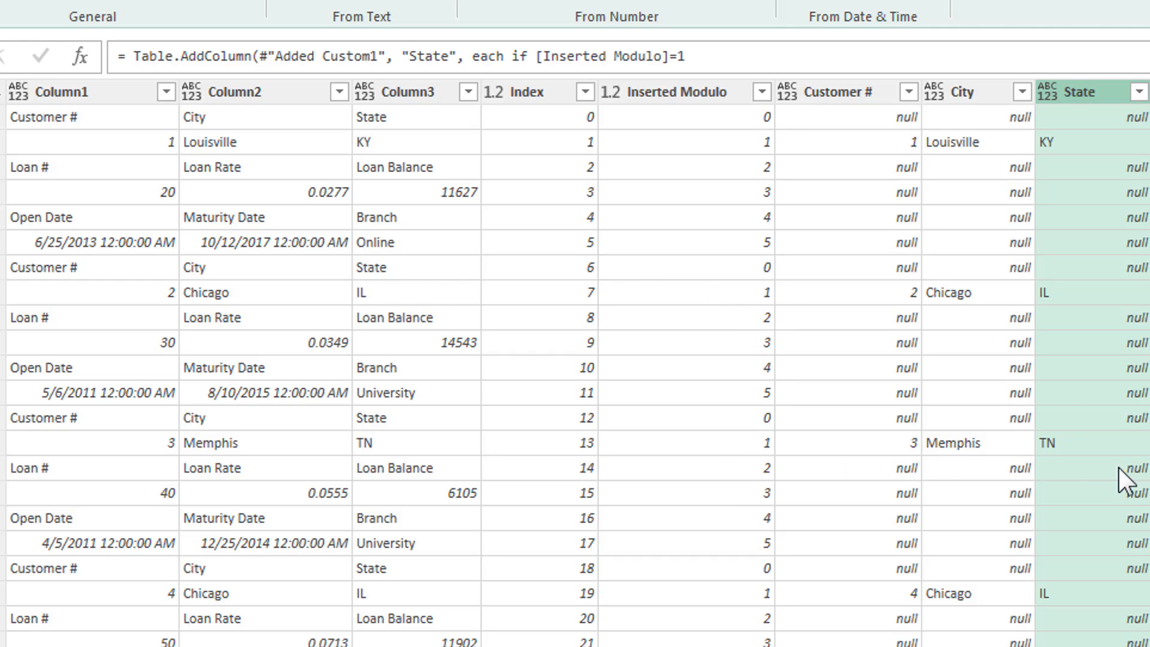
pyautogui.moveTo(994, 191)
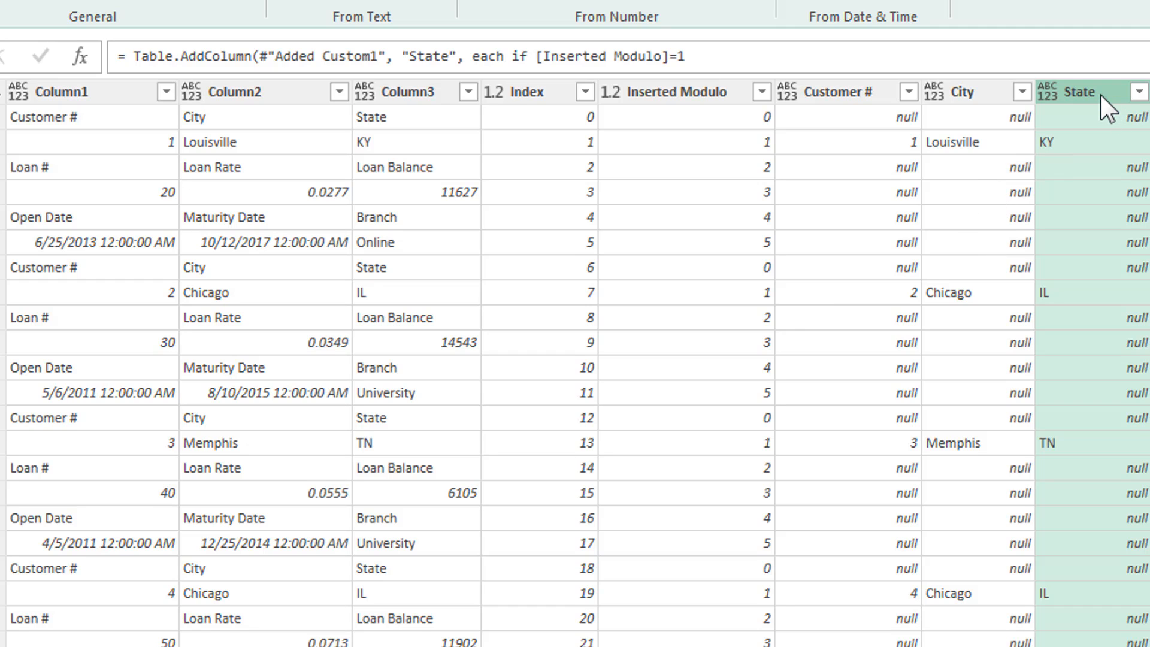
pyautogui.moveTo(107, 205)
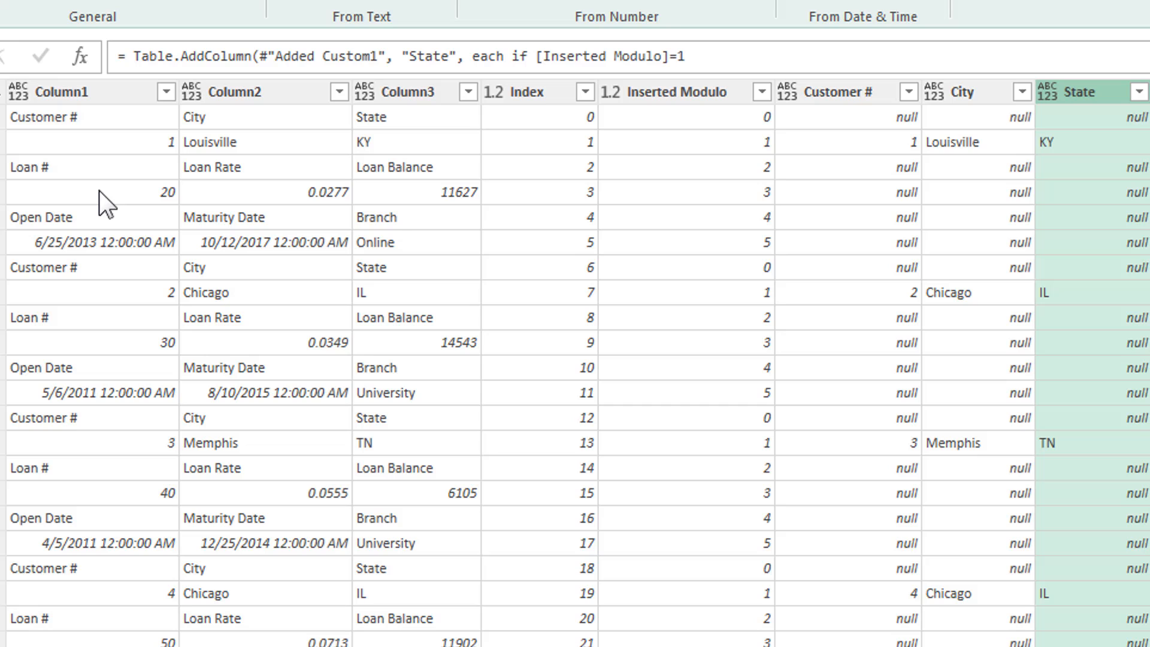
pyautogui.moveTo(426, 218)
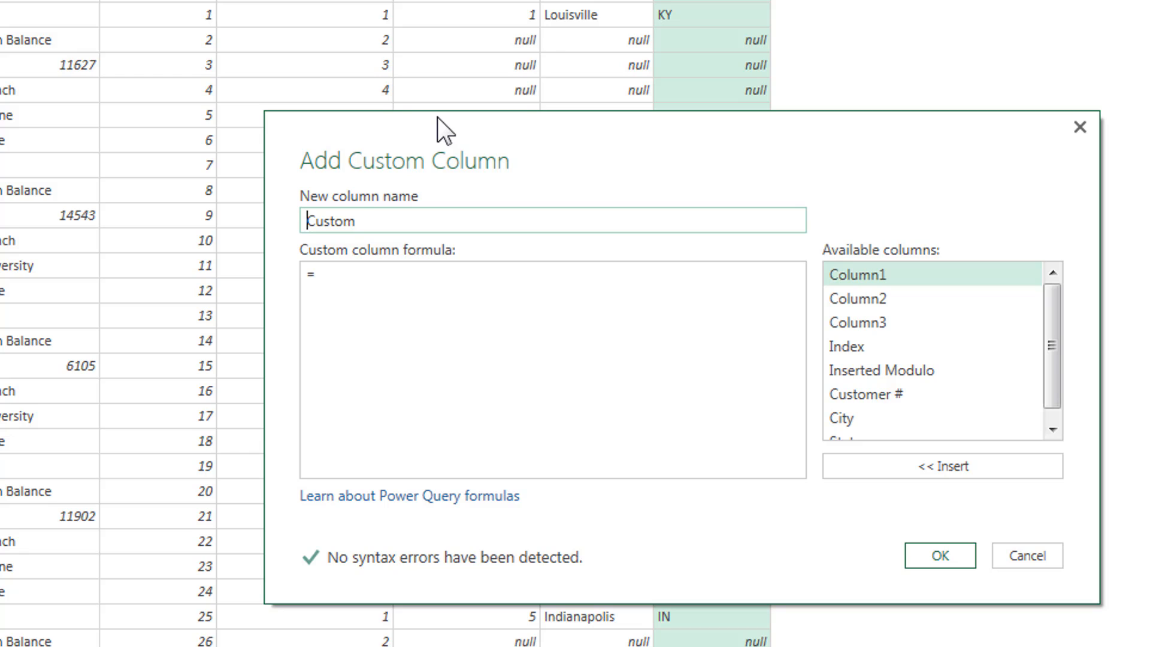
# Step: Add custom column Loan # with formula if [Inserted Modulo]=3 then [Column1] else null
pyautogui.write('if')
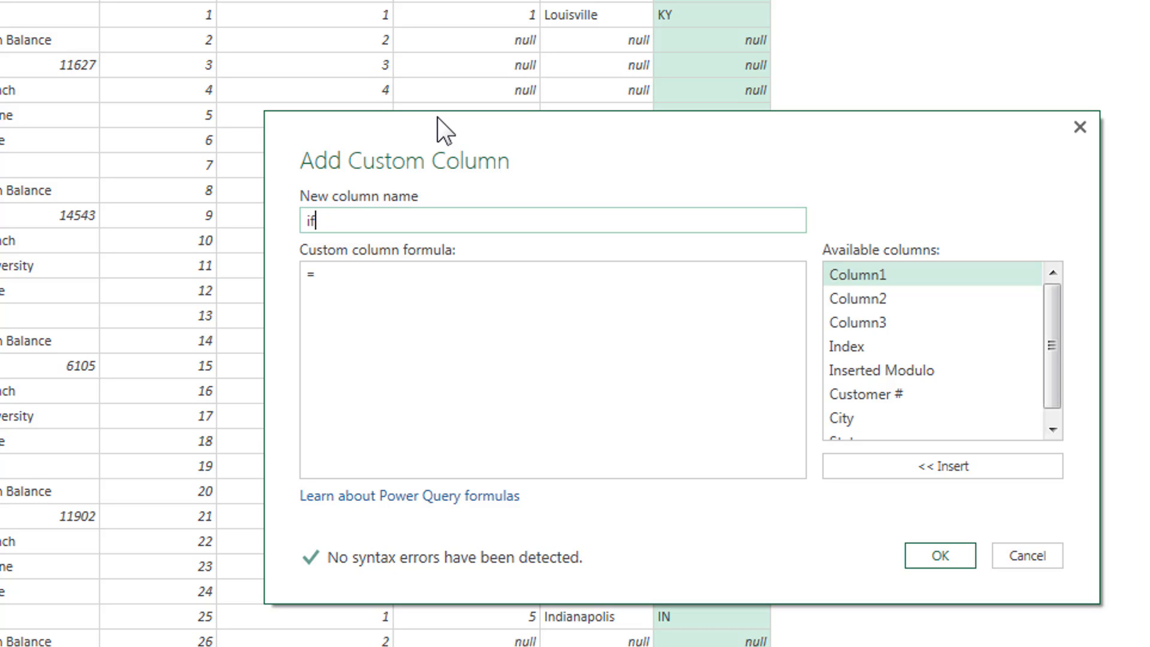
pyautogui.write('Loan #')
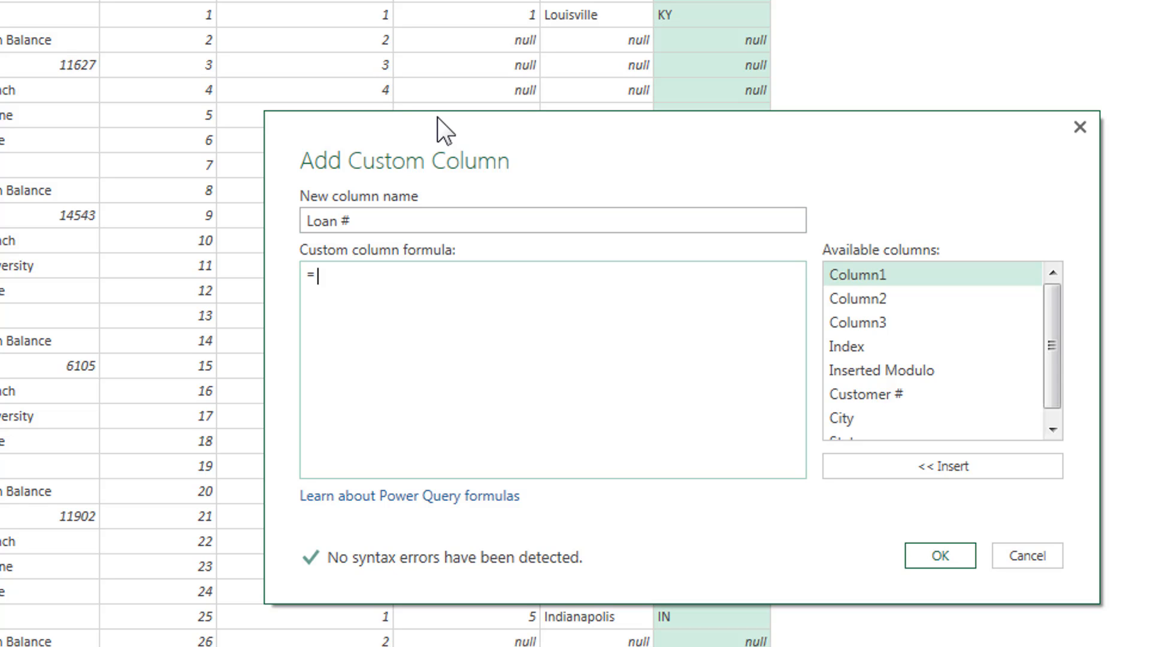
pyautogui.write('if')
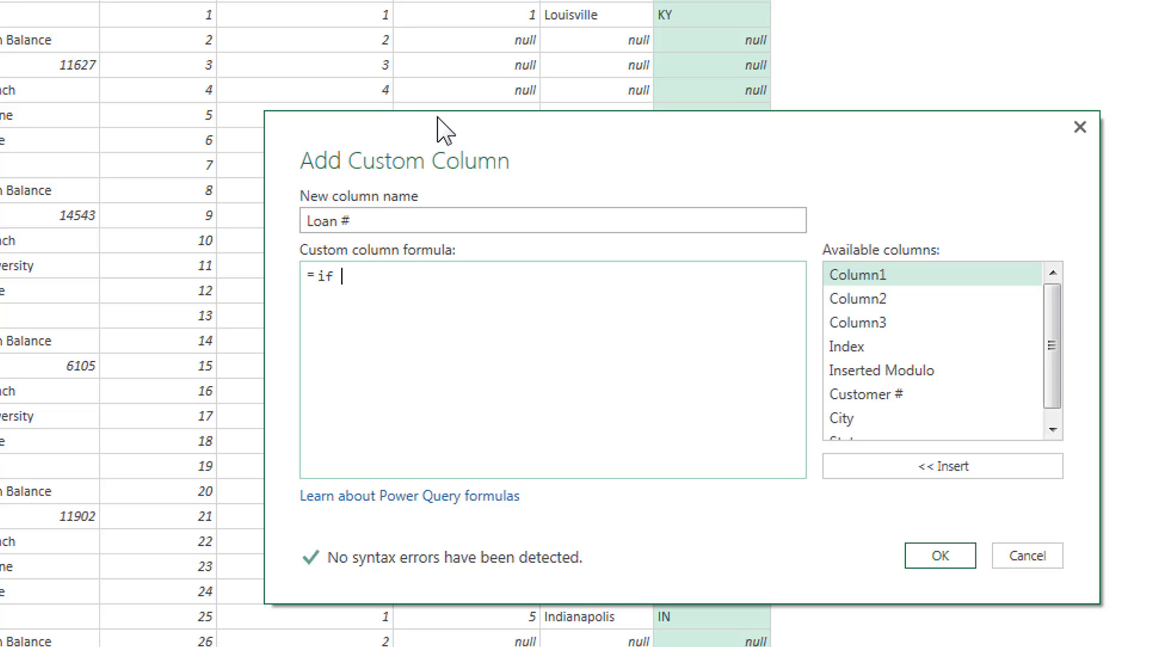
pyautogui.doubleClick(880, 370)
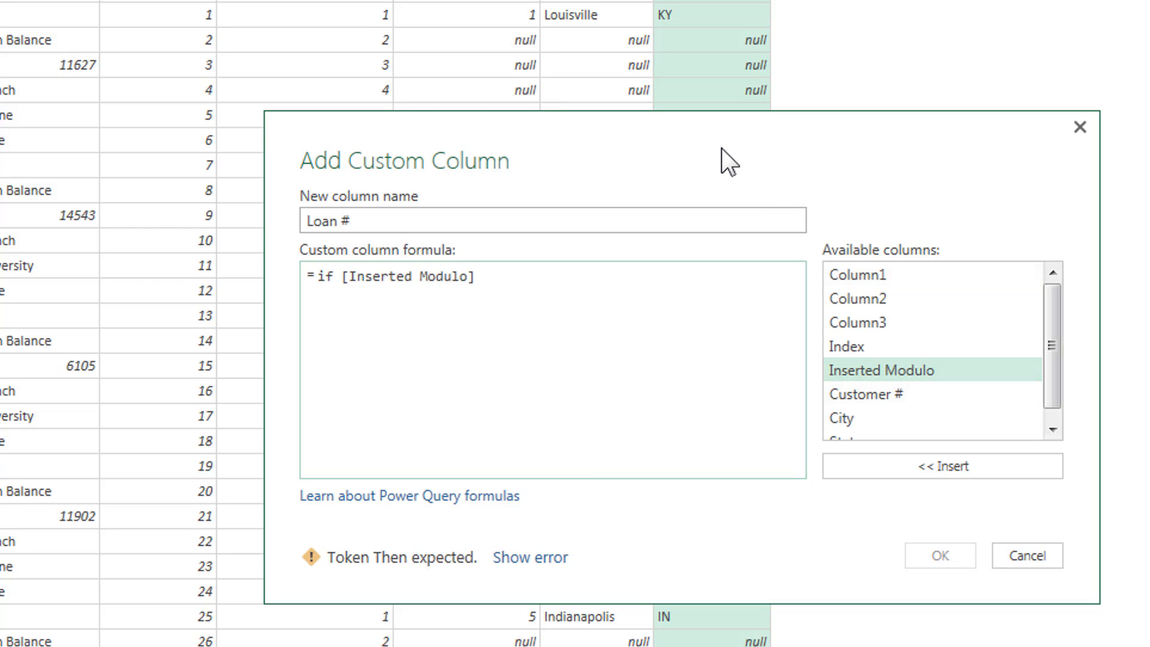
pyautogui.write('=3')
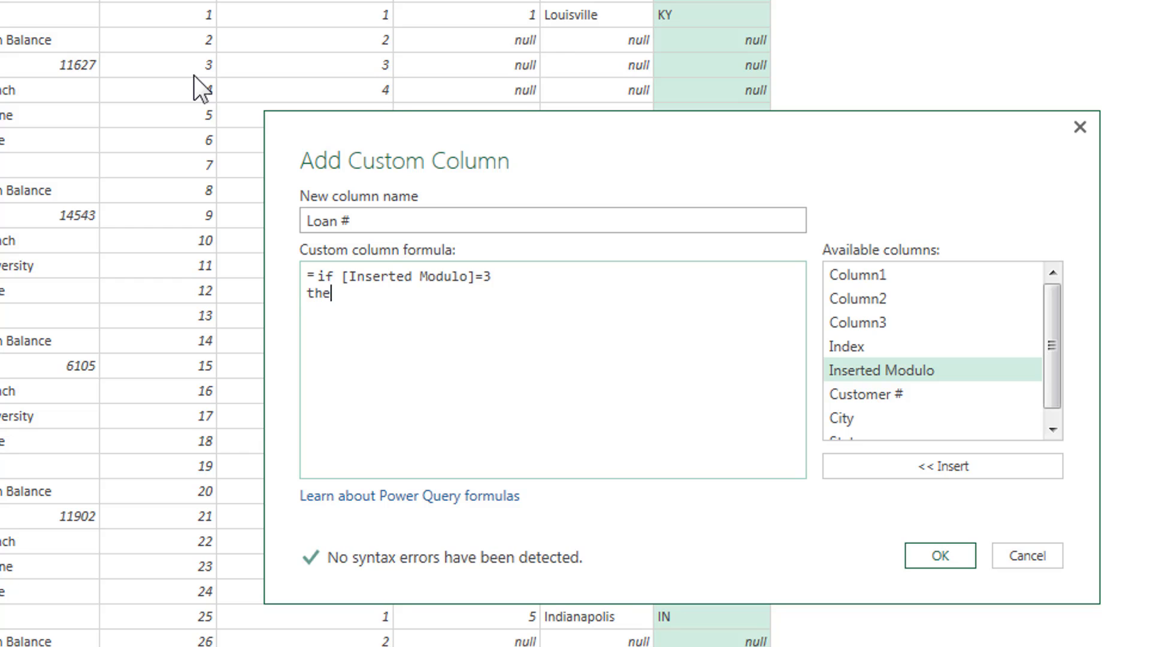
pyautogui.write('n [Column1')
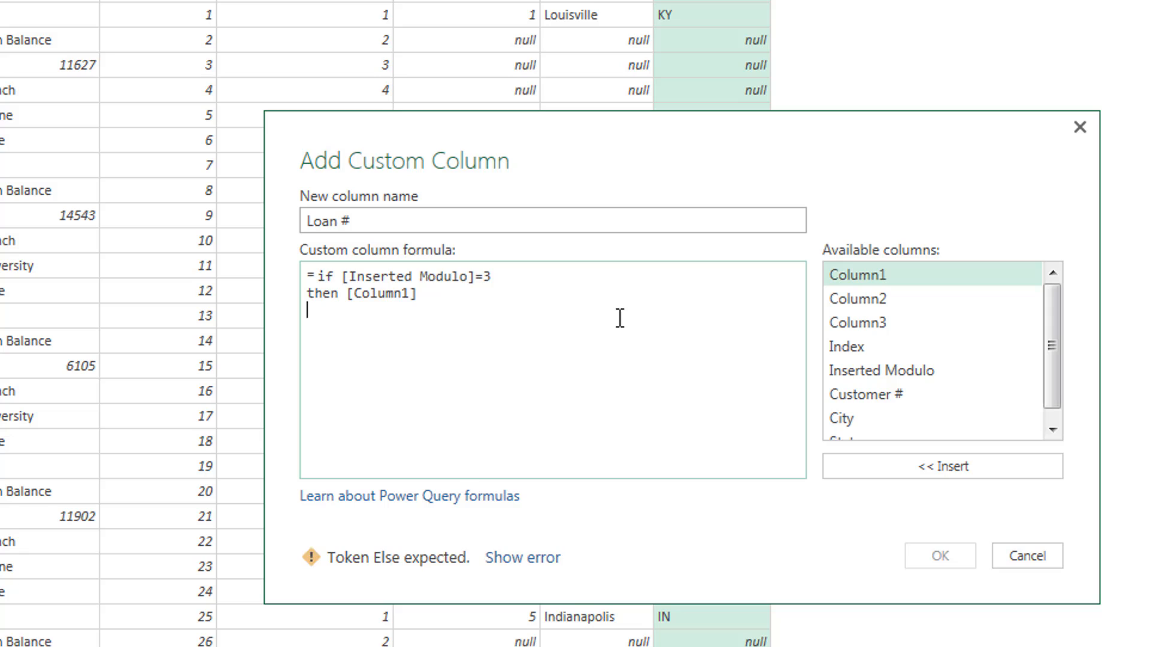
pyautogui.write('es')
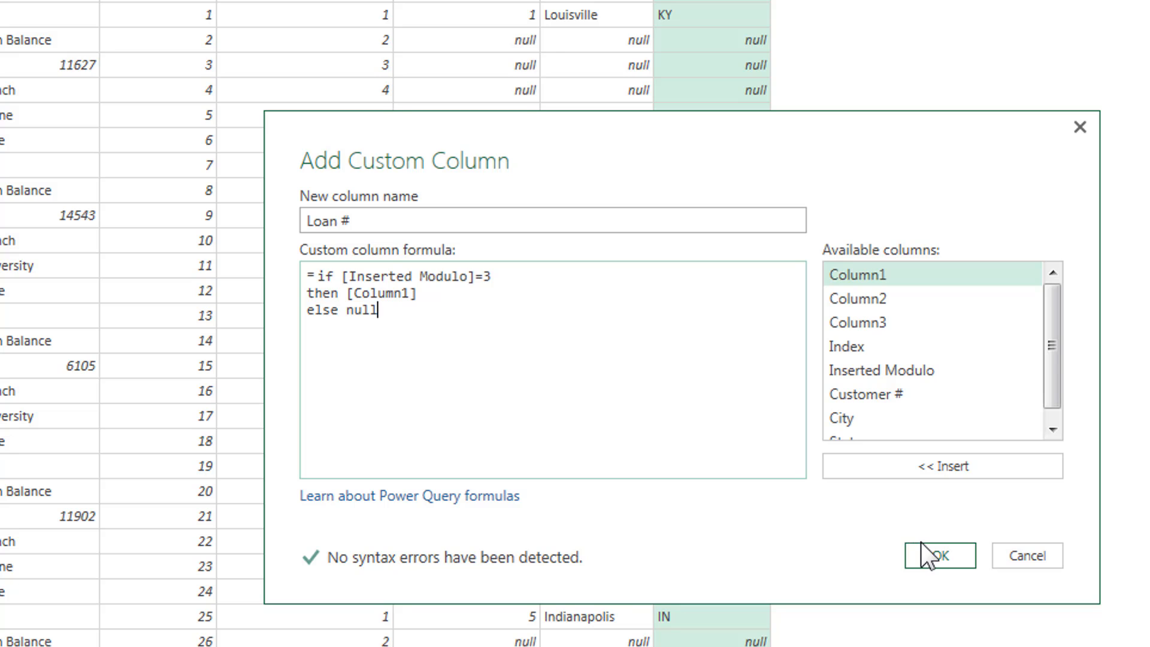
pyautogui.click(939, 555)
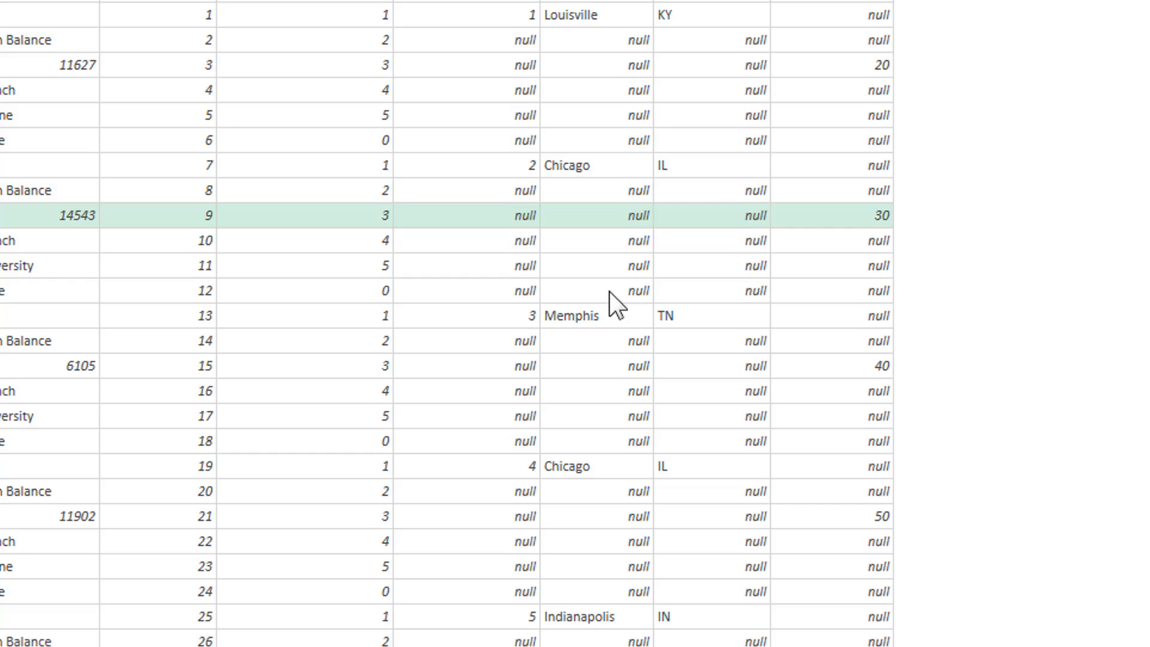
pyautogui.moveTo(870, 238)
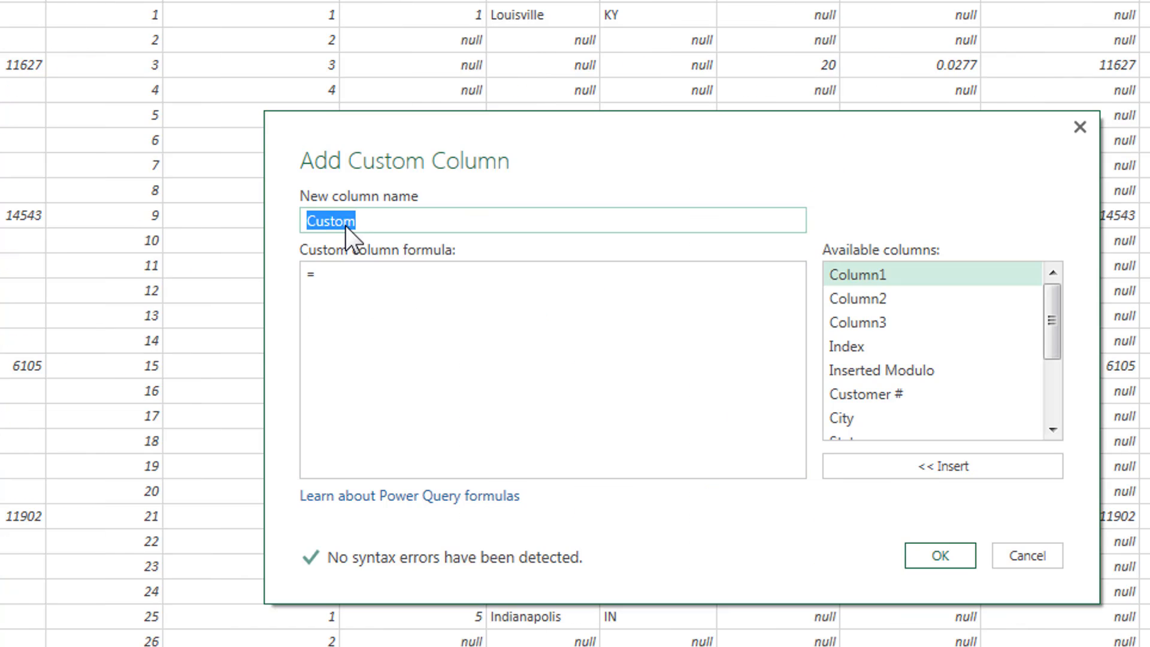
# Step: Add Branch custom column as if [Inserted Modulo]=3 then [Column3] else null
pyautogui.write('if [Inserted Modulo]=3 then [Column3] else nu')
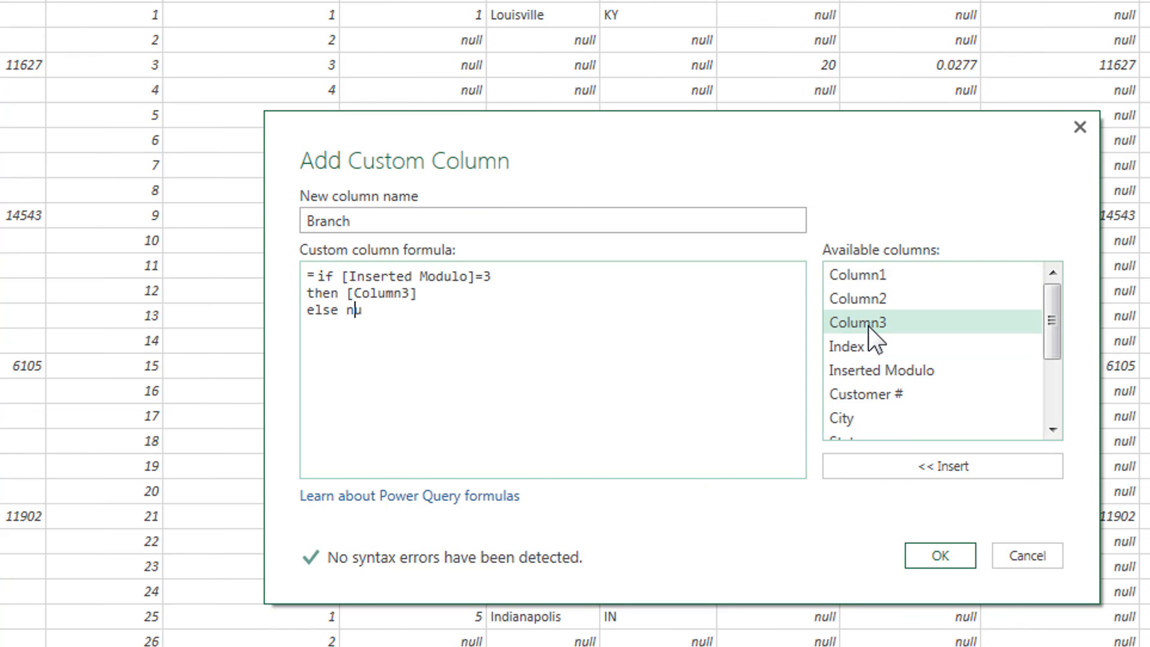
pyautogui.click(938, 555)
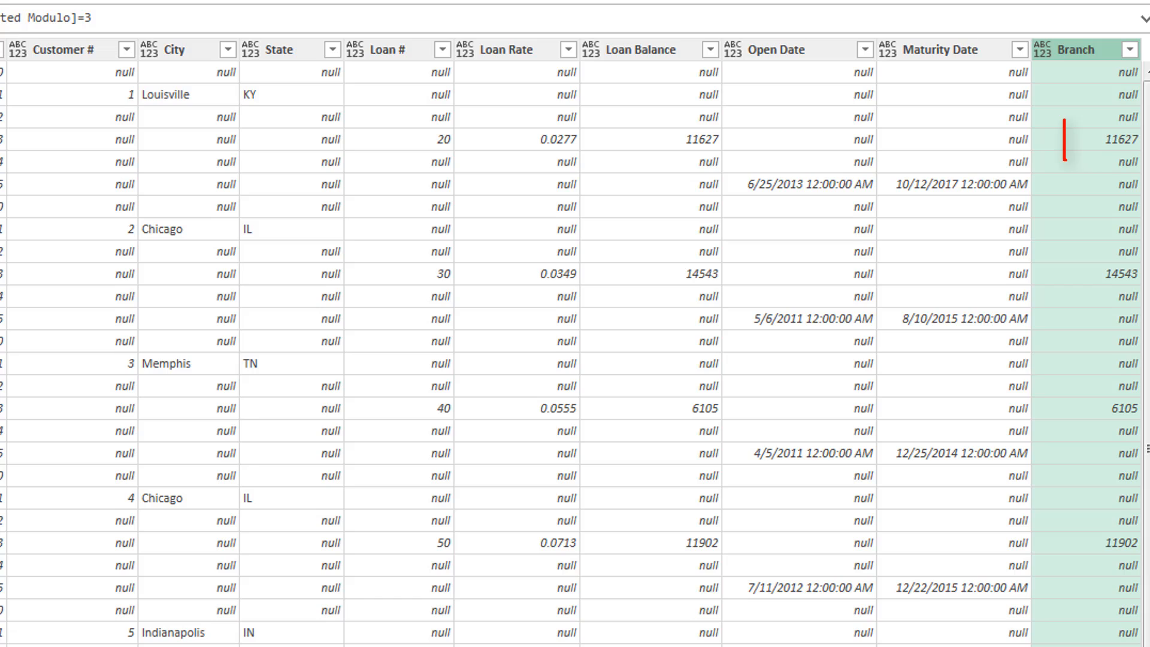
# Step: Show the Query Settings pane listing Added Custom through Added Custom8
pyautogui.click(1130, 139)
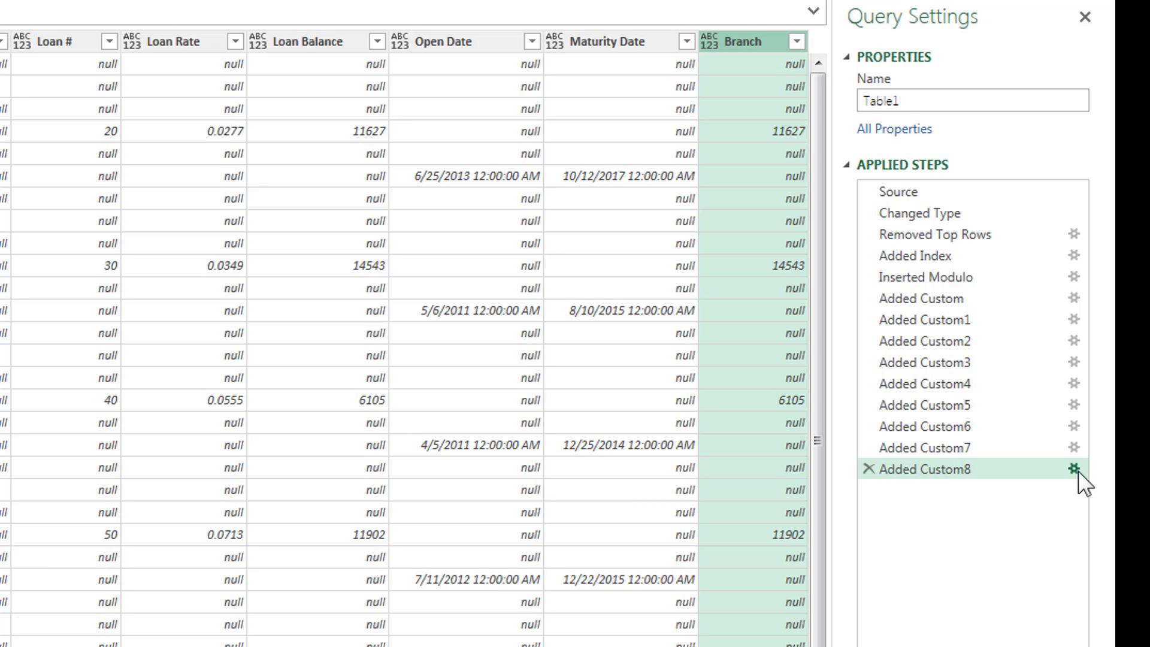
# Step: Set the Branch conditional column to use Column3 where Inserted Modulo equals 5, else null
pyautogui.click(1073, 468)
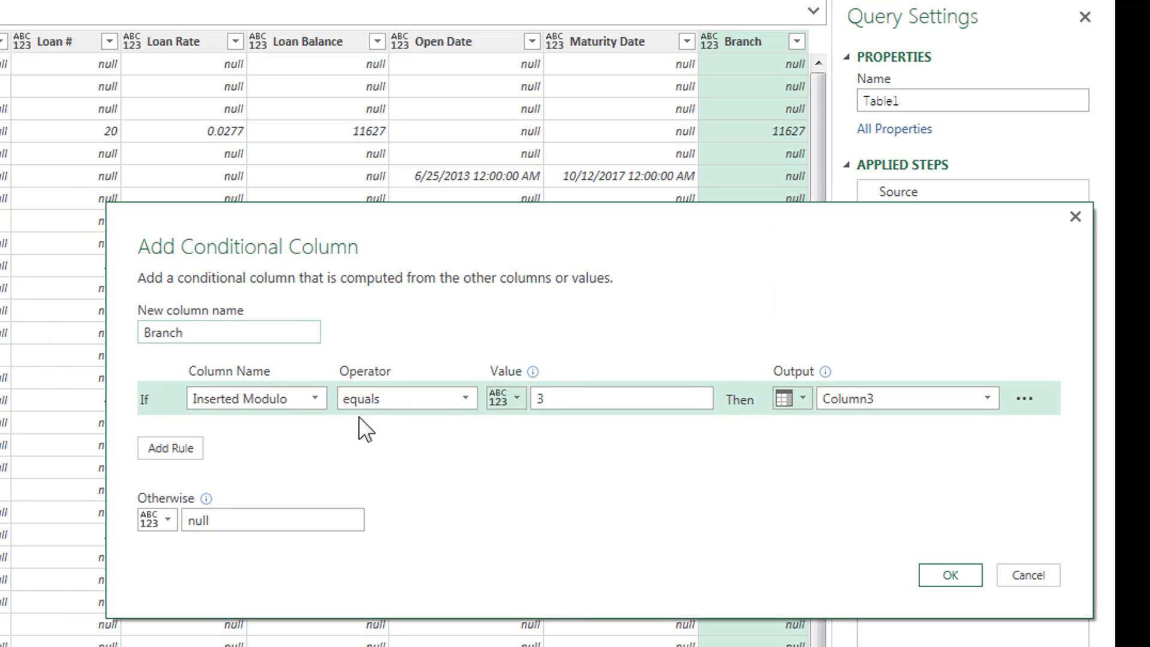
pyautogui.click(620, 398)
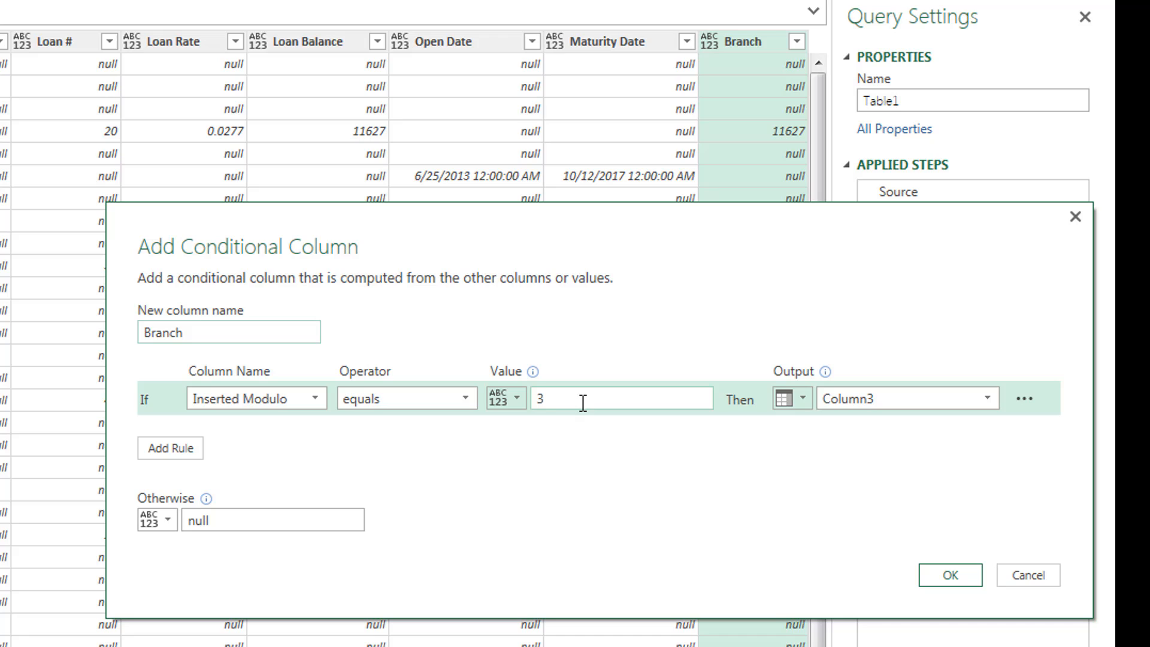
pyautogui.write('5')
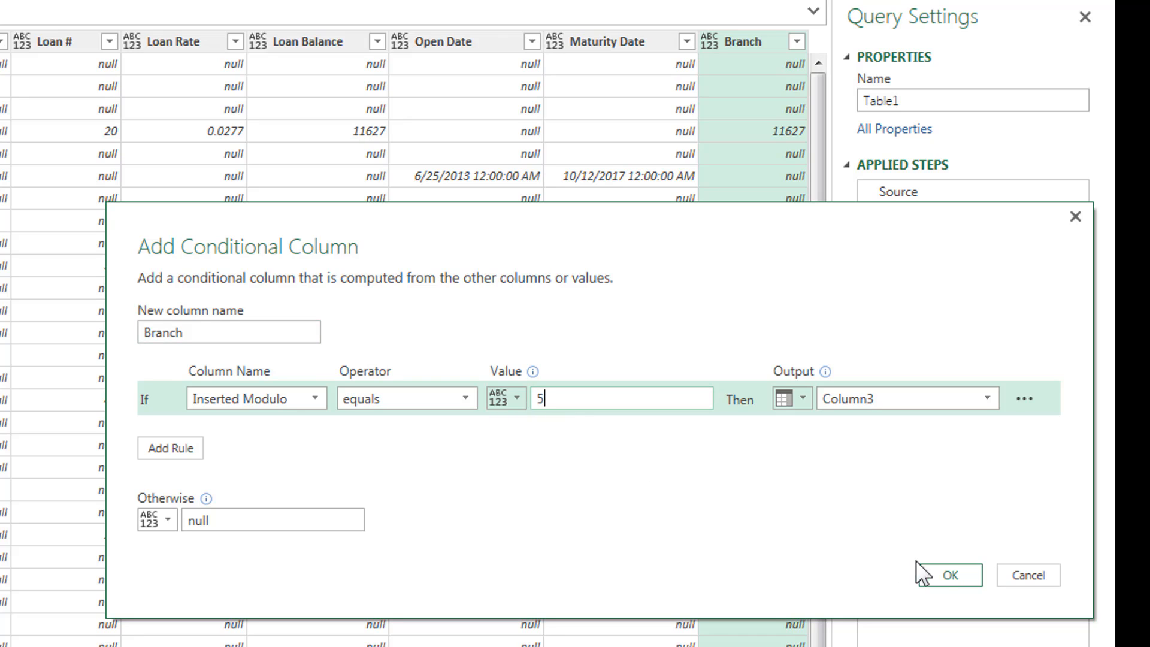
pyautogui.click(948, 574)
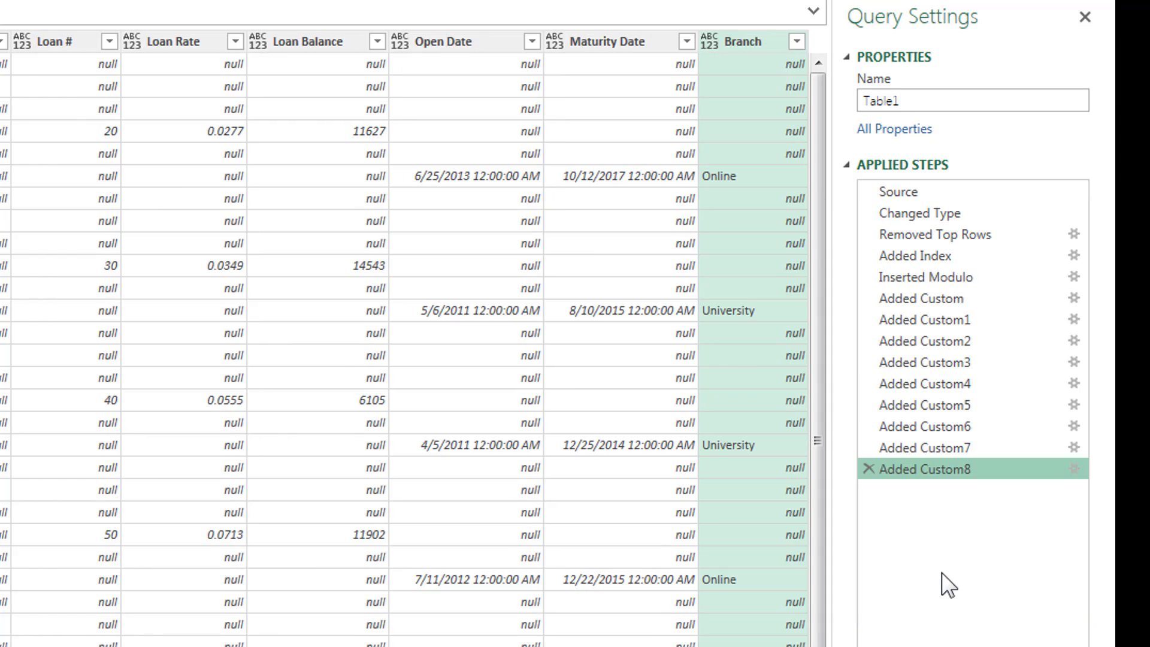
pyautogui.moveTo(753, 369)
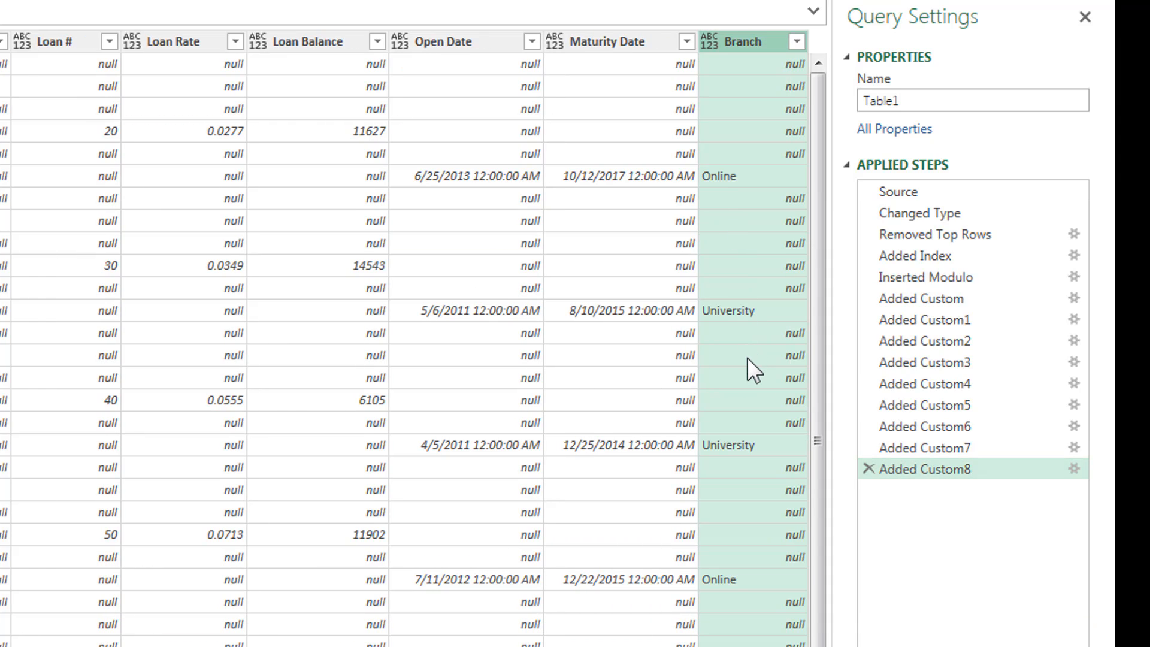
pyautogui.moveTo(1073, 468)
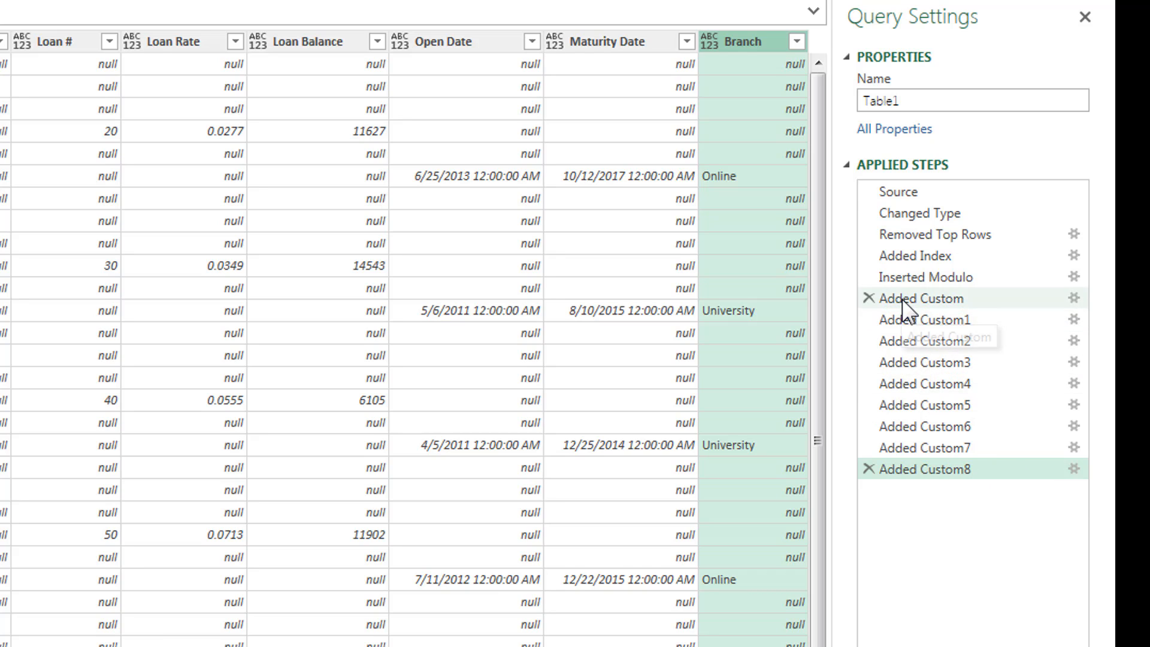
pyautogui.moveTo(926, 318)
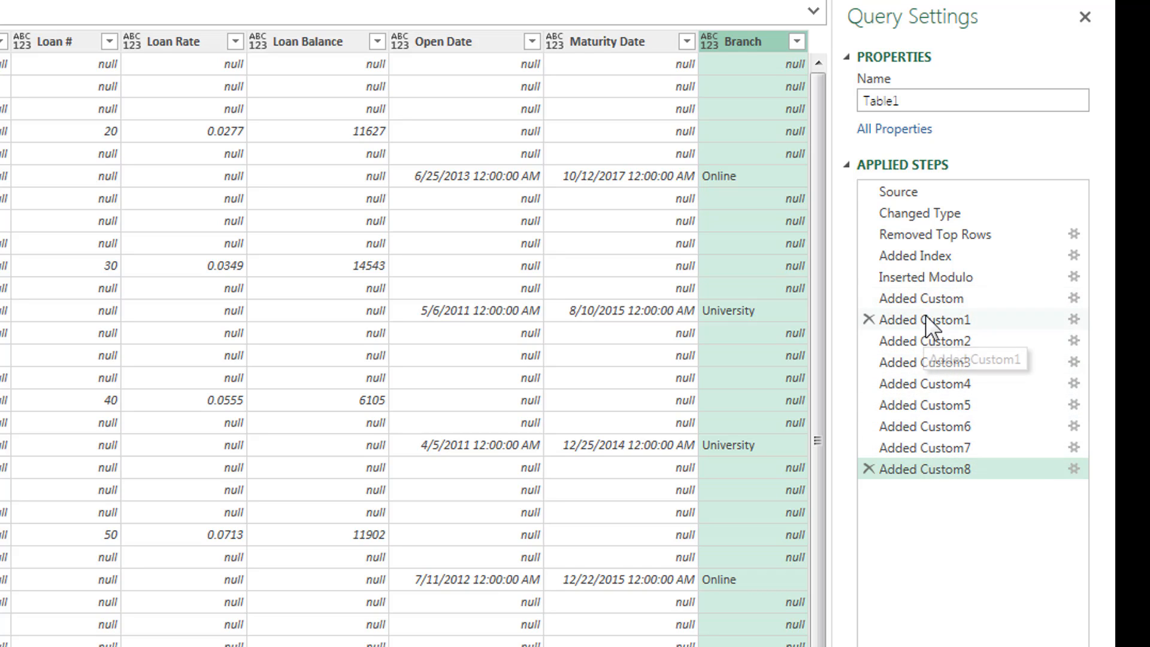
pyautogui.moveTo(948, 429)
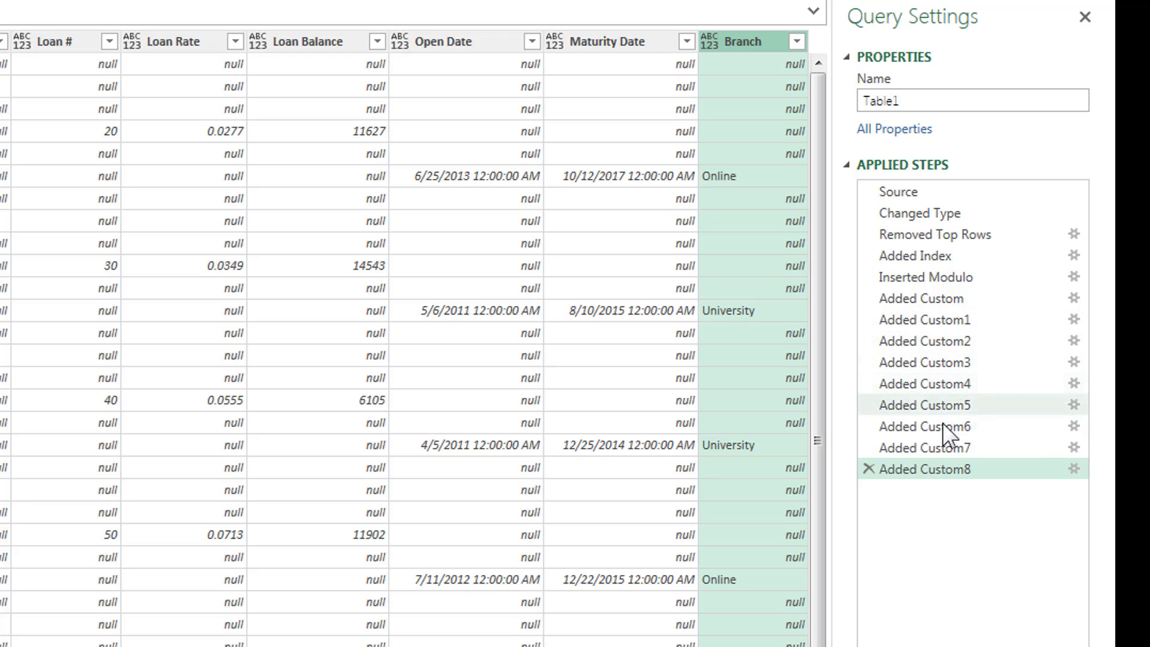
pyautogui.moveTo(953, 318)
pyautogui.write('C')
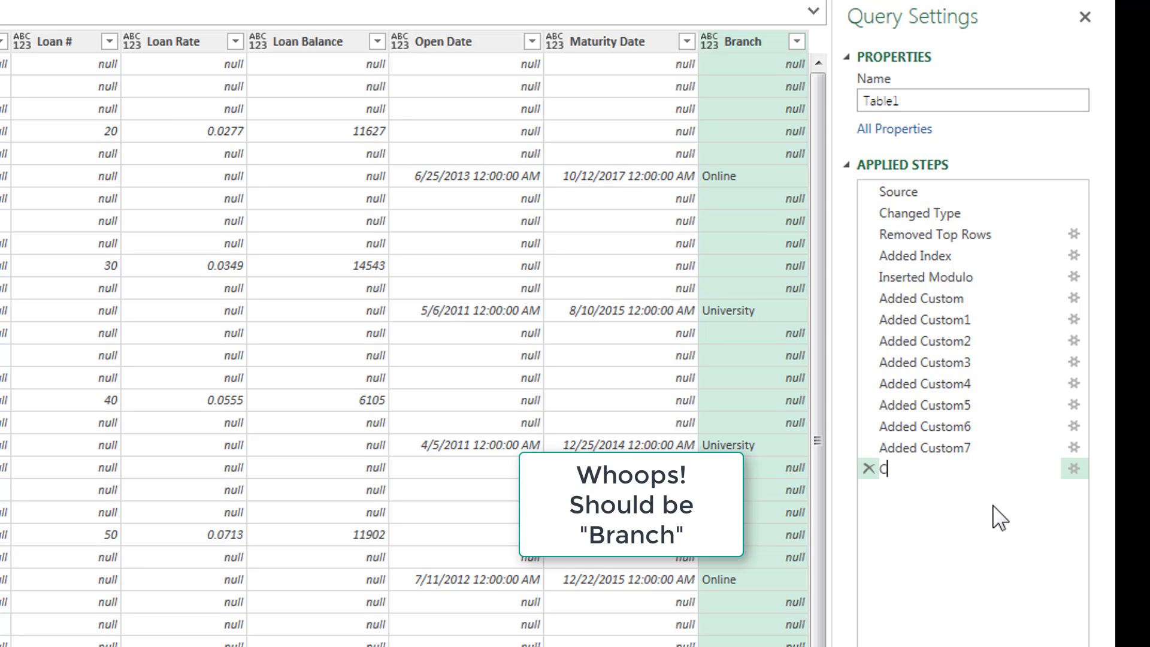
# Step: Name the last custom step City Custom Column and review the Added Custom6 step
pyautogui.write('ity Custom Column')
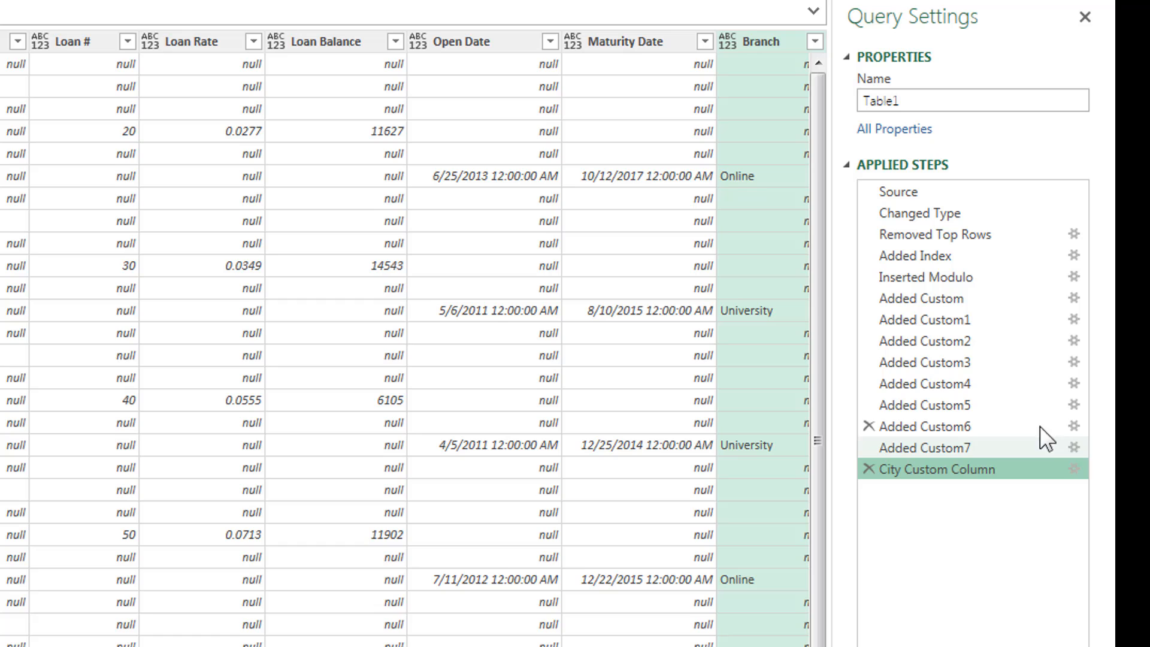
pyautogui.click(924, 426)
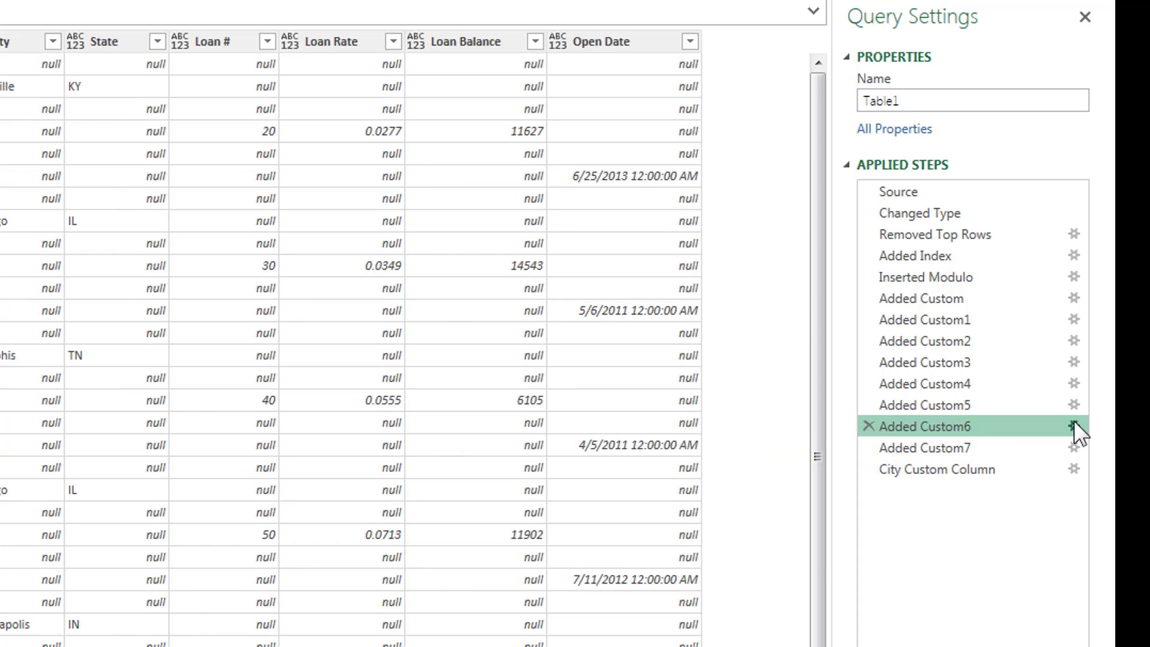
pyautogui.click(1073, 427)
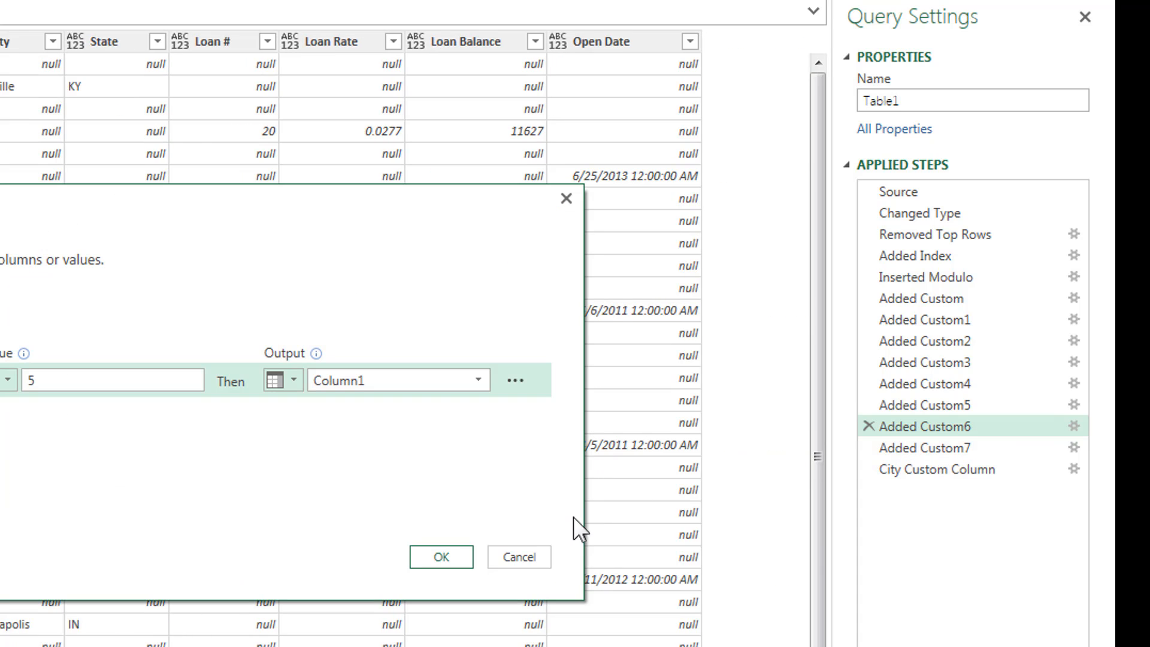
# Step: Rename the Added Custom6 step to Open Date Custom Column
pyautogui.rightClick(916, 426)
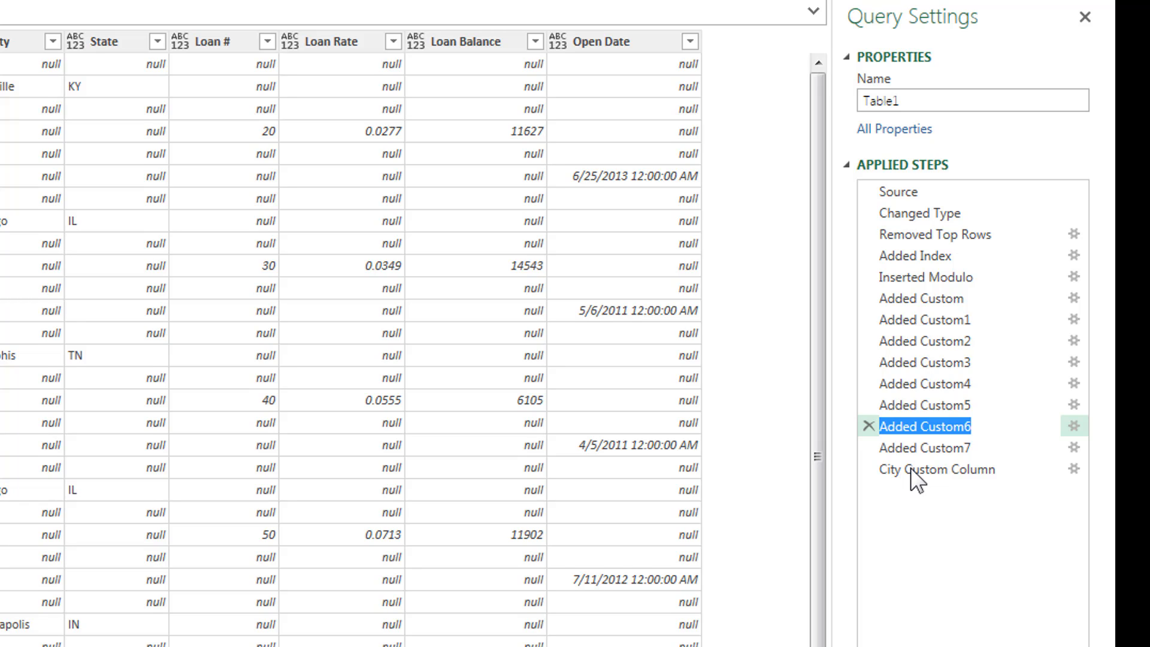
pyautogui.write('Open Date')
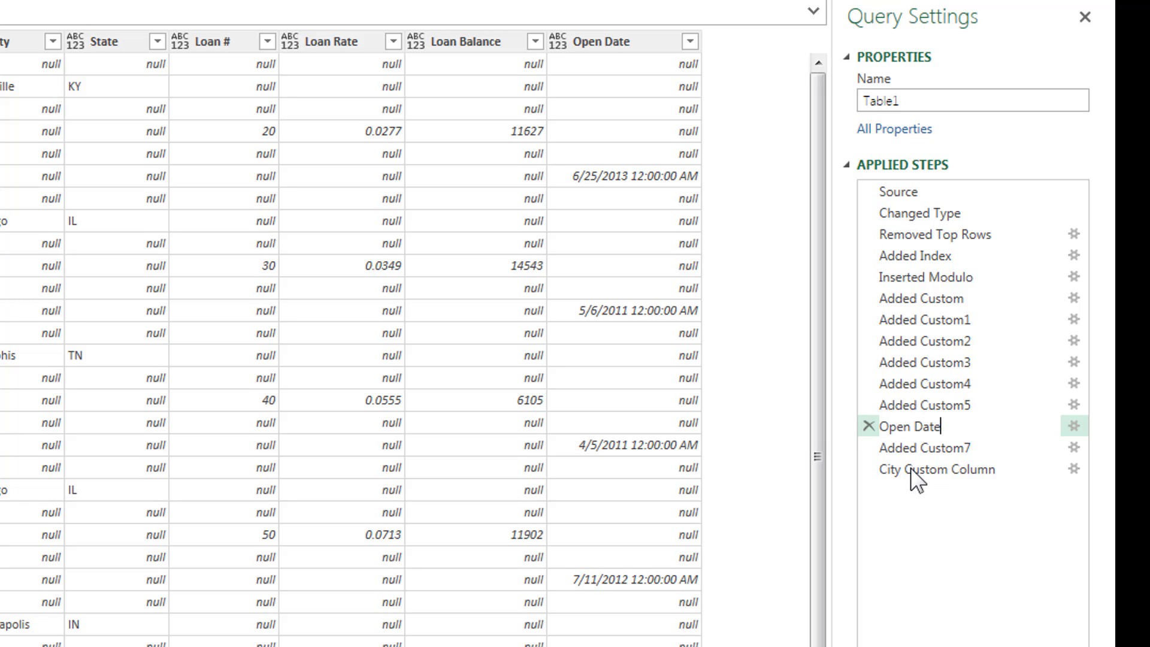
pyautogui.write('Custom Co')
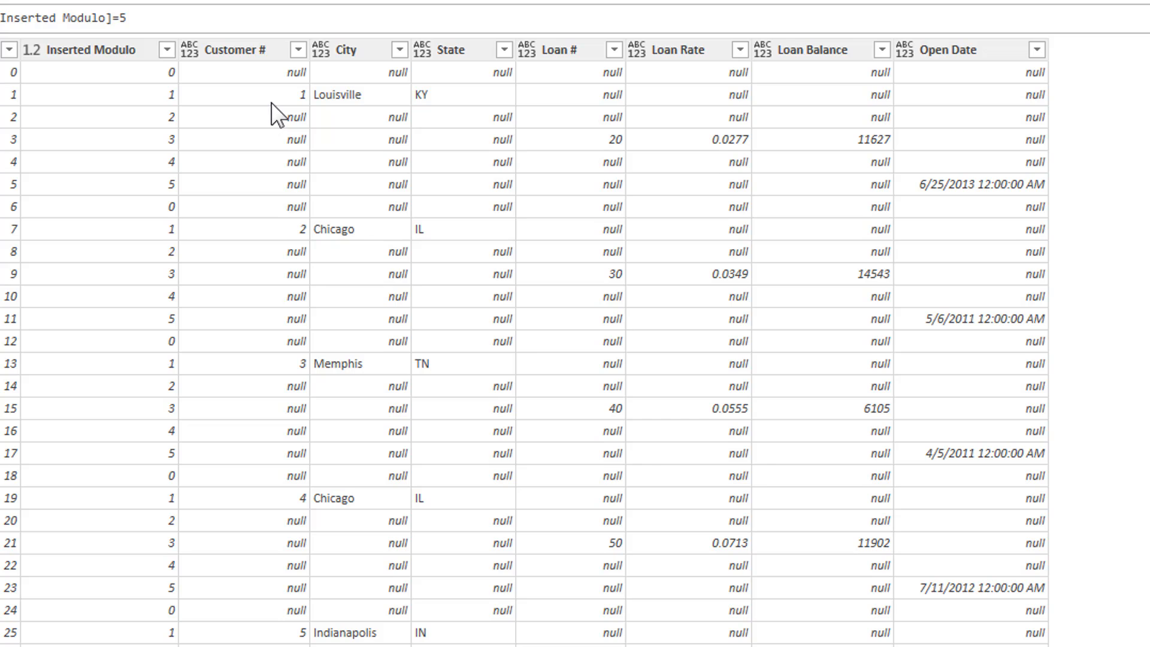
pyautogui.moveTo(300, 110)
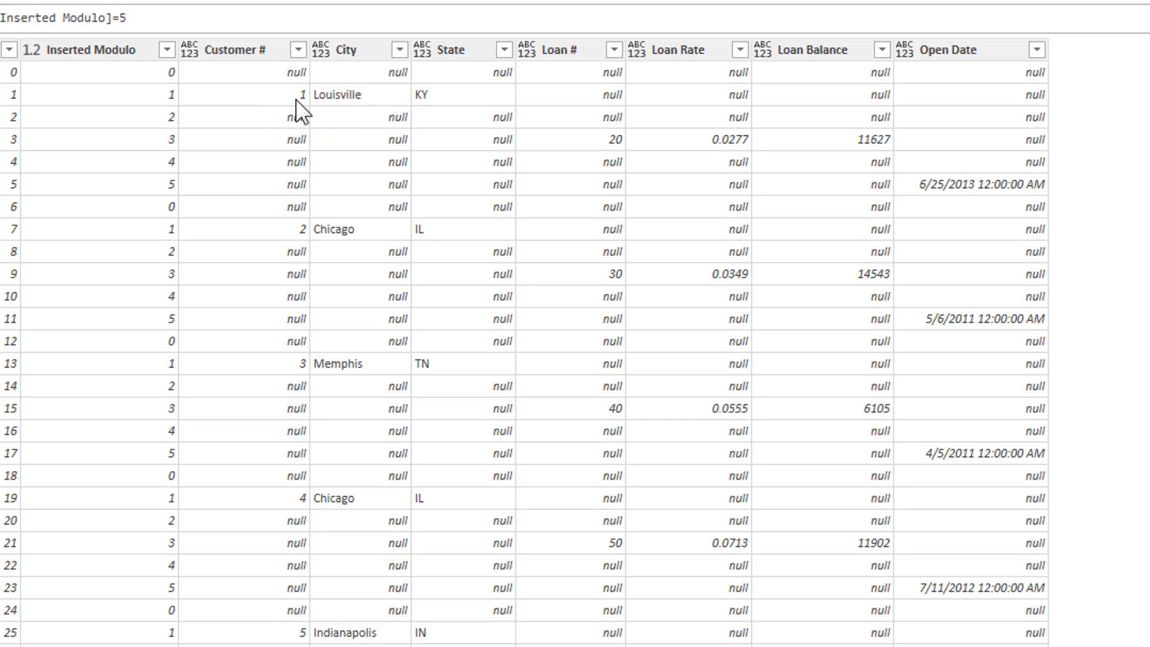
pyautogui.moveTo(466, 118)
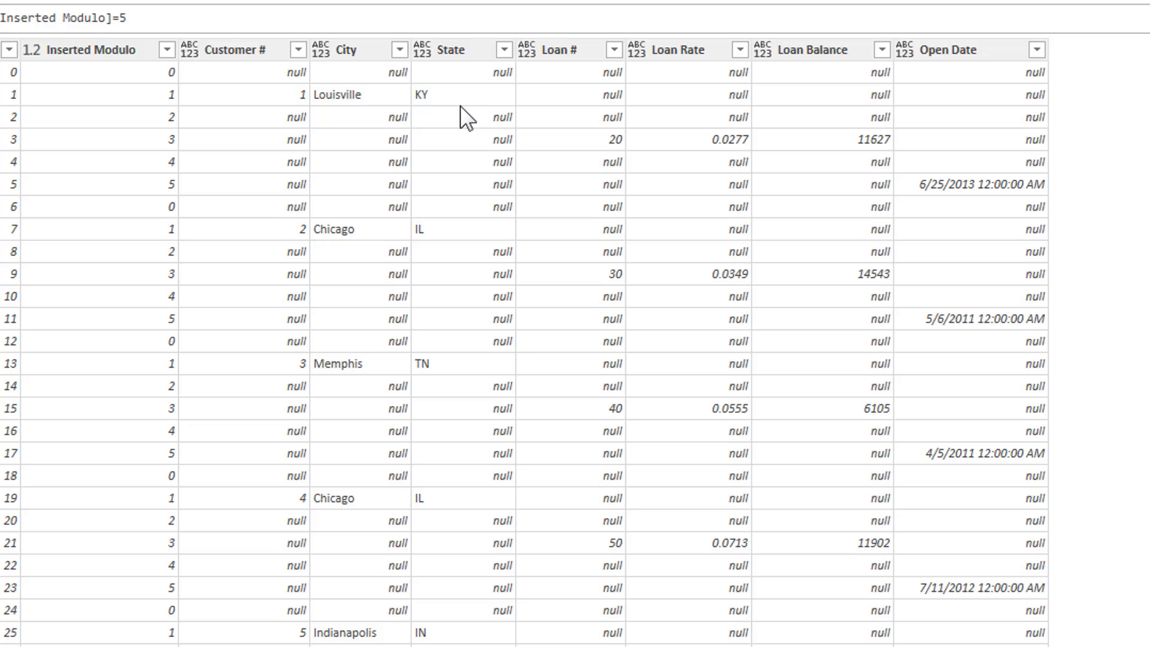
pyautogui.moveTo(805, 162)
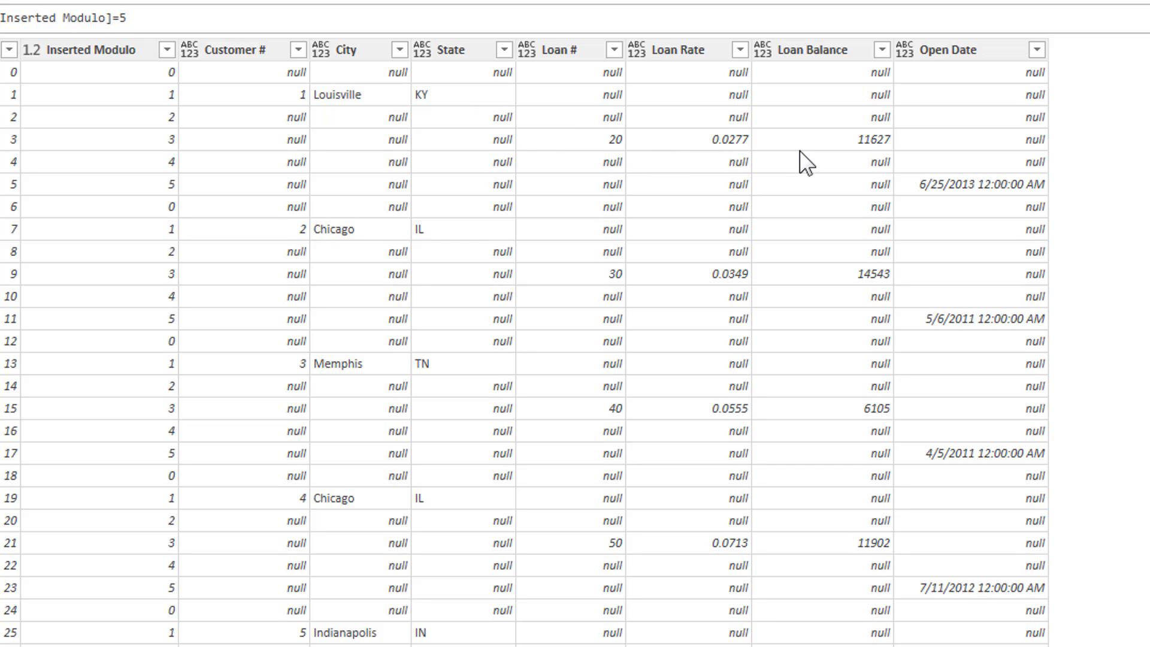
pyautogui.moveTo(755, 223)
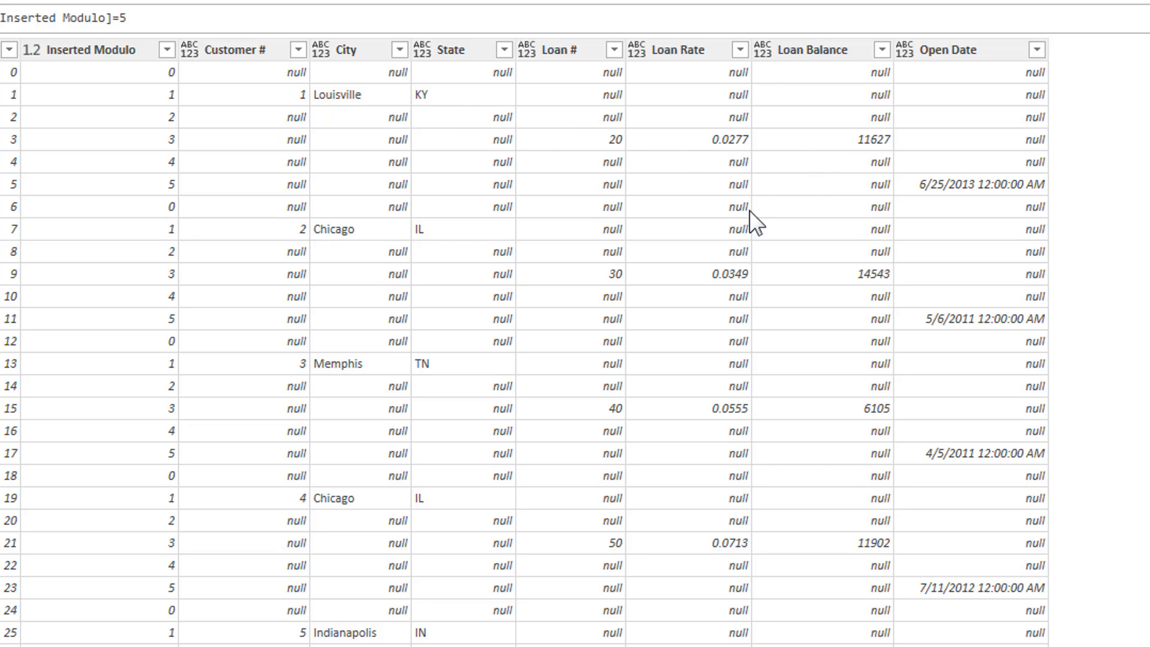
pyautogui.moveTo(783, 291)
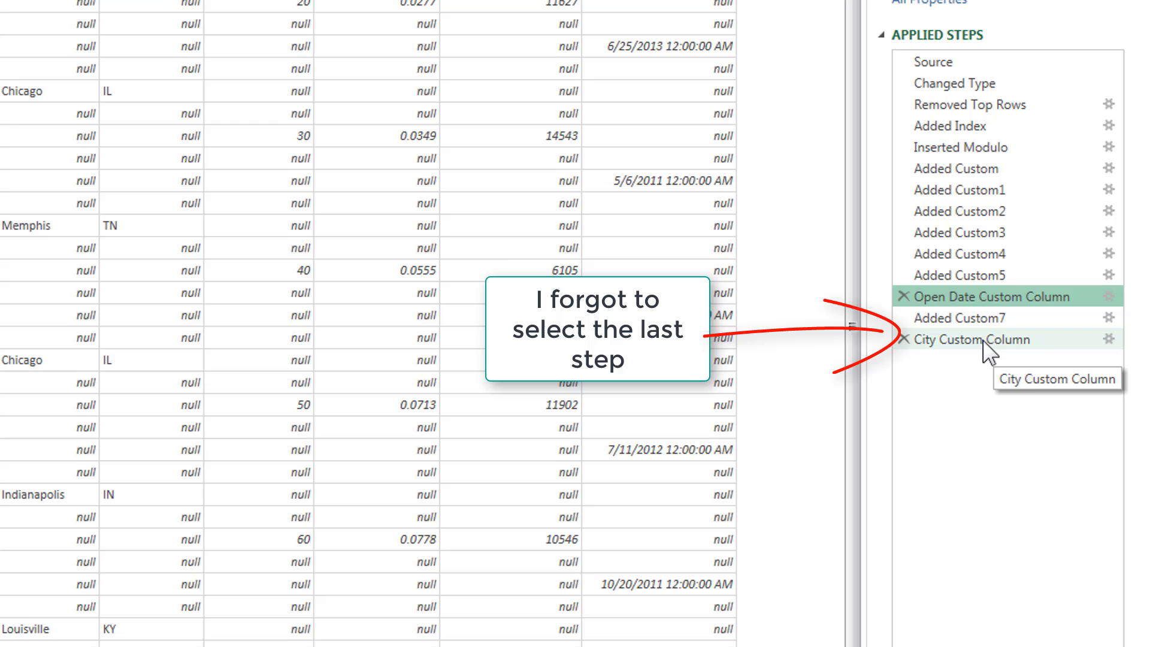
# Step: Select the final City Custom Column step to preview all helper columns through Branch
pyautogui.click(970, 339)
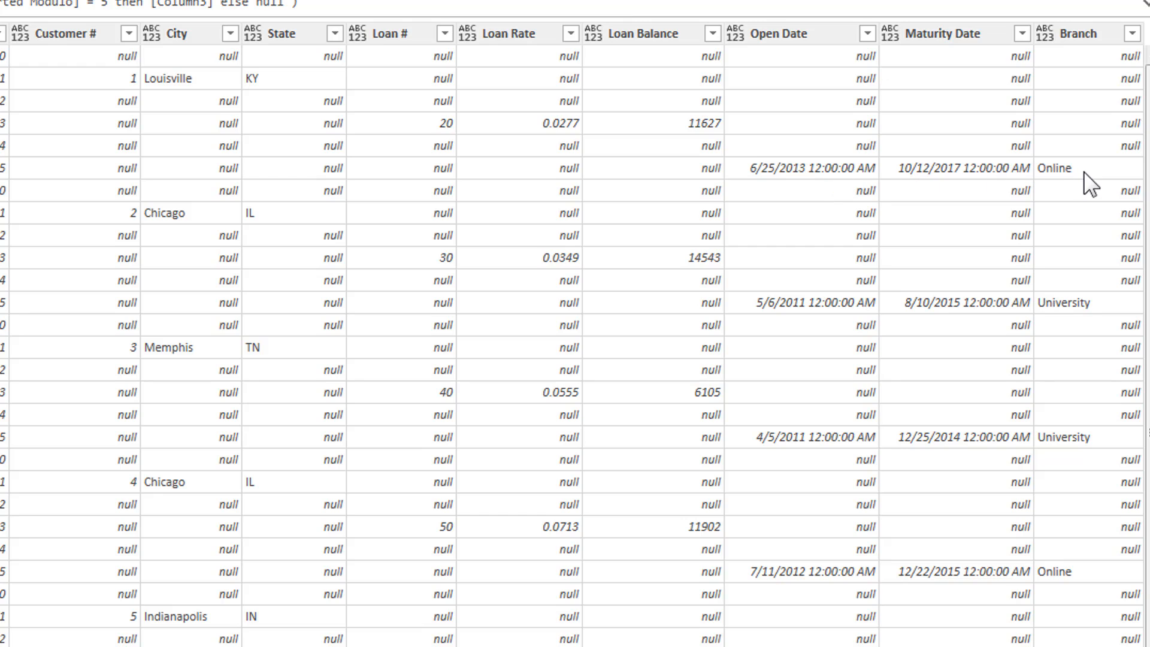
pyautogui.moveTo(357, 103)
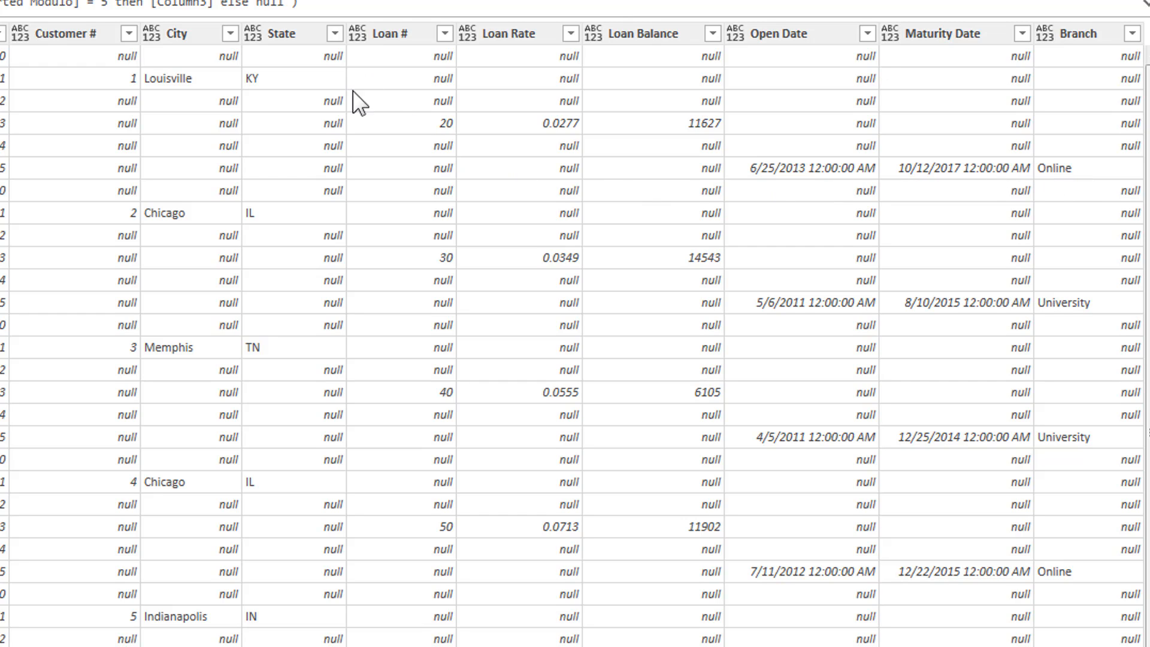
pyautogui.moveTo(42, 238)
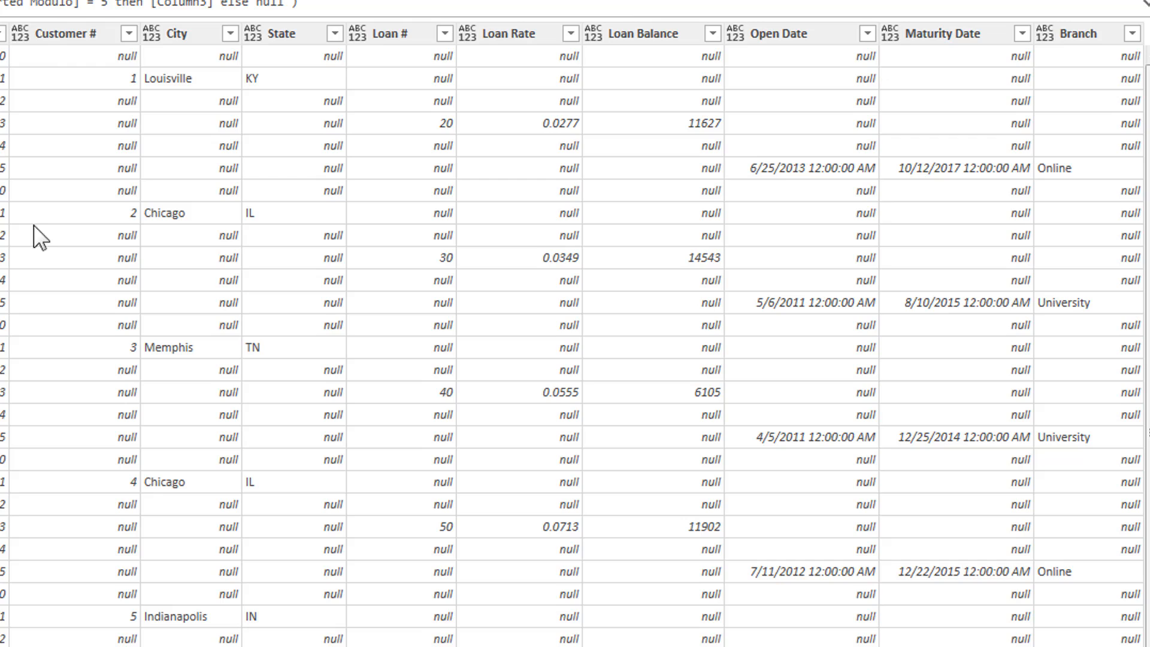
pyautogui.moveTo(159, 60)
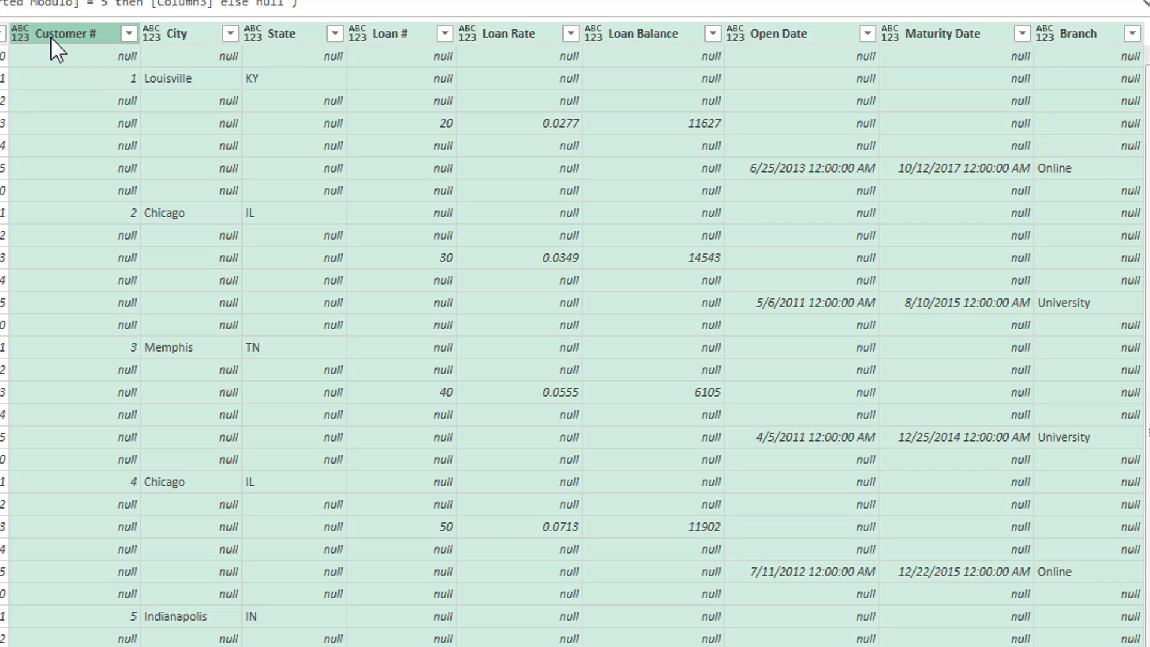
# Step: Fill the loan columns down, then filter Inserted Modulo to keep only rows equal to 5
pyautogui.rightClick(58, 33)
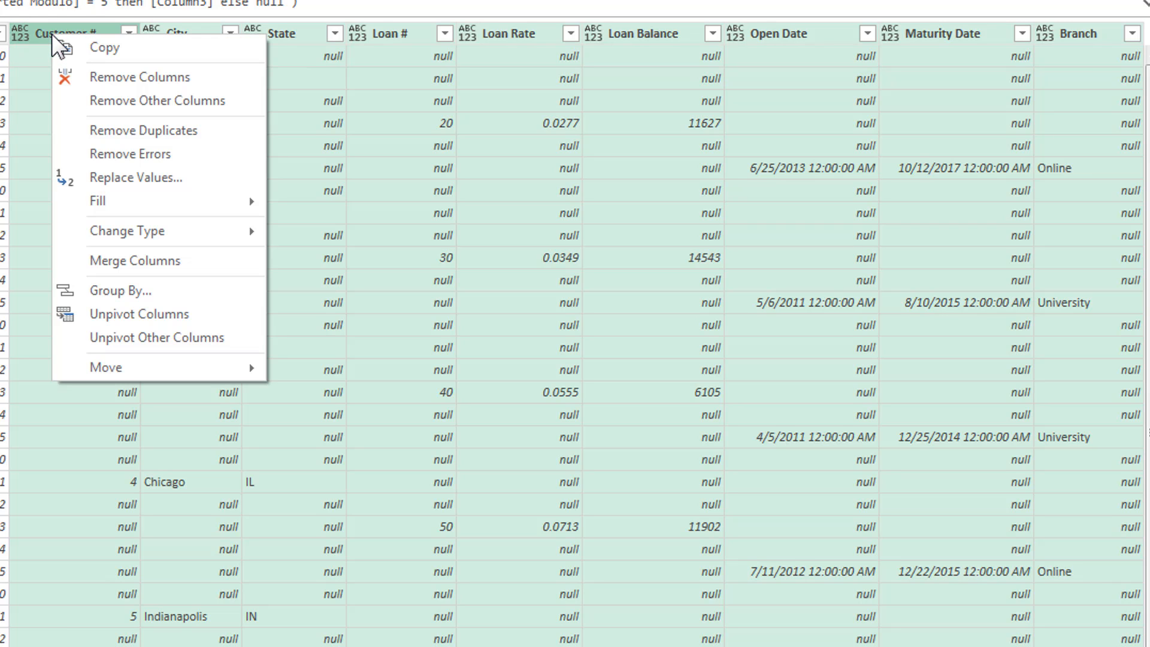
pyautogui.moveTo(100, 200)
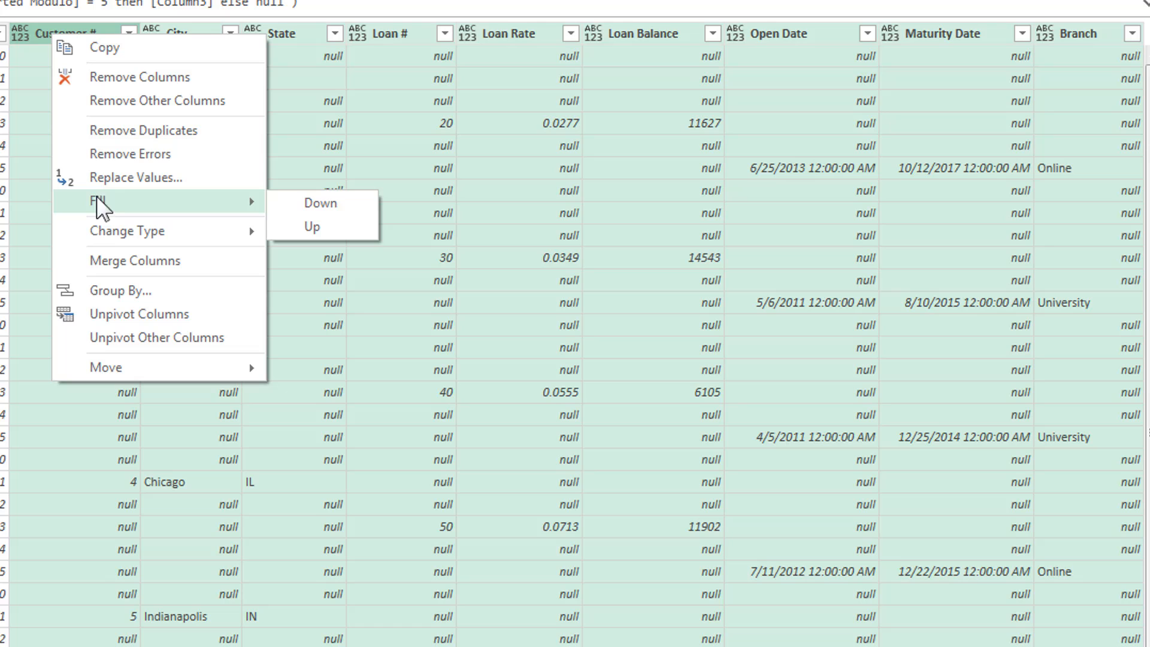
pyautogui.click(320, 203)
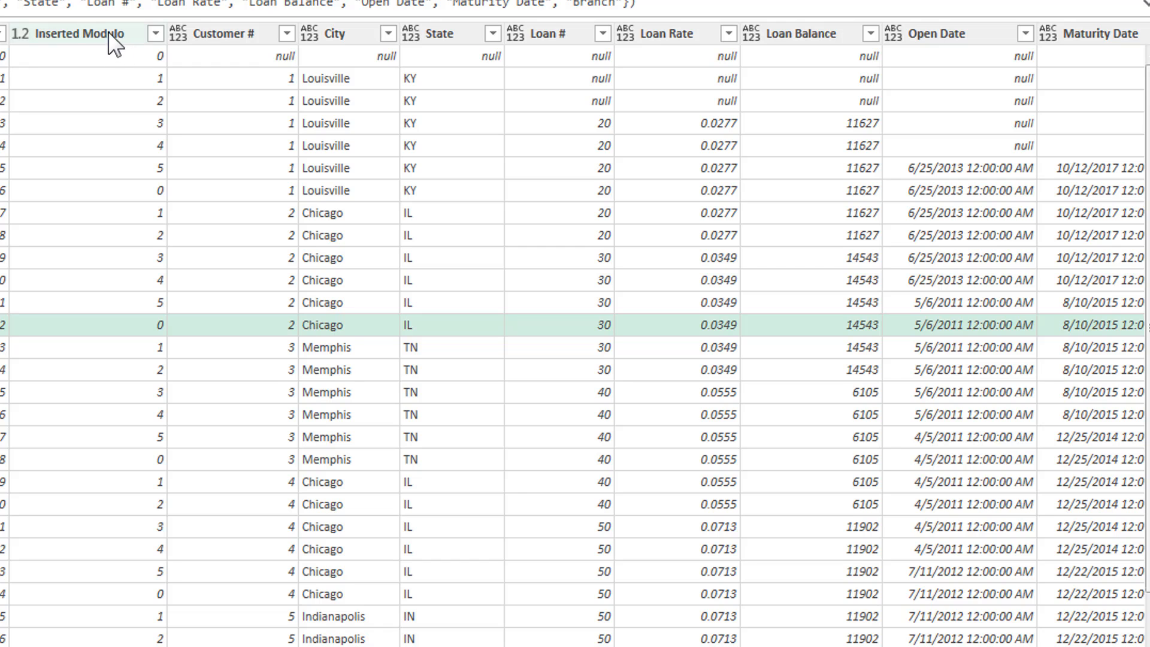
pyautogui.click(155, 34)
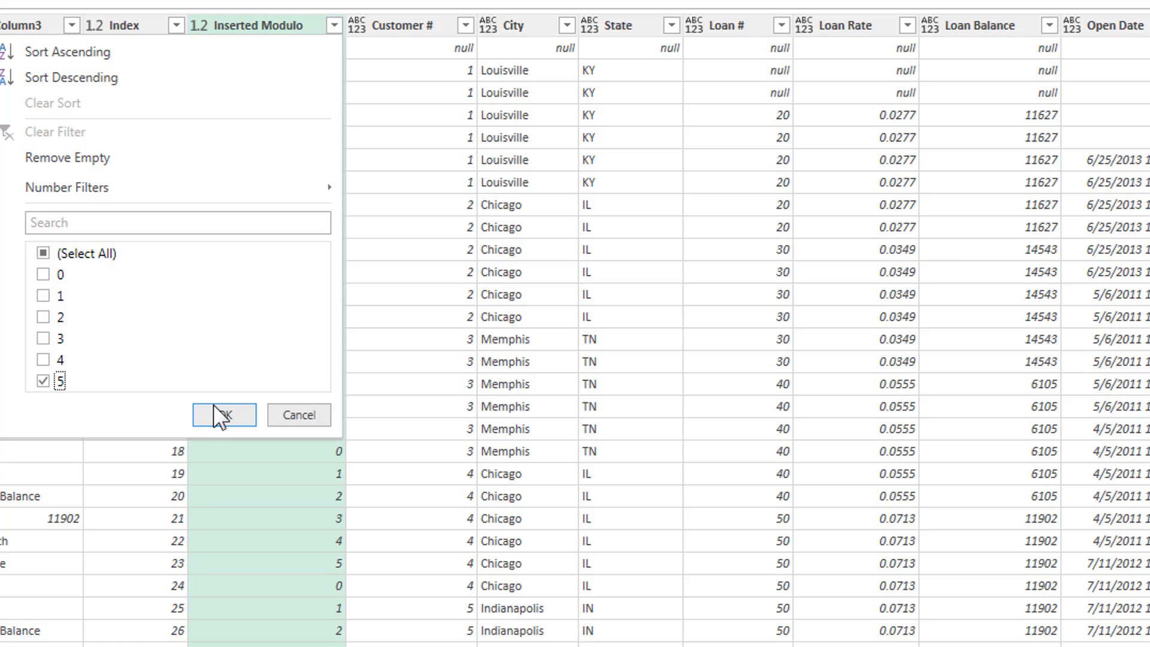
pyautogui.click(224, 414)
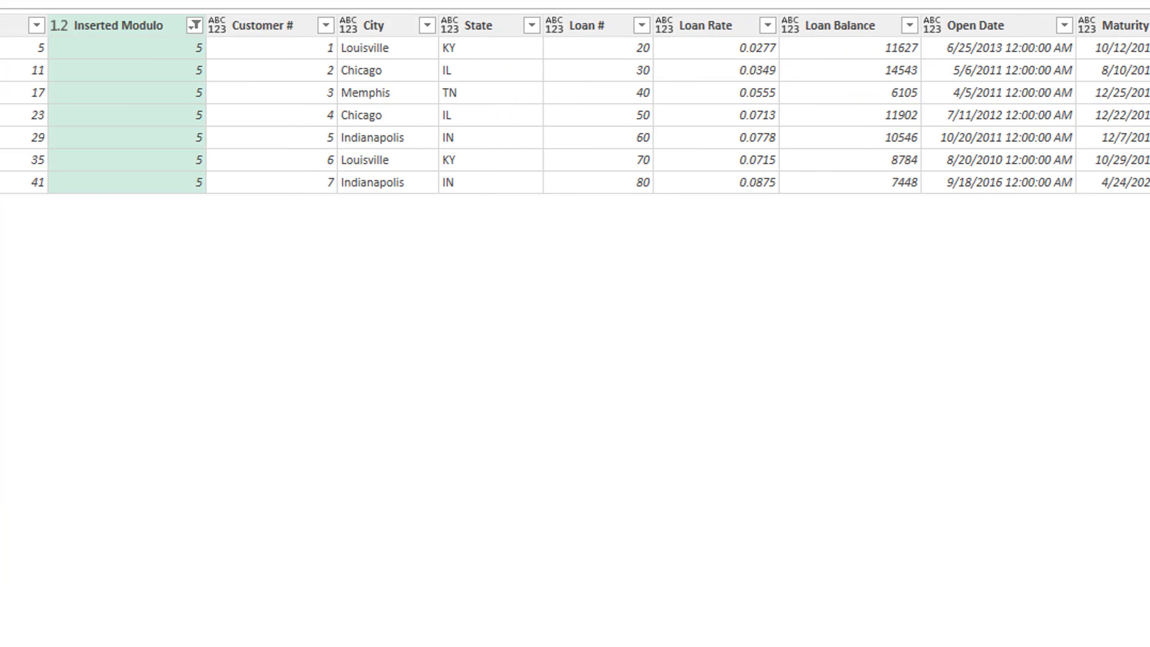
pyautogui.moveTo(580, 290)
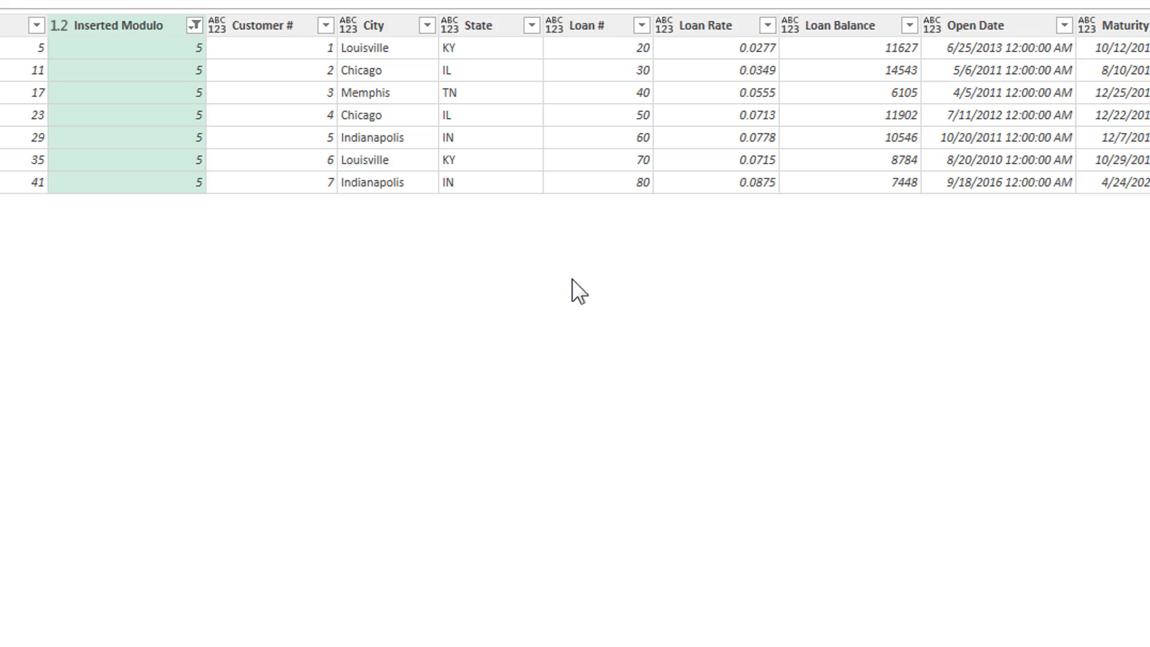
pyautogui.moveTo(362, 166)
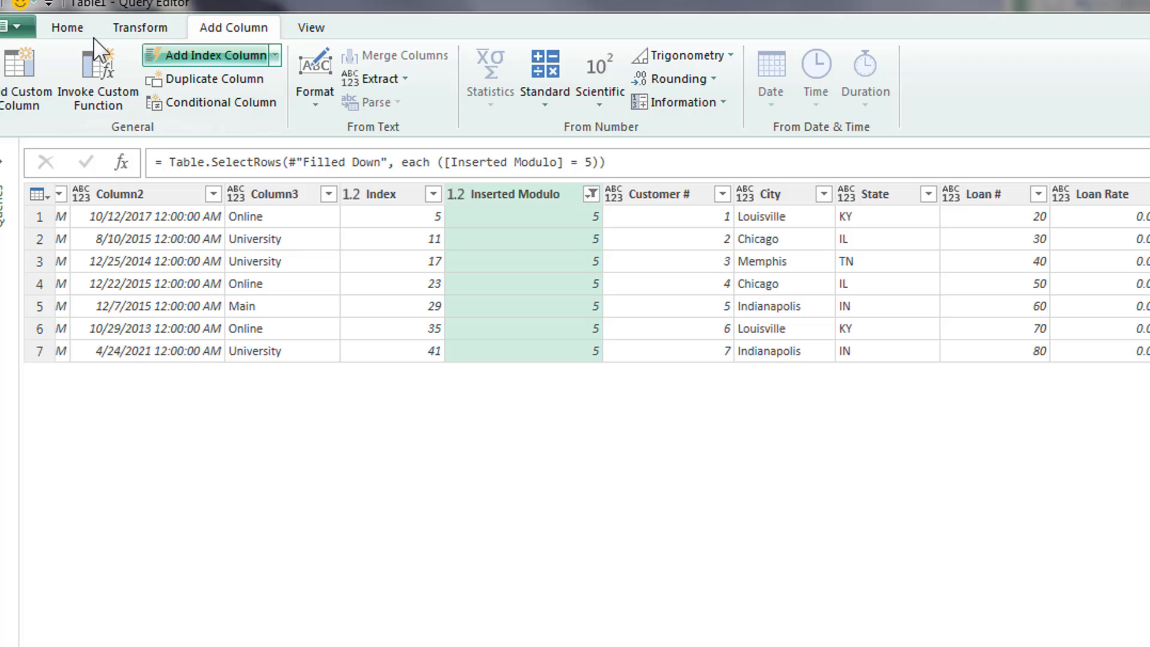
# Step: Use Choose Columns to keep only Customer # through Branch, dropping raw, index and modulo columns
pyautogui.click(89, 37)
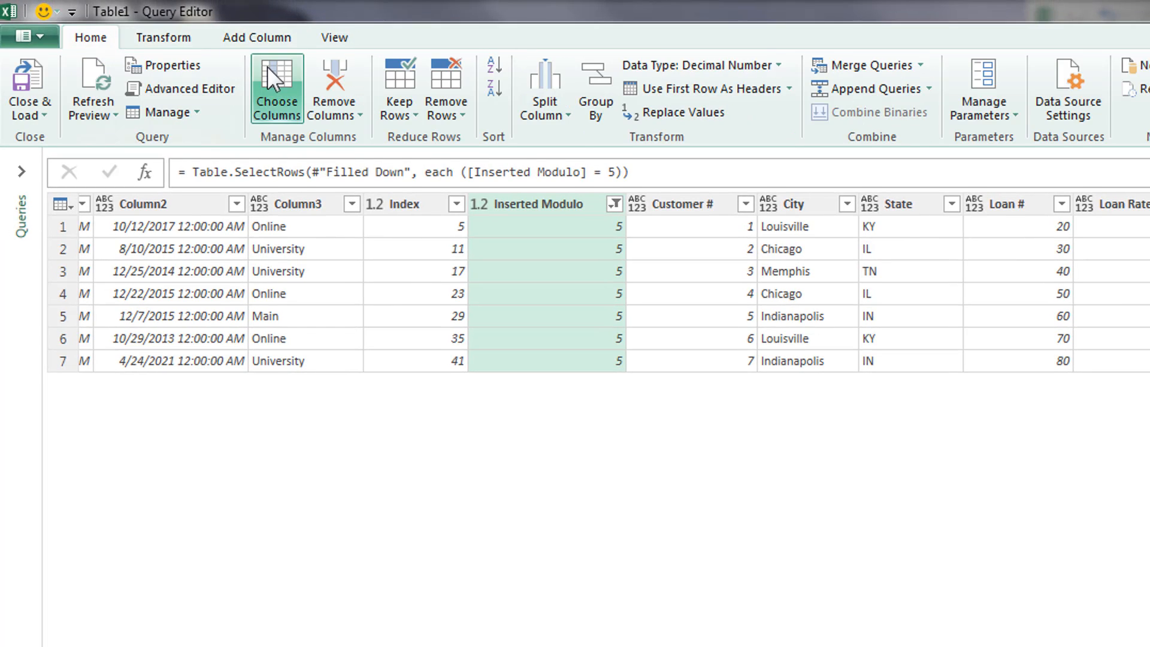
pyautogui.click(276, 88)
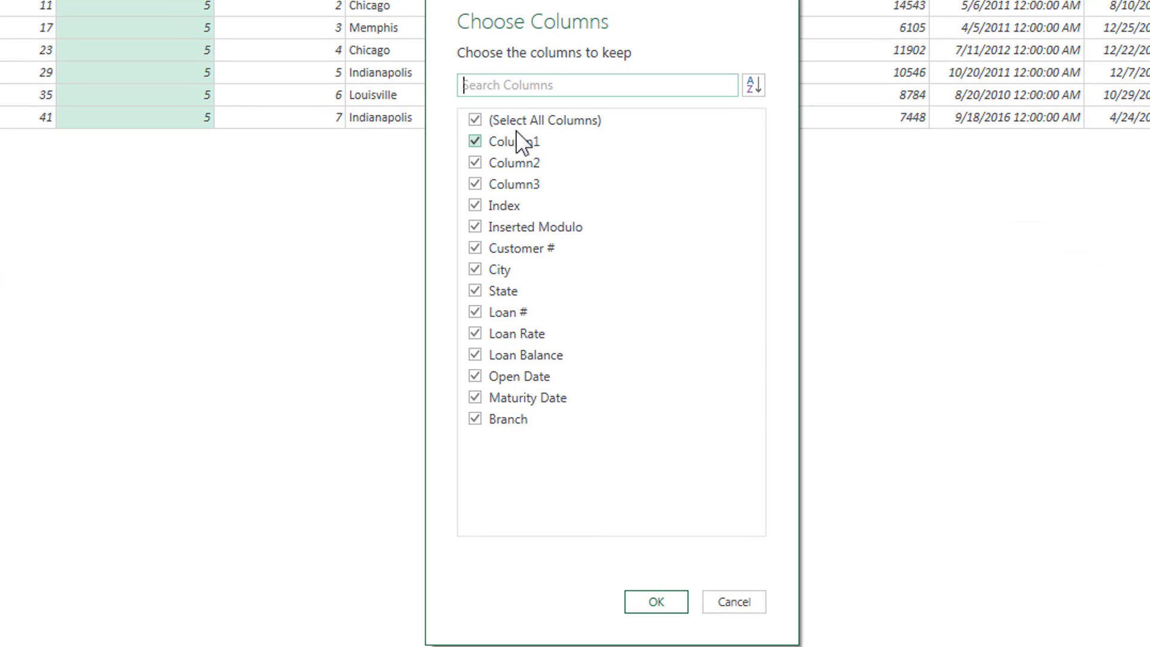
pyautogui.click(474, 120)
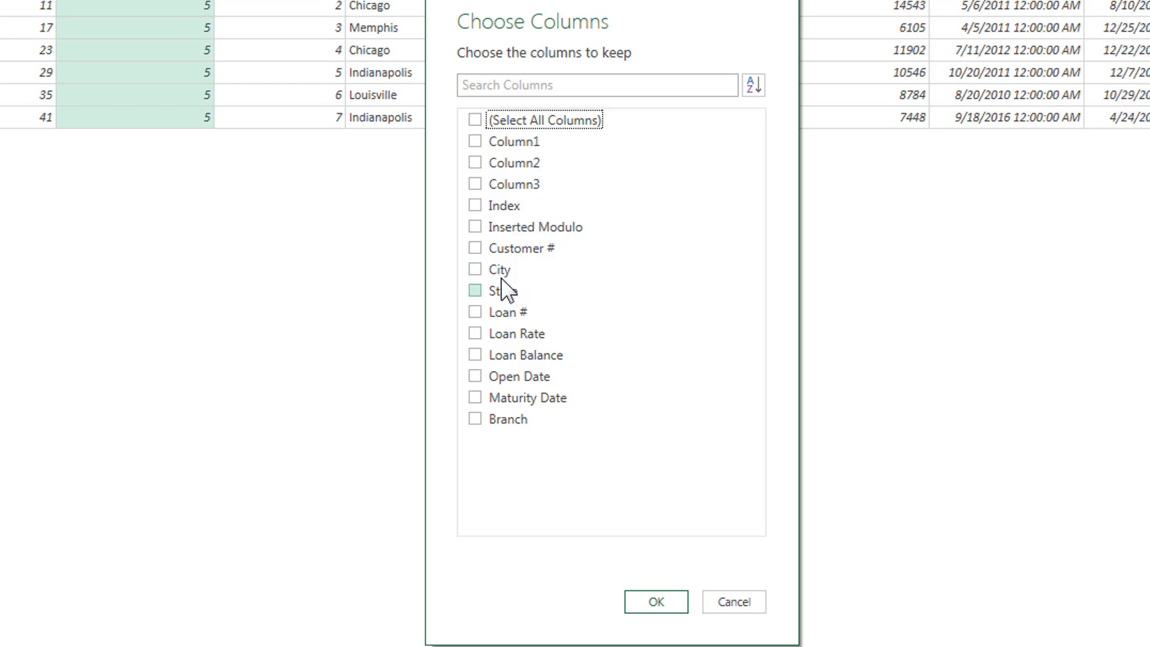
pyautogui.click(474, 248)
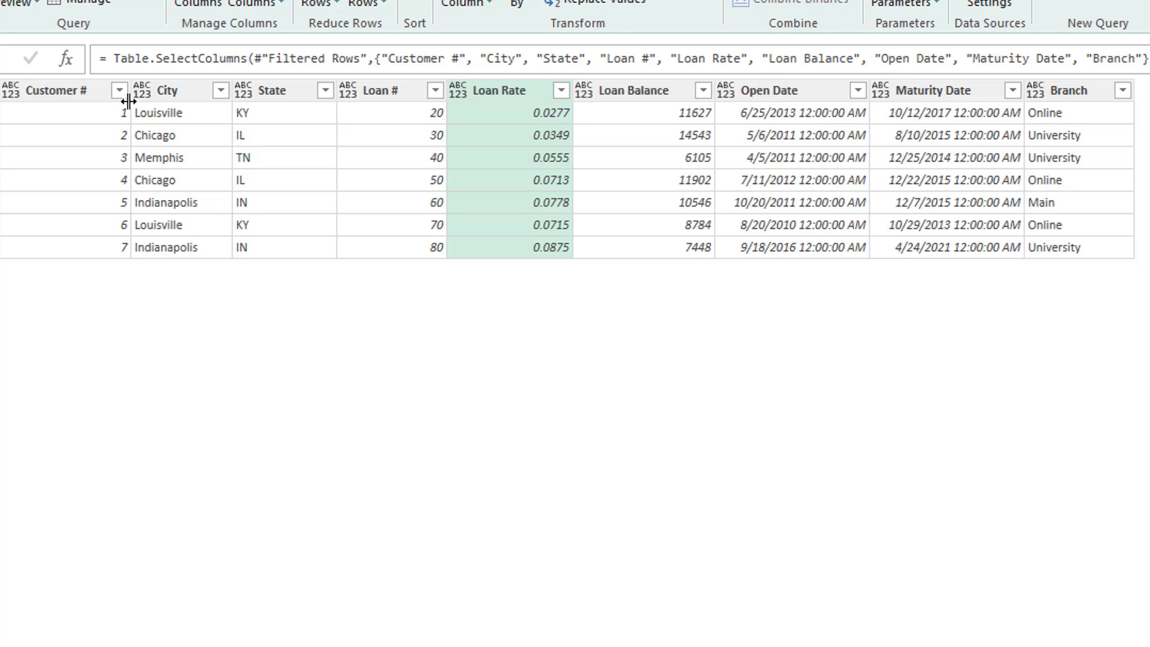
# Step: Make Customer #, City, State and Loan # text columns
pyautogui.rightClick(52, 90)
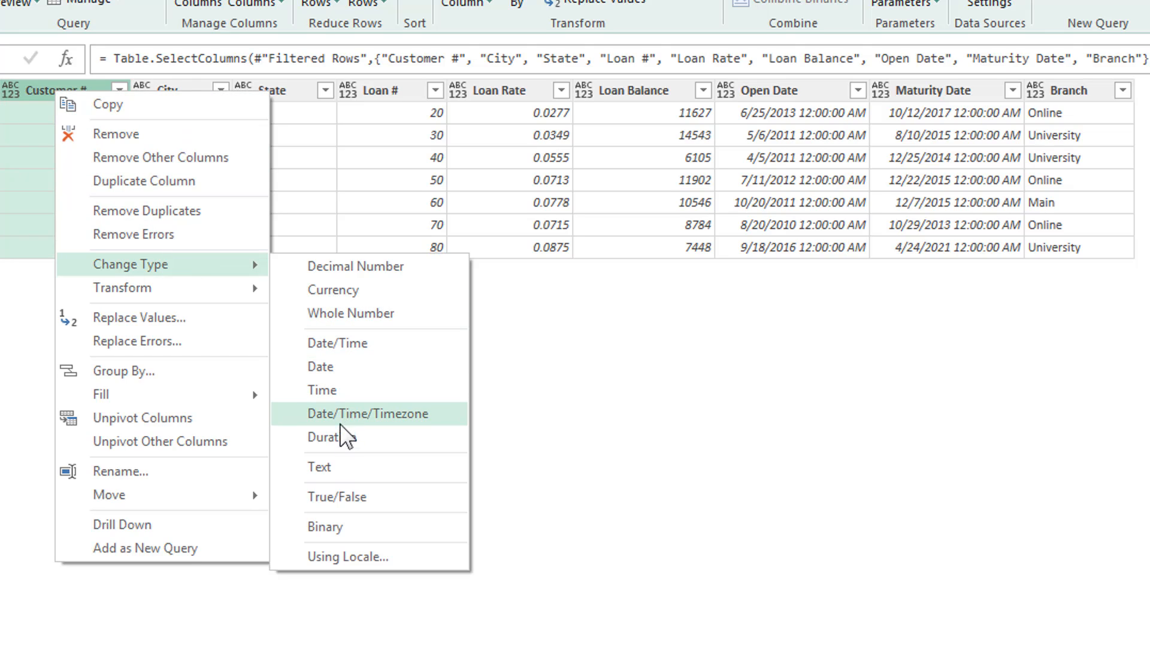
pyautogui.click(318, 466)
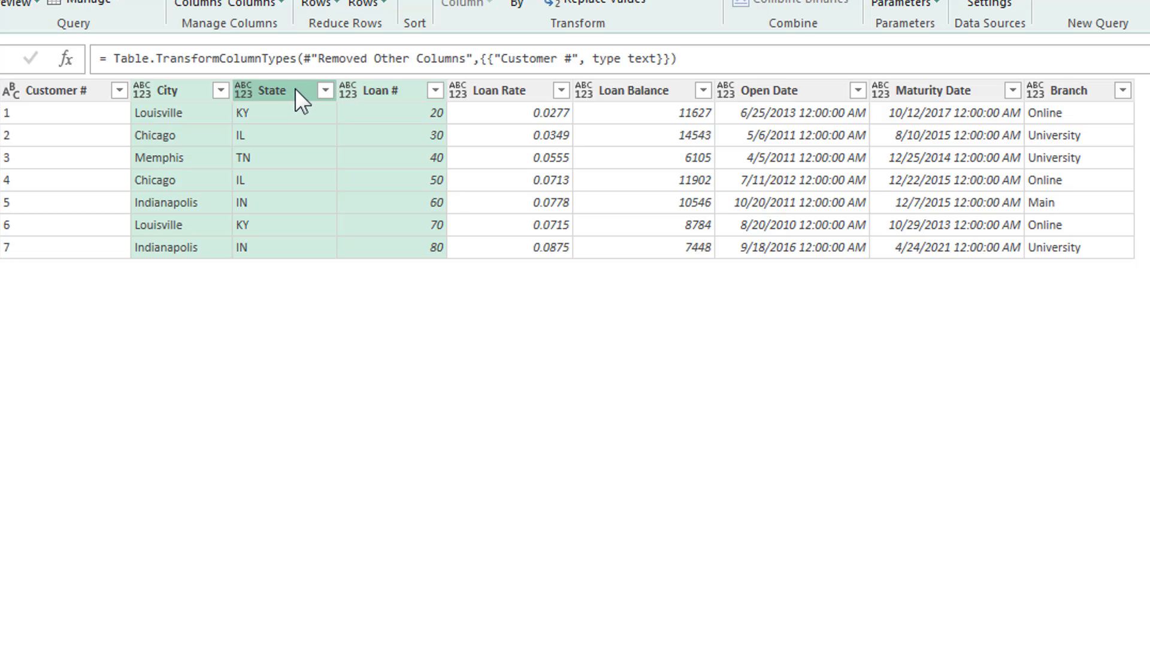
pyautogui.moveTo(381, 100)
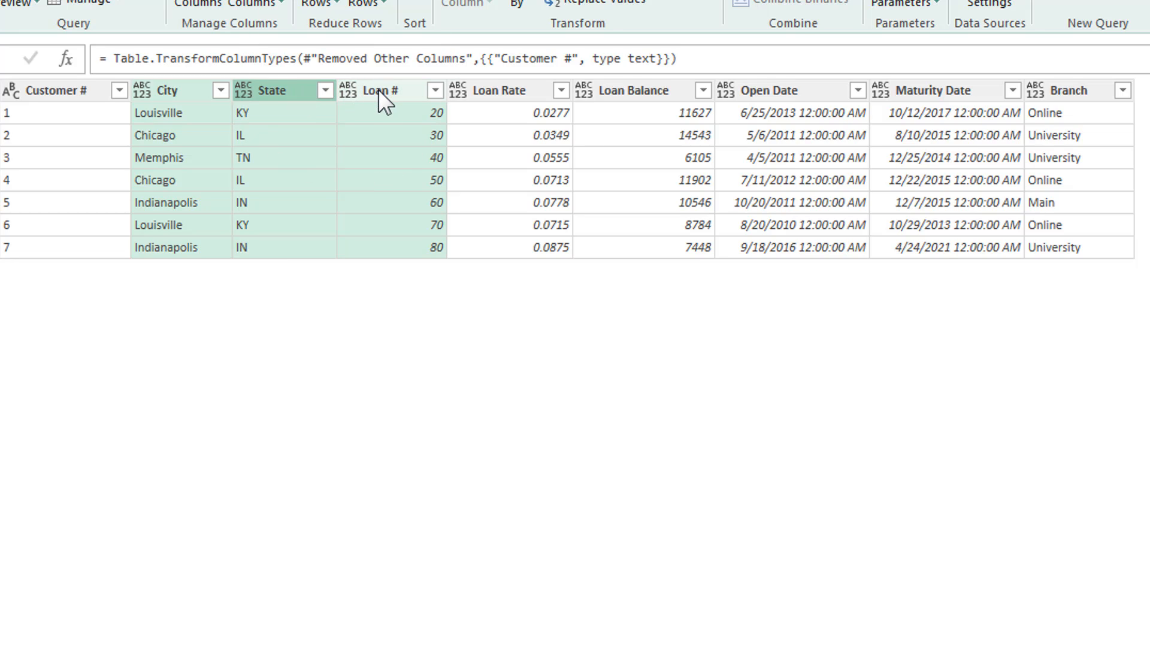
pyautogui.rightClick(377, 90)
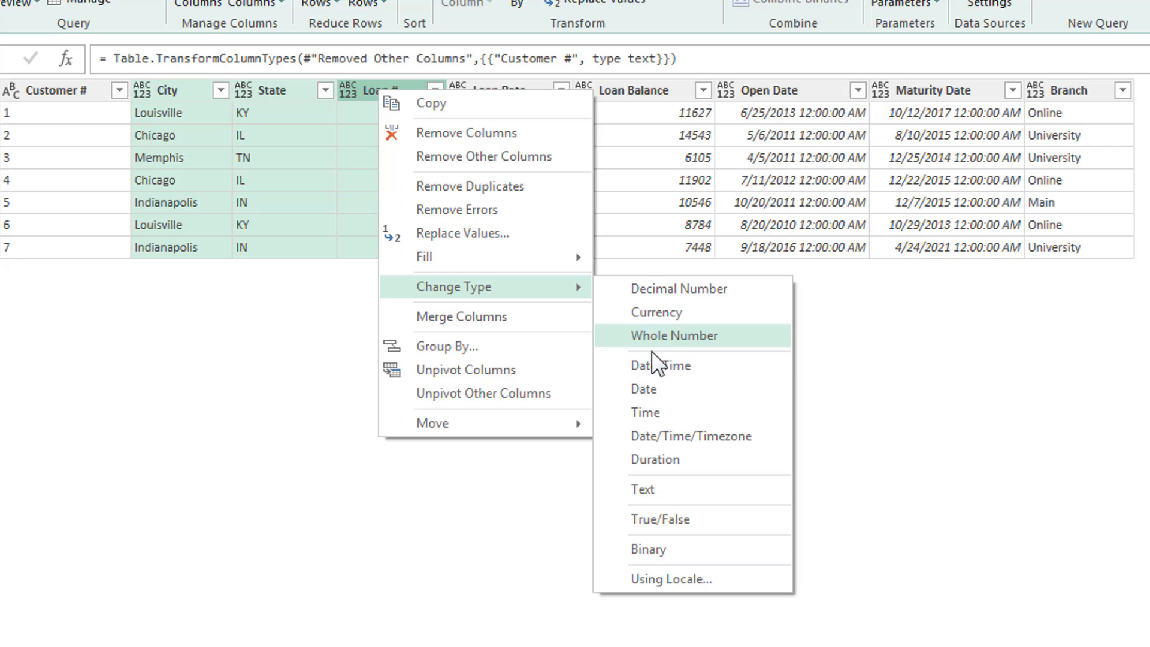
pyautogui.click(641, 489)
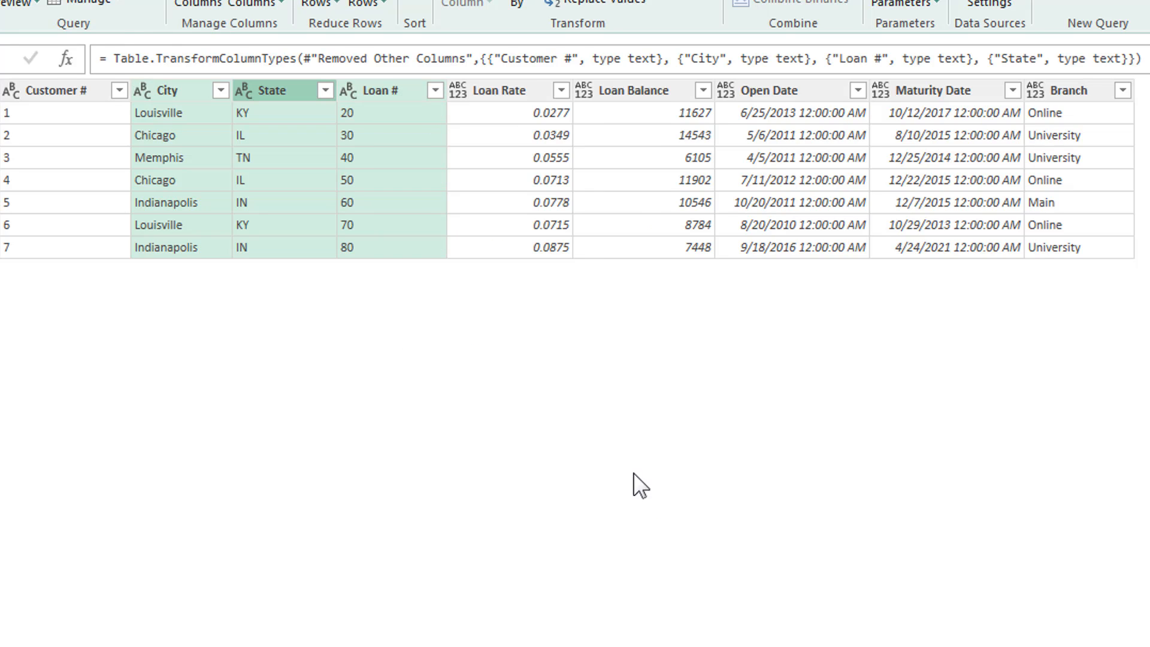
# Step: Make Loan Rate and Loan Balance decimal numbers and Open Date and Maturity Date dates
pyautogui.rightClick(504, 90)
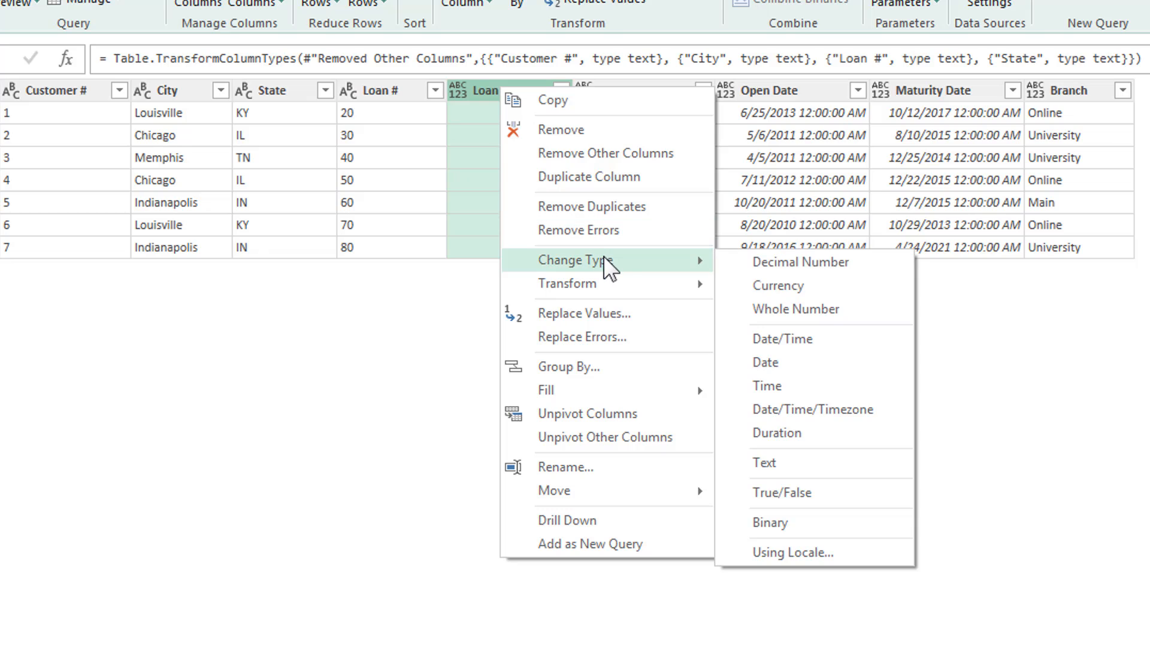
pyautogui.click(799, 262)
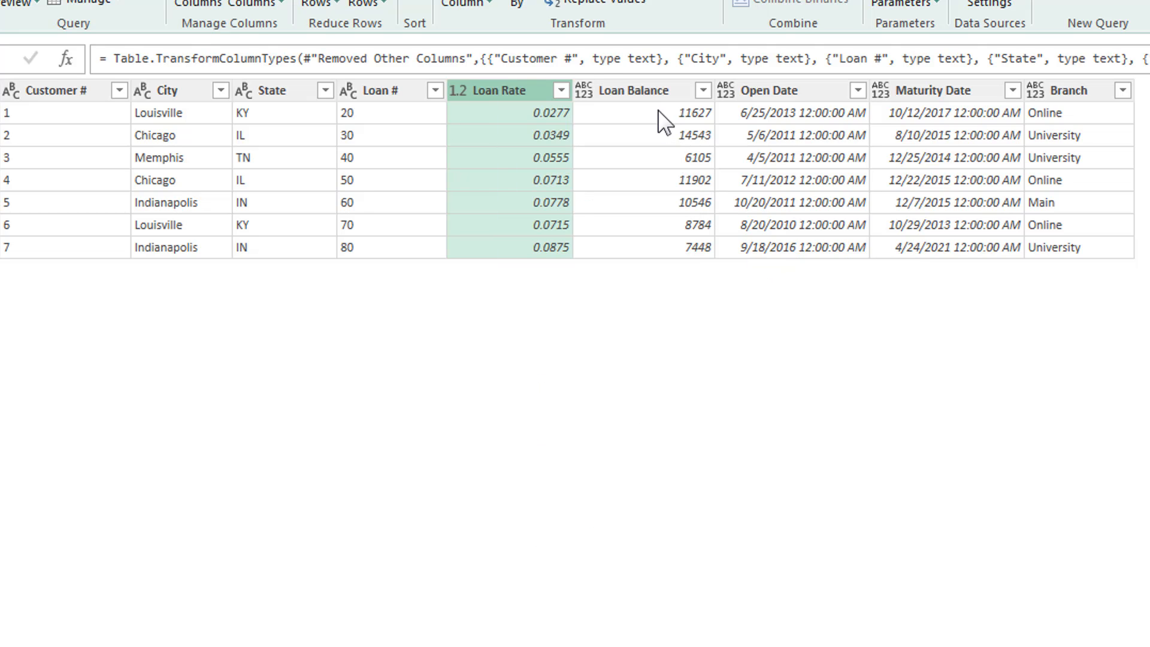
pyautogui.rightClick(626, 89)
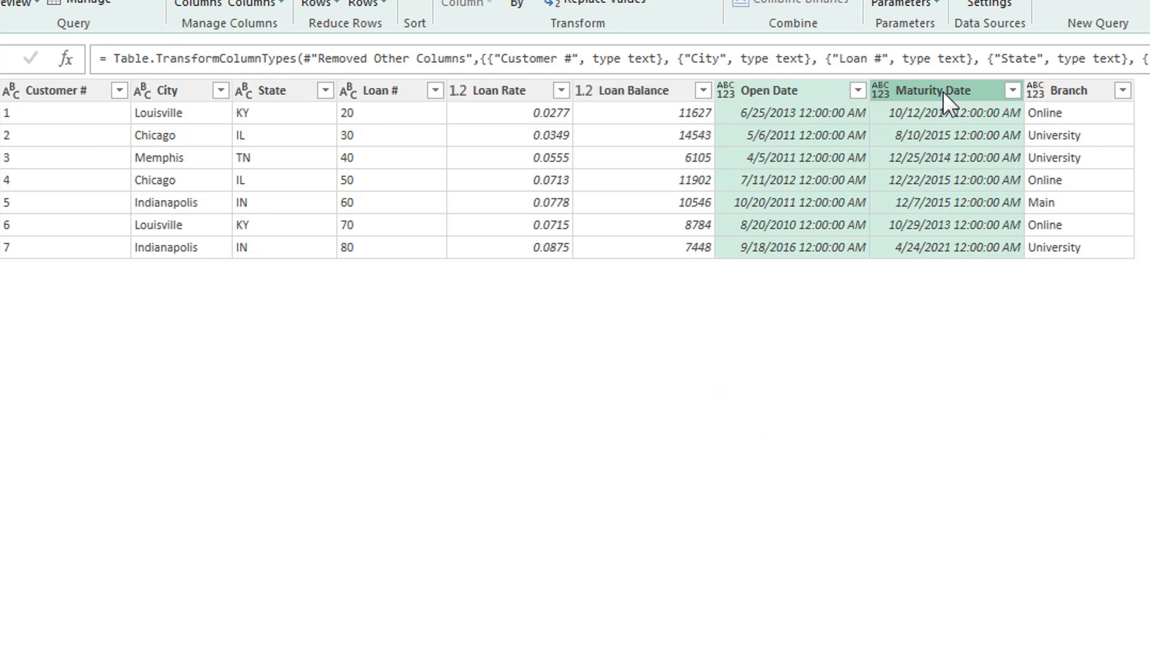
pyautogui.rightClick(932, 90)
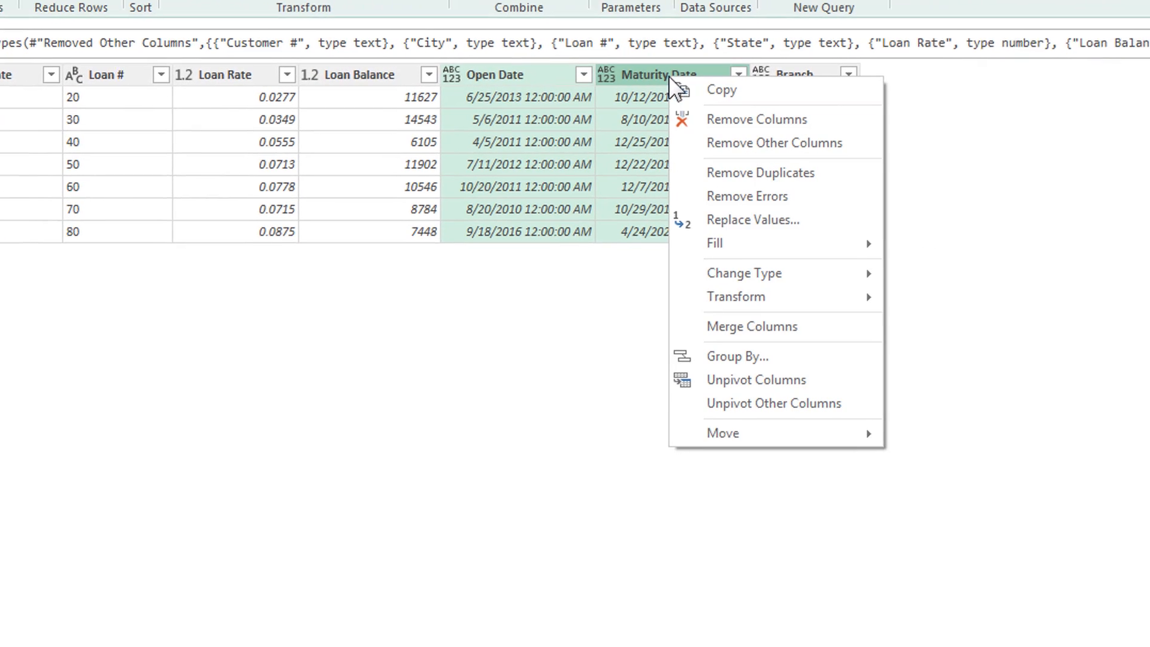
pyautogui.moveTo(743, 271)
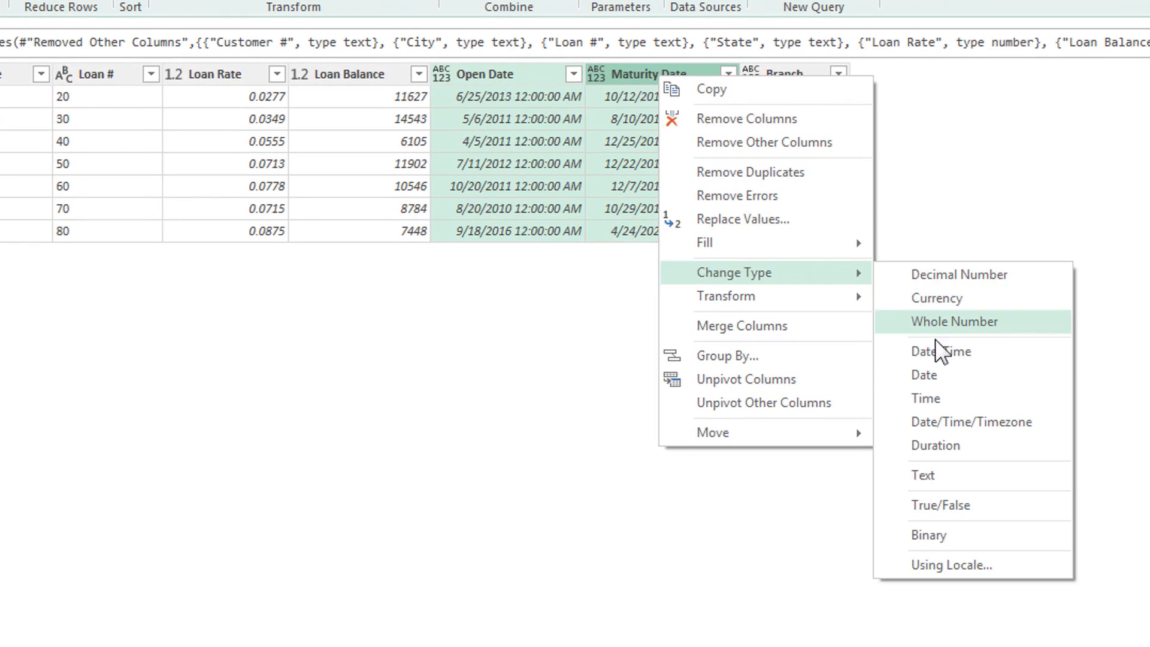
pyautogui.click(923, 375)
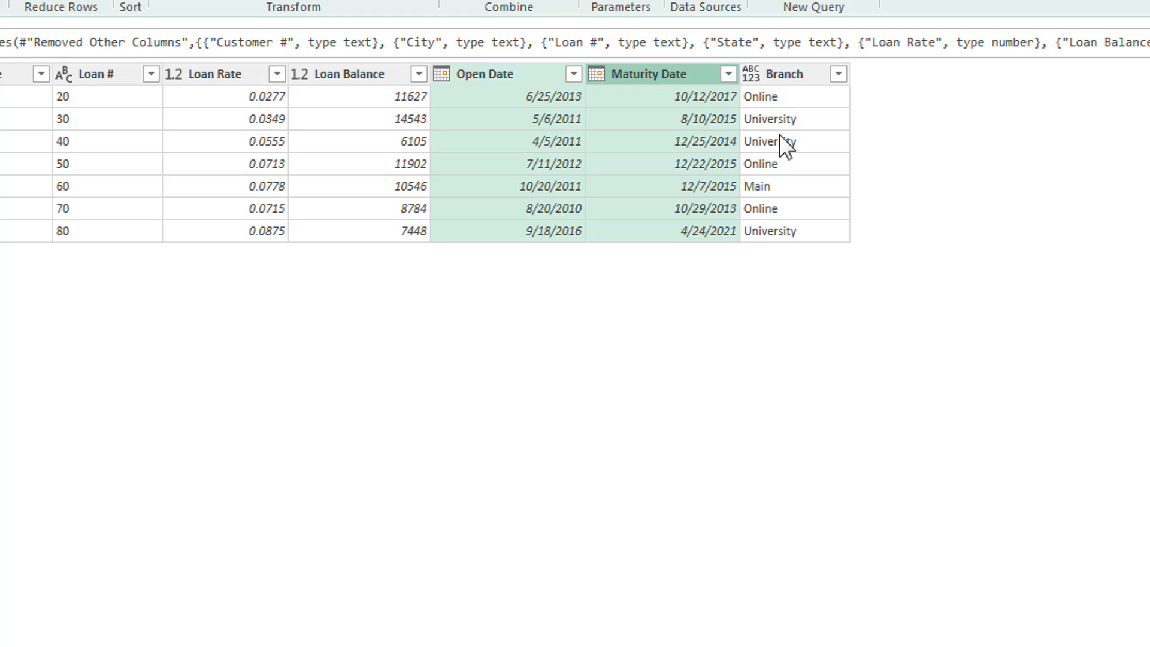
# Step: Make the Branch column text
pyautogui.rightClick(788, 73)
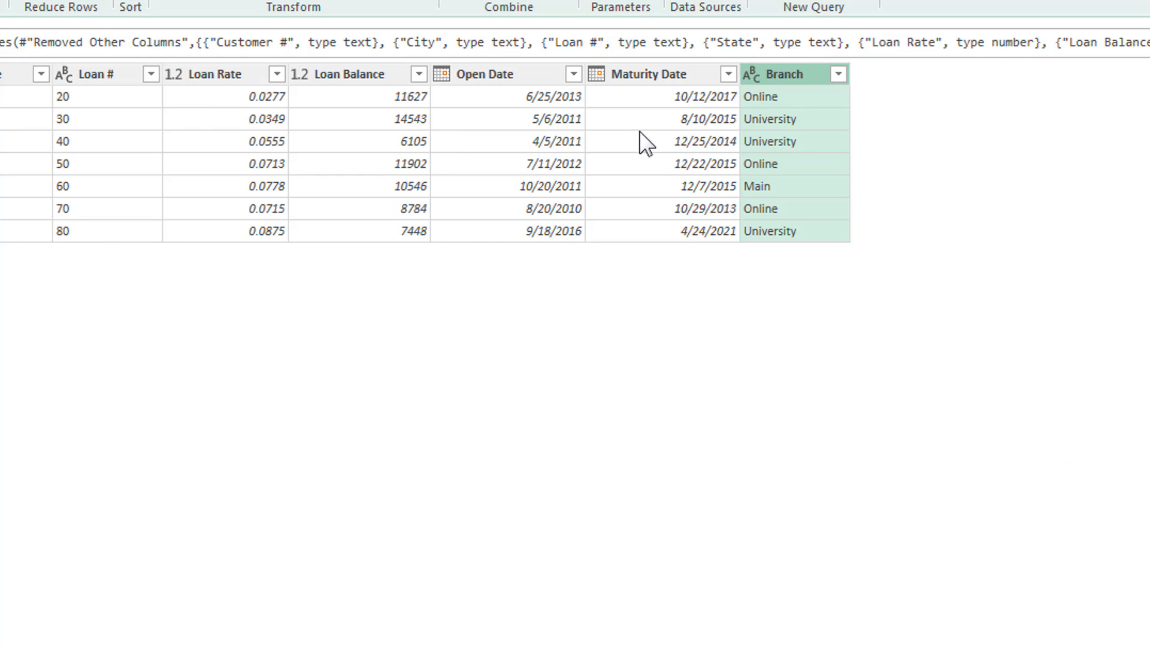
pyautogui.moveTo(688, 182)
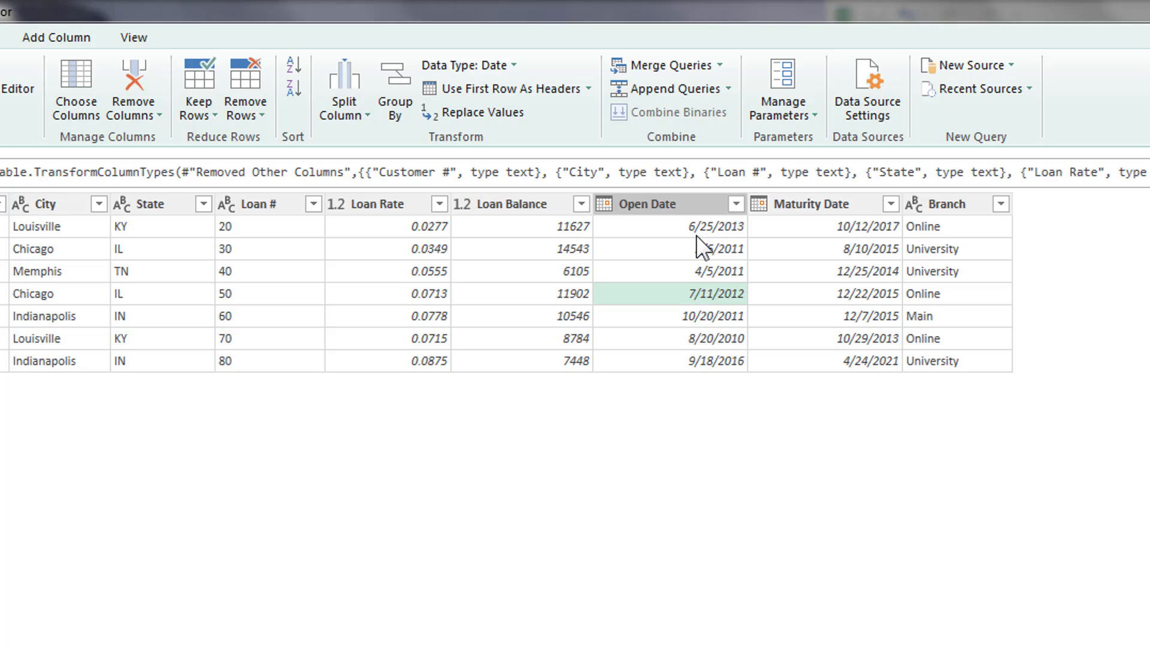
pyautogui.moveTo(703, 249)
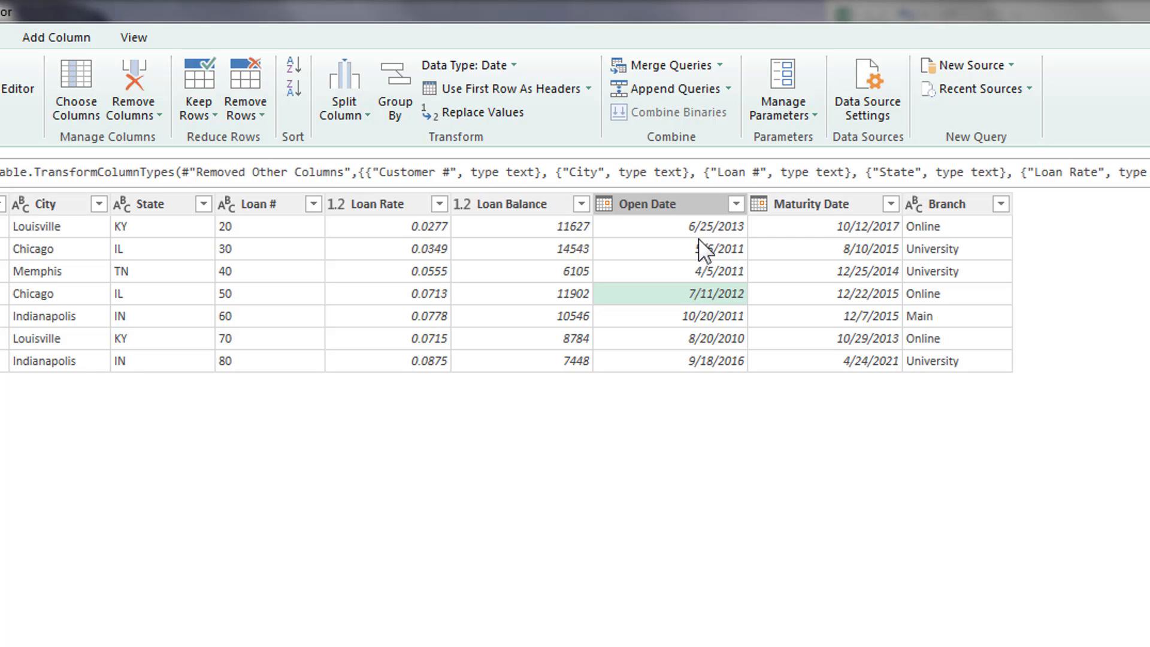
pyautogui.moveTo(698, 286)
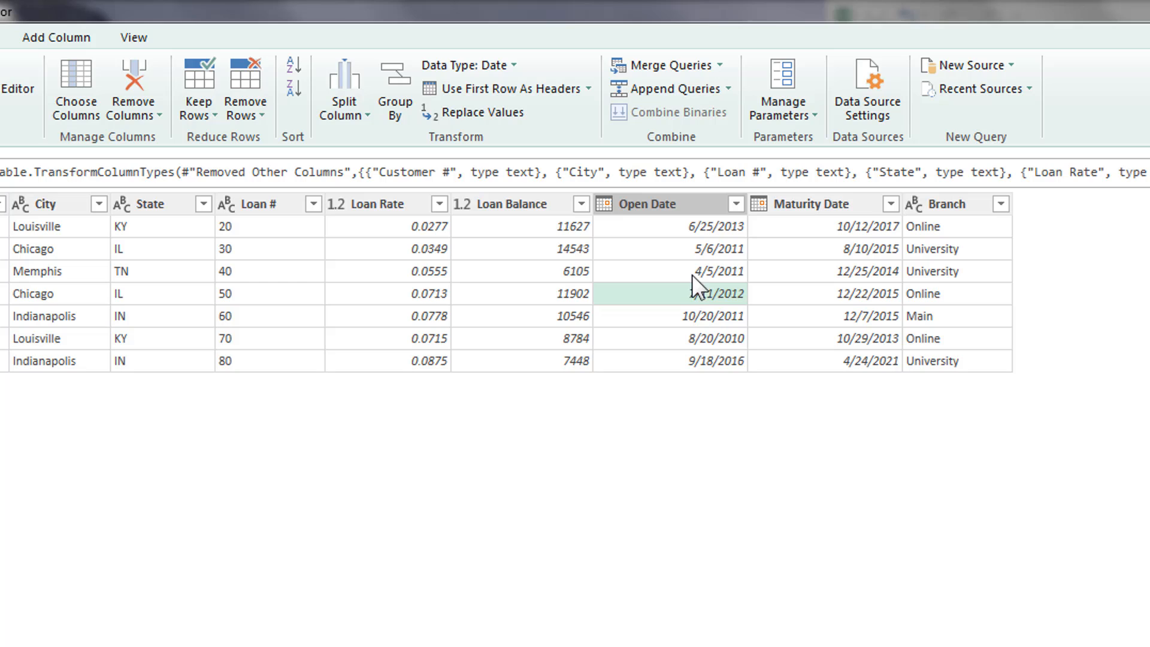
pyautogui.moveTo(701, 369)
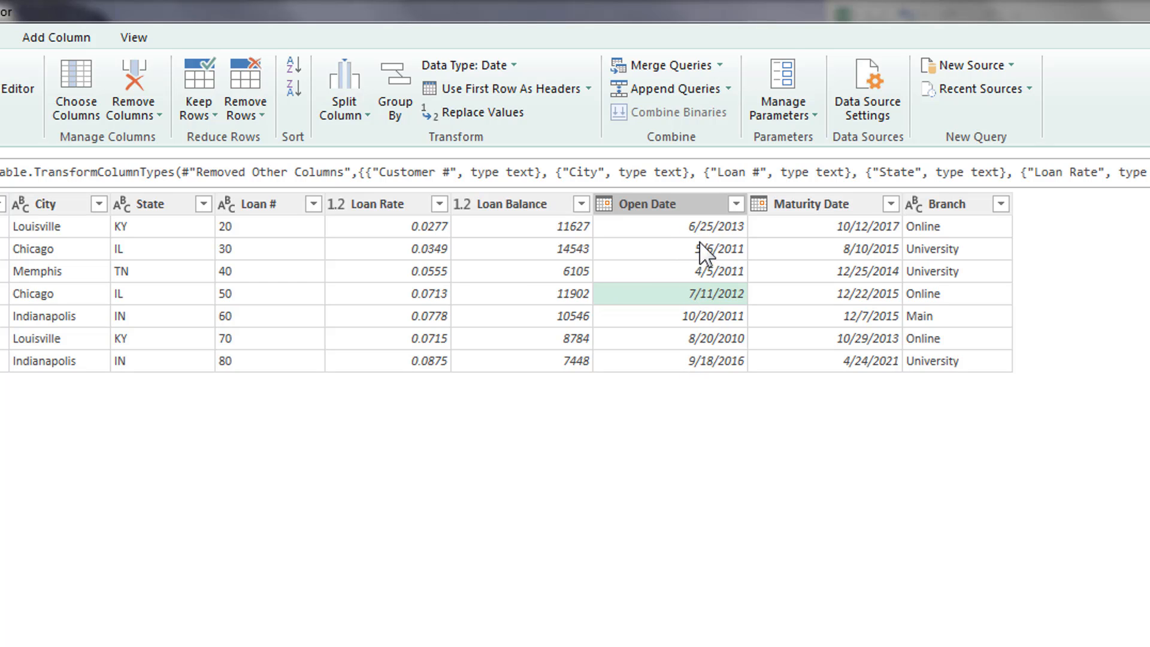
pyautogui.click(668, 227)
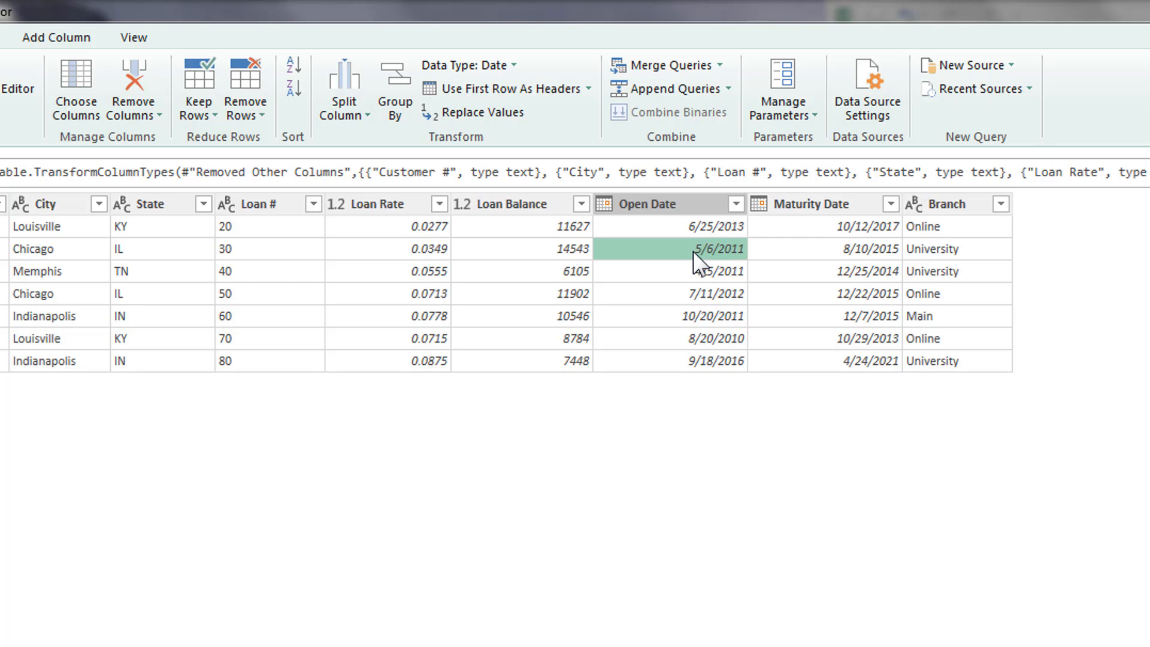
pyautogui.click(647, 203)
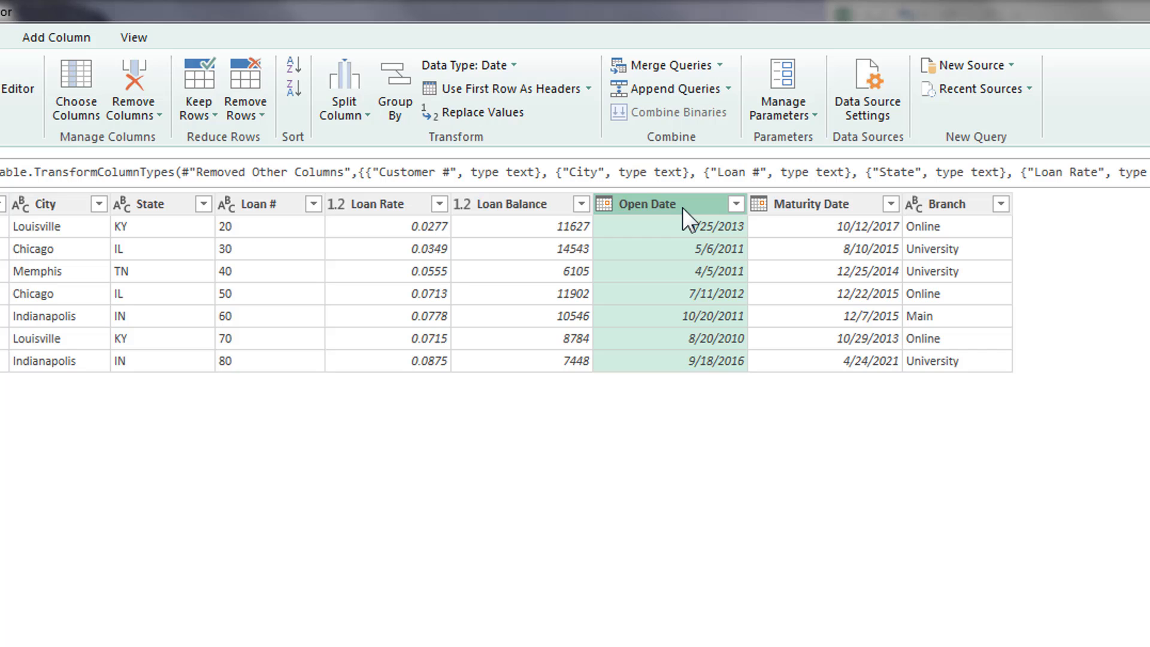
# Step: Add an EndOfMonth column from Open Date via Add Column > Date > Month > End of Month
pyautogui.click(57, 37)
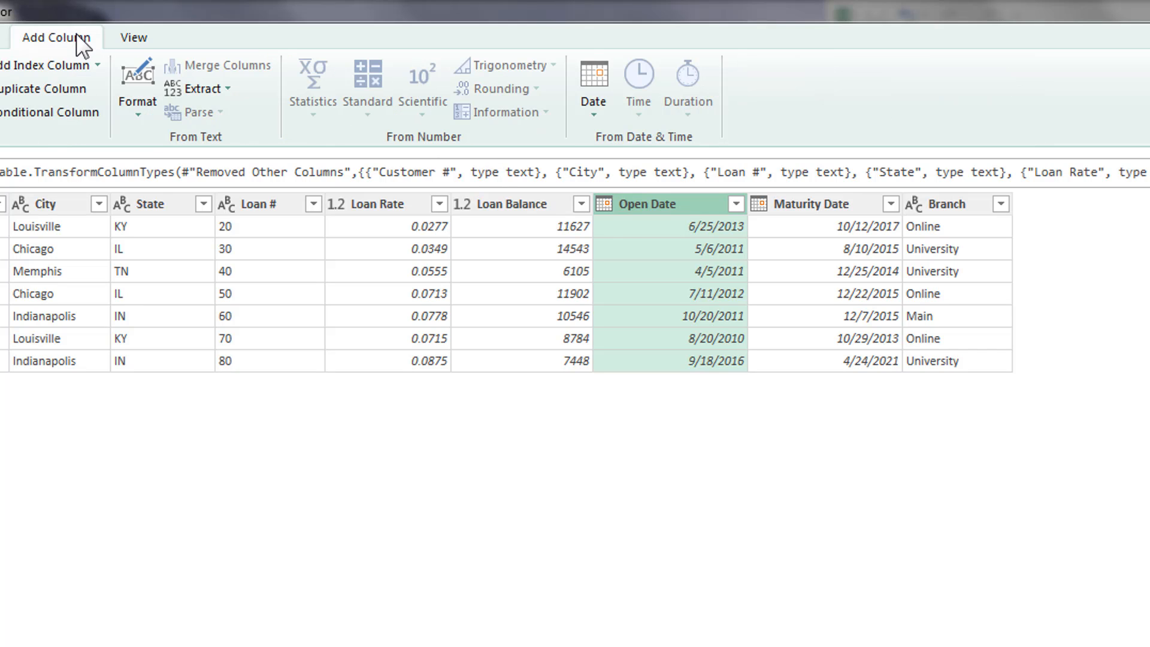
pyautogui.click(592, 81)
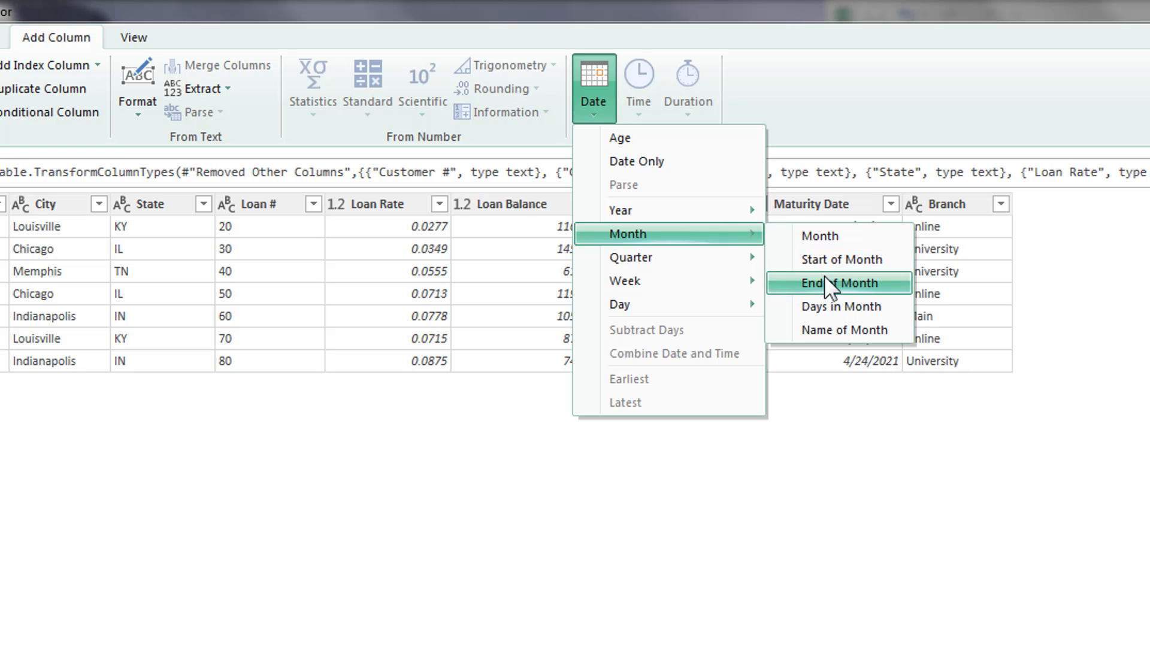
pyautogui.click(838, 283)
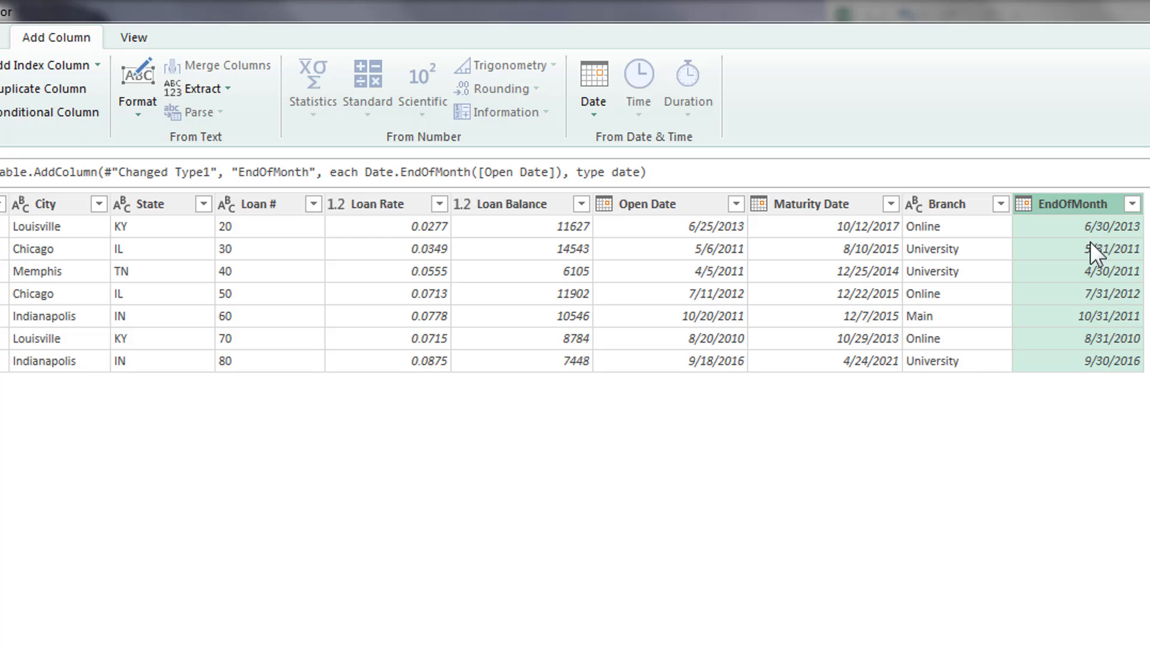
pyautogui.moveTo(1092, 370)
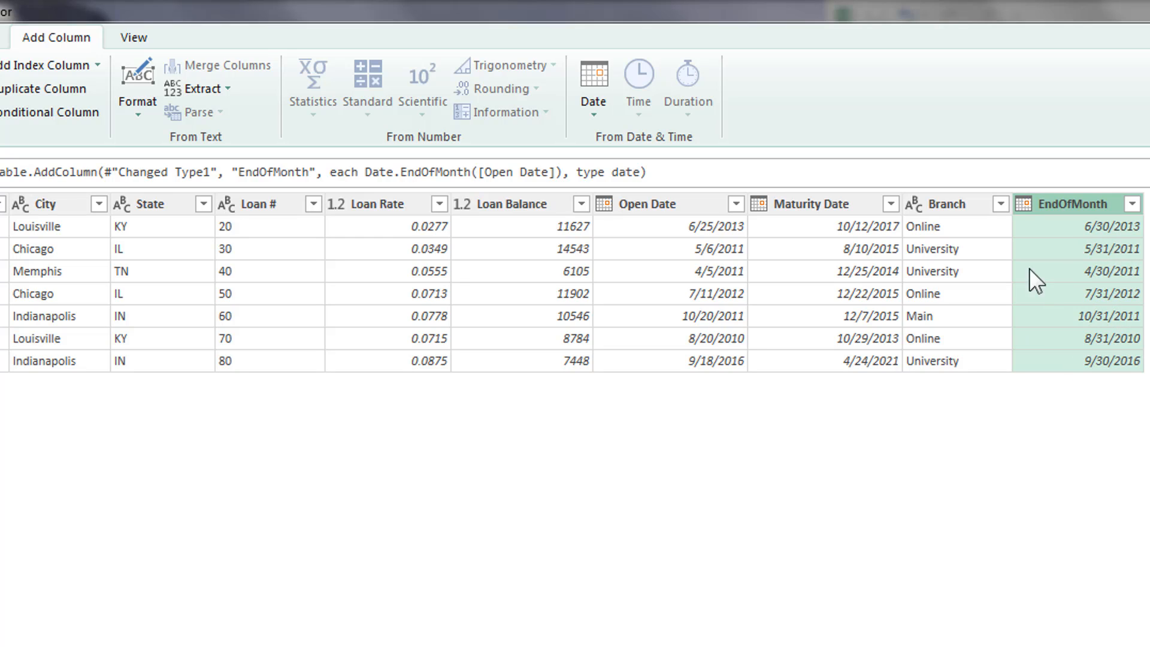
pyautogui.moveTo(1067, 236)
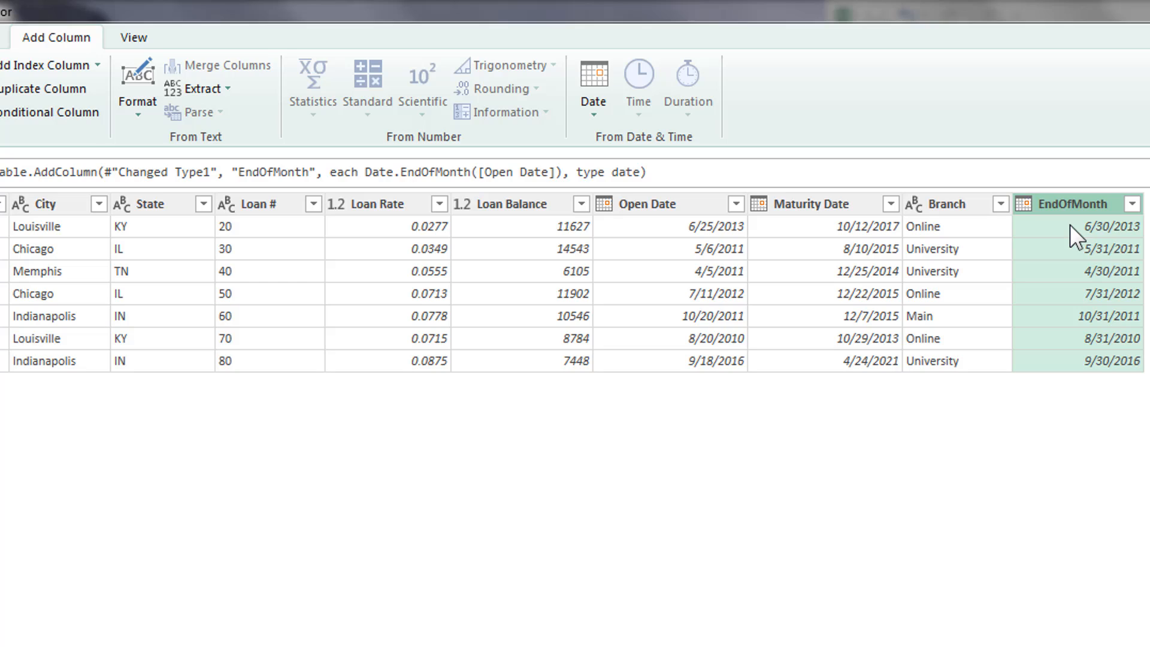
pyautogui.click(1092, 227)
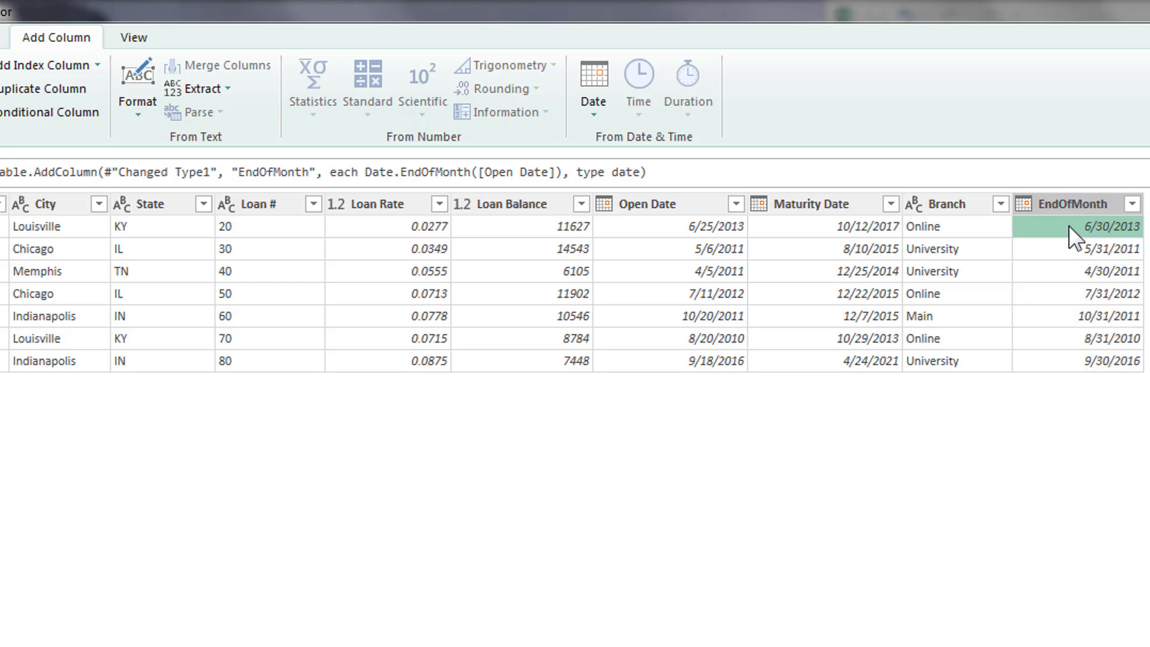
pyautogui.moveTo(1083, 239)
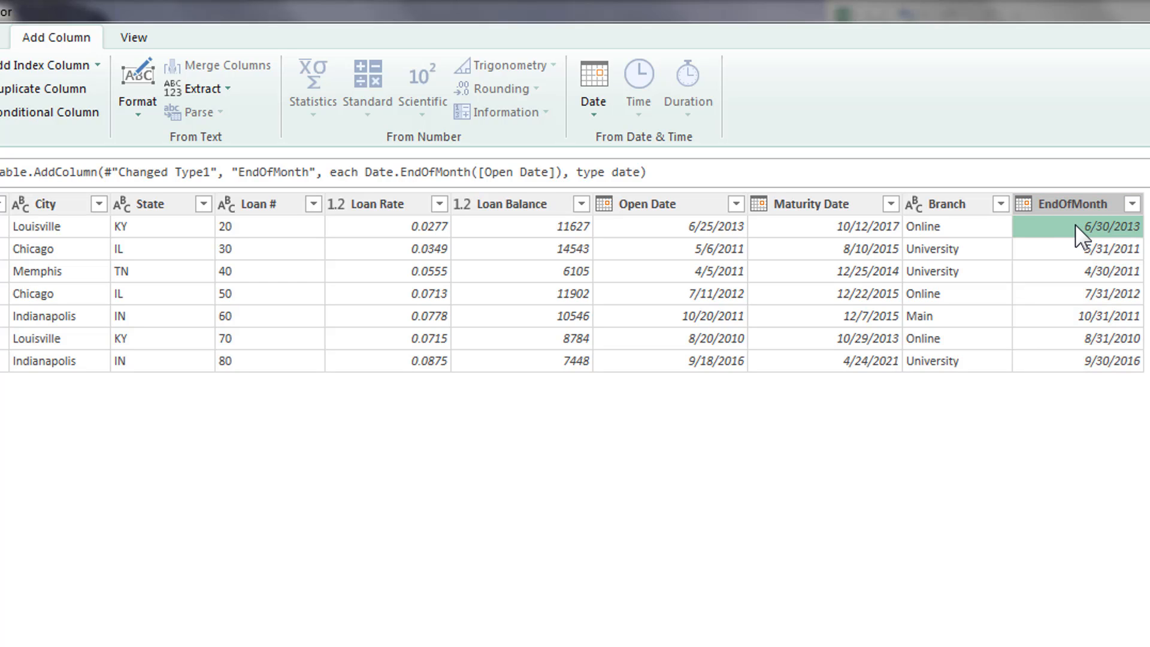
pyautogui.moveTo(1083, 245)
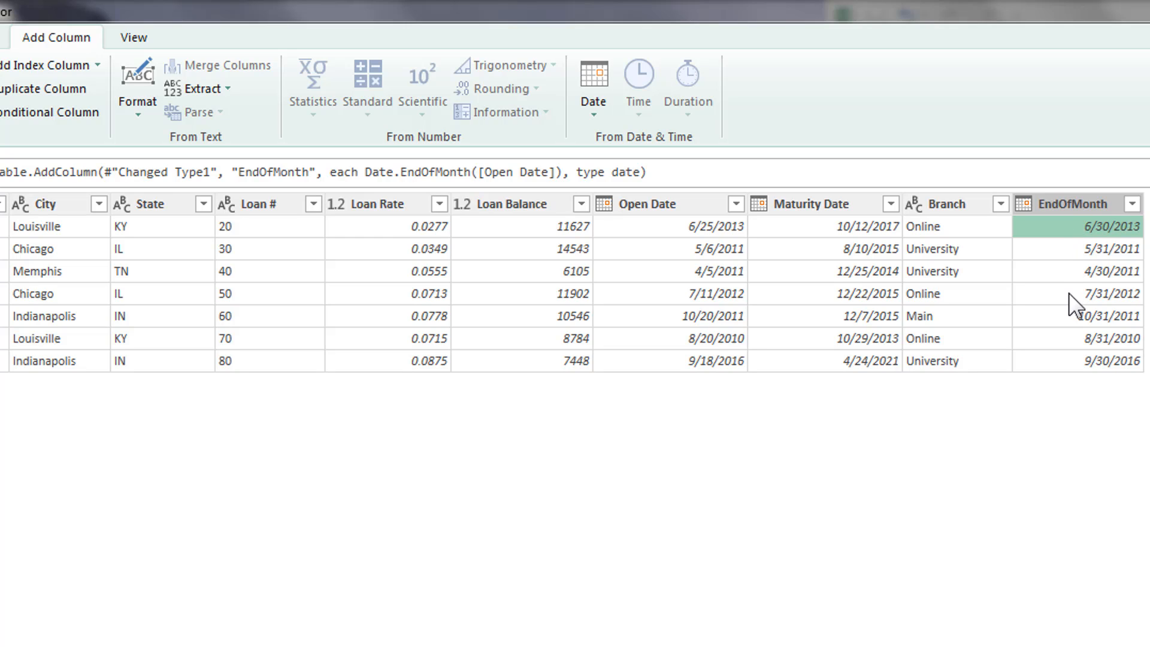
pyautogui.click(1071, 204)
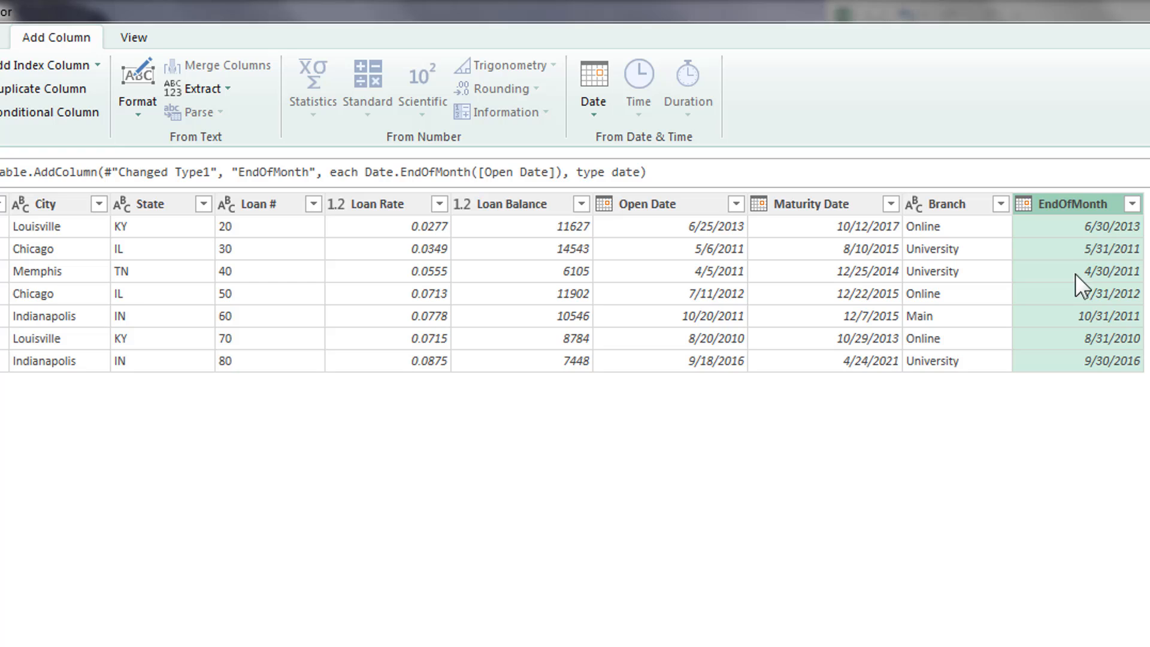
pyautogui.moveTo(654, 142)
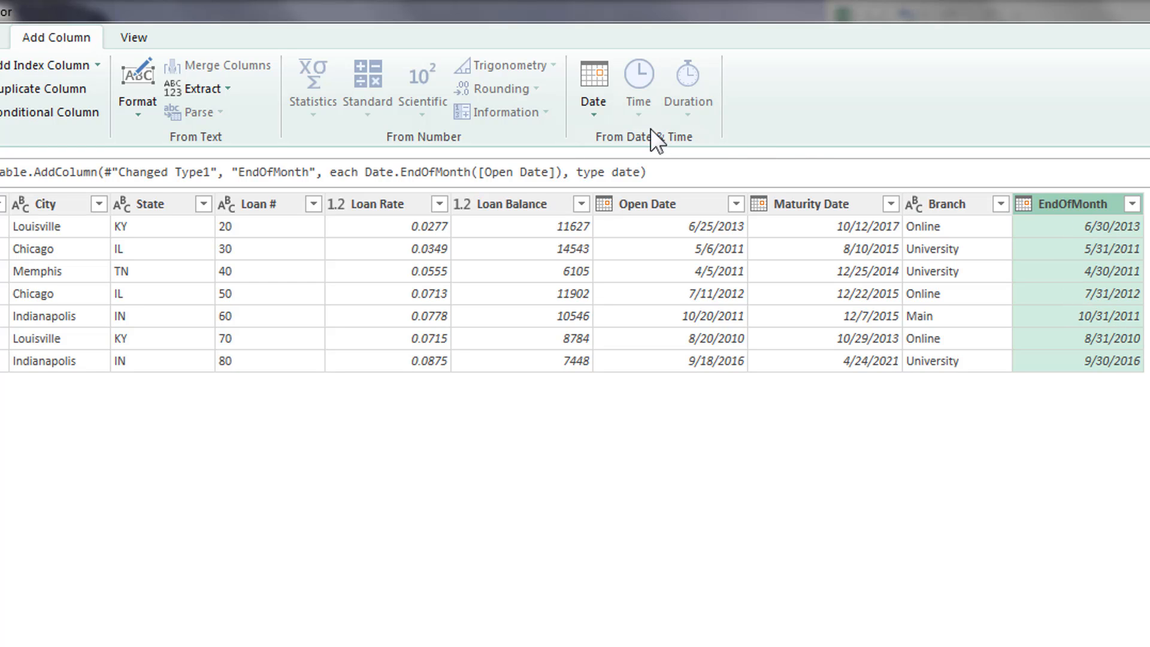
# Step: Add a Year column from EndOfMonth, then view the earlier Customer # step
pyautogui.click(593, 80)
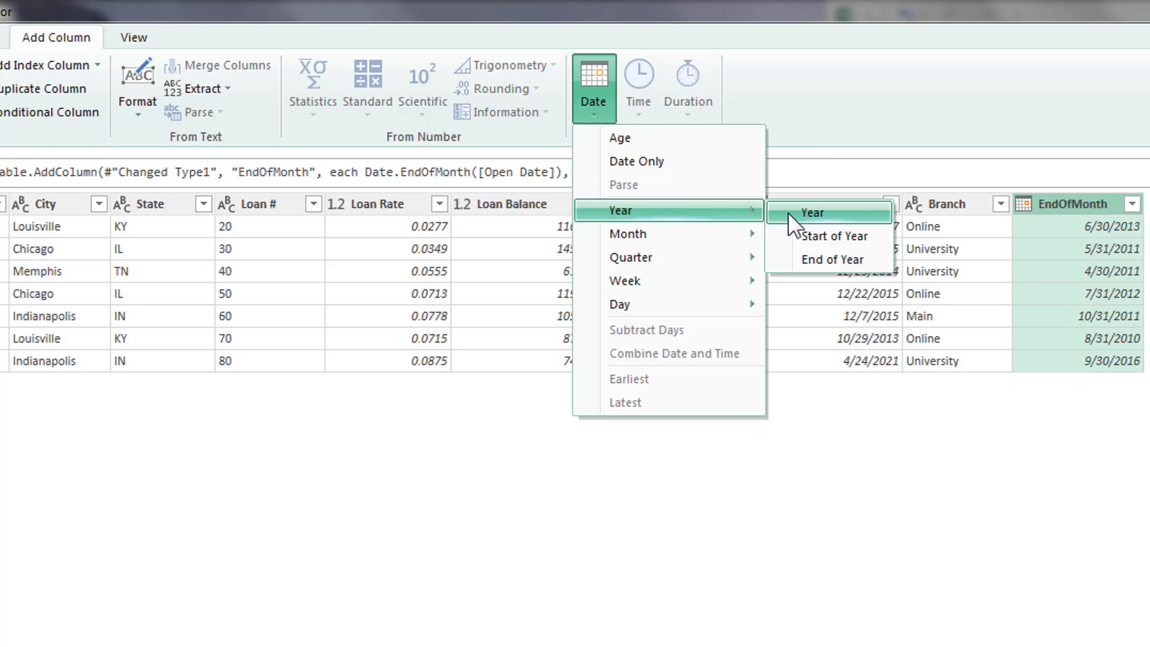
pyautogui.click(810, 213)
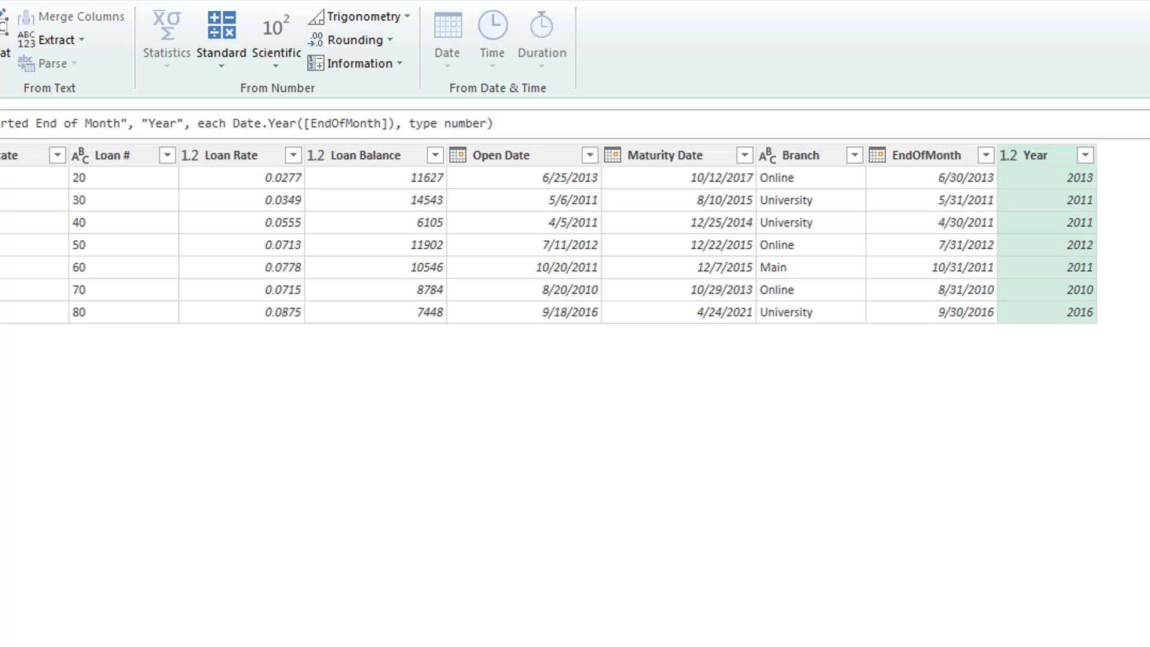
pyautogui.moveTo(1056, 322)
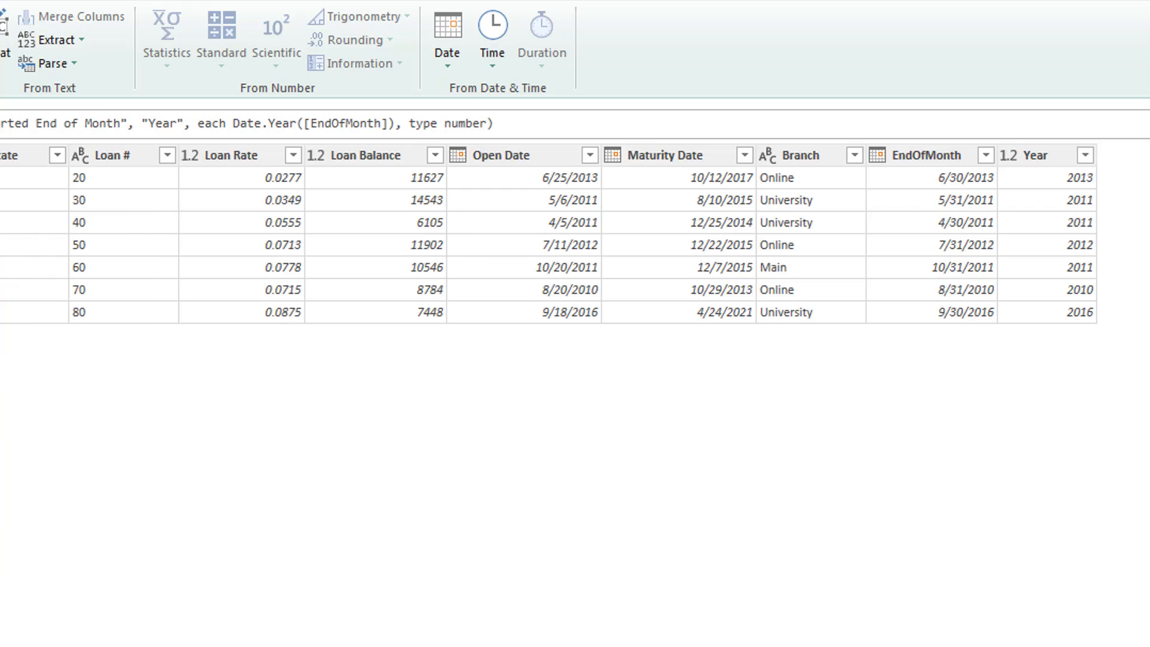
pyautogui.click(1058, 191)
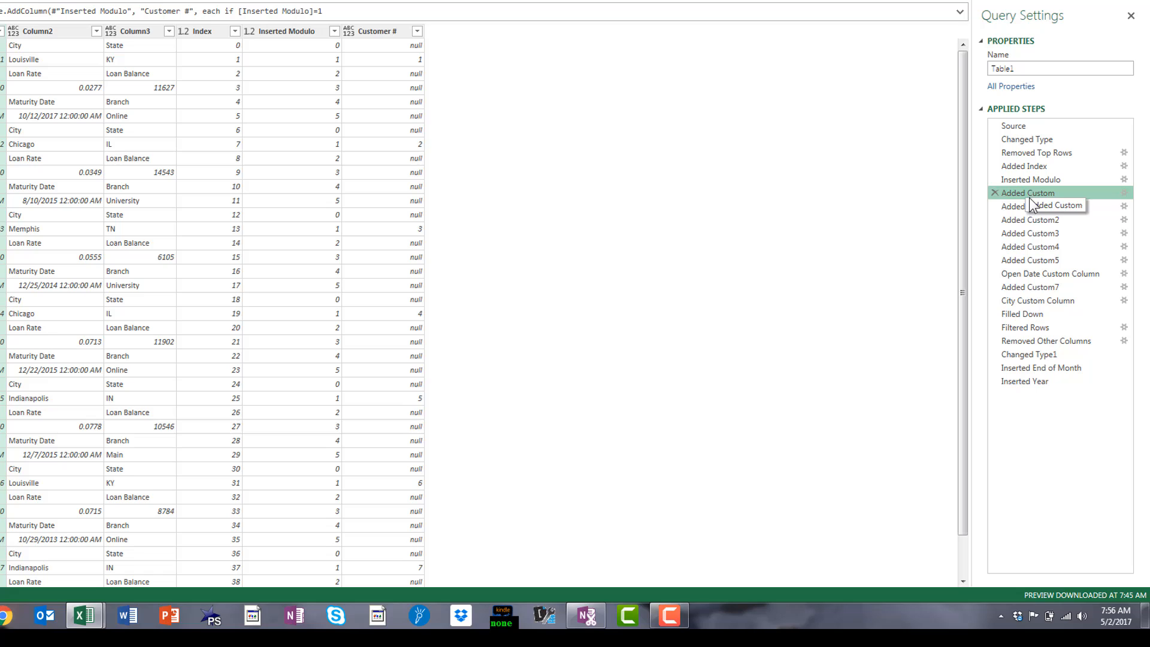
# Step: Insert a temp custom column with formula "test" right after the step adding City
pyautogui.click(1029, 206)
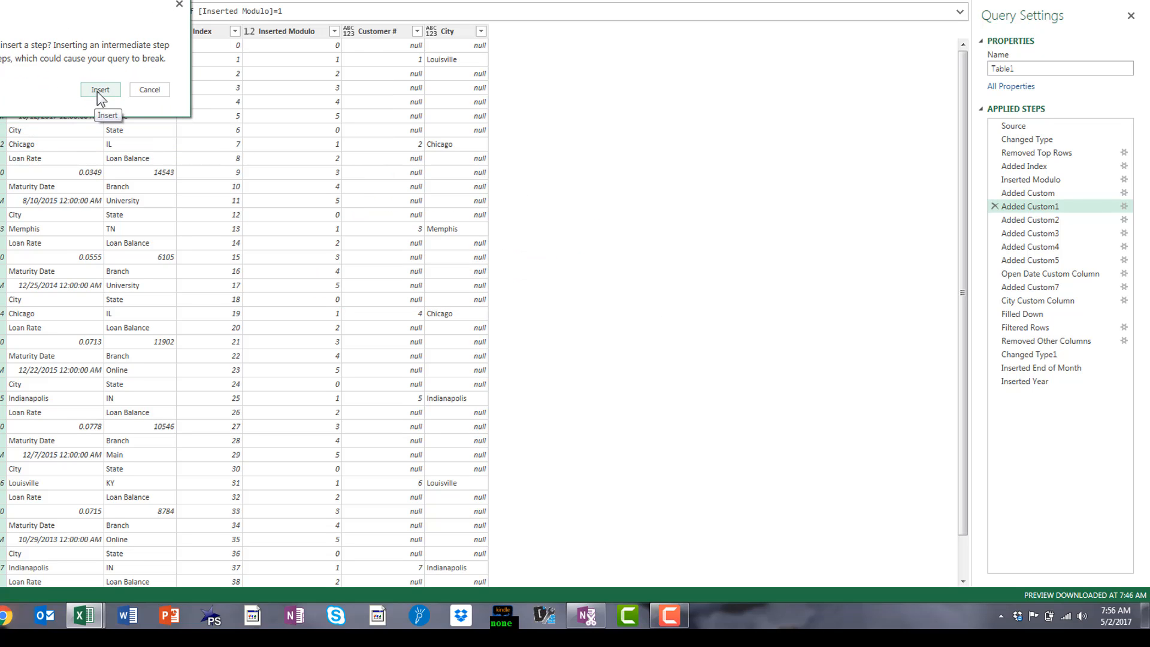
pyautogui.click(99, 90)
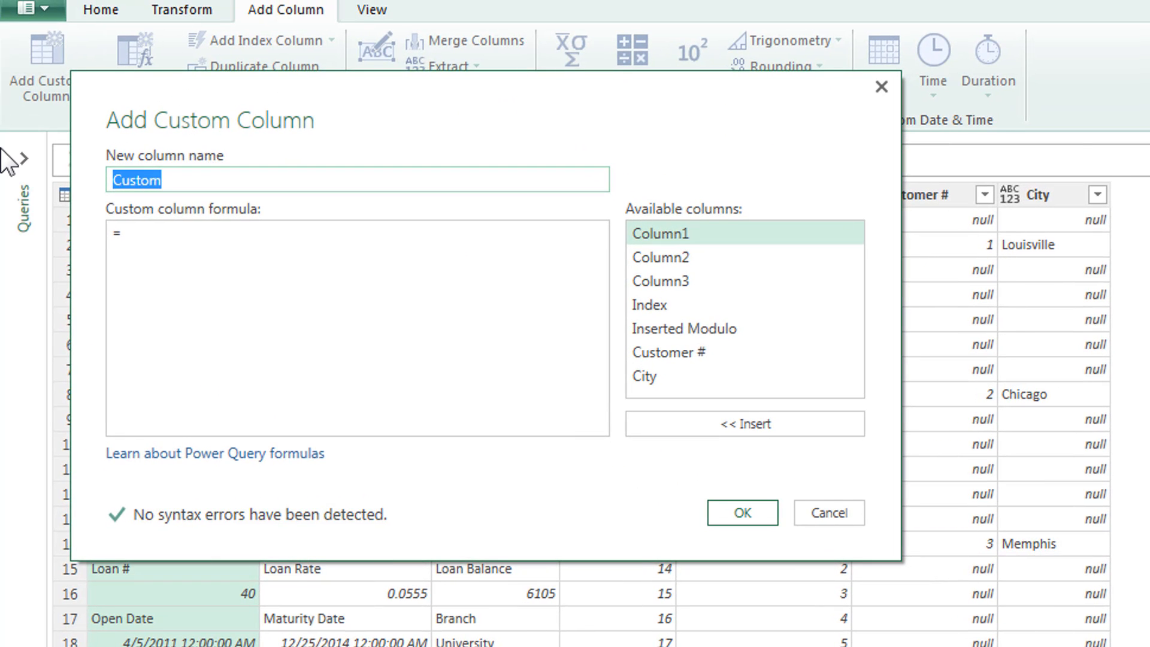
pyautogui.write('temp')
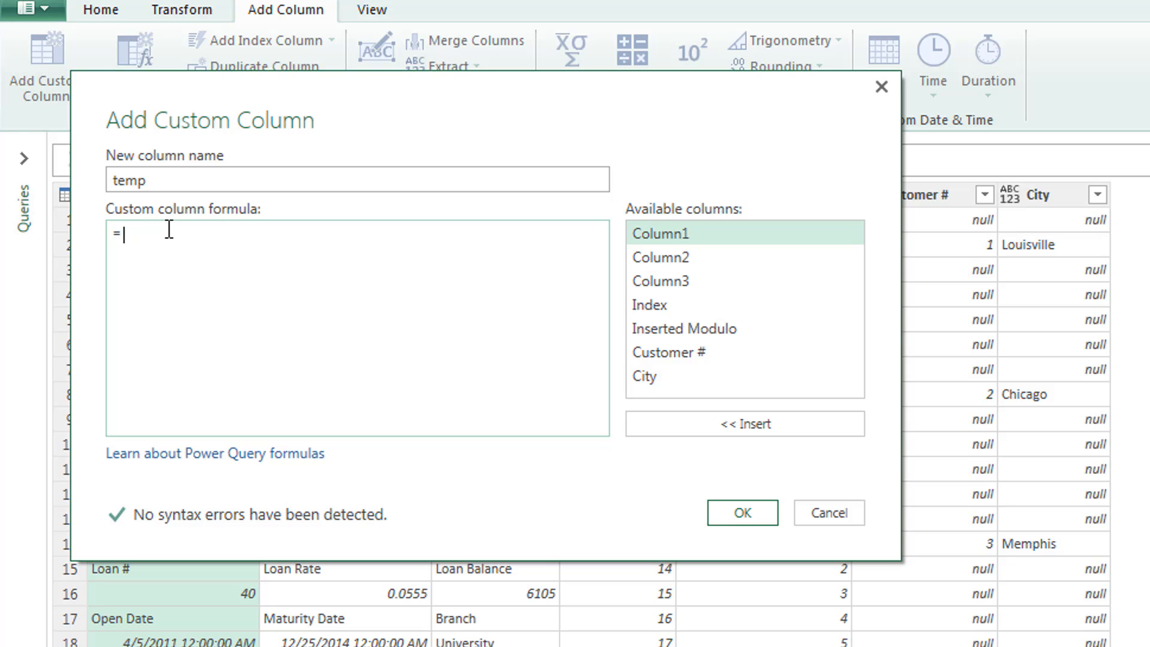
pyautogui.write('"test')
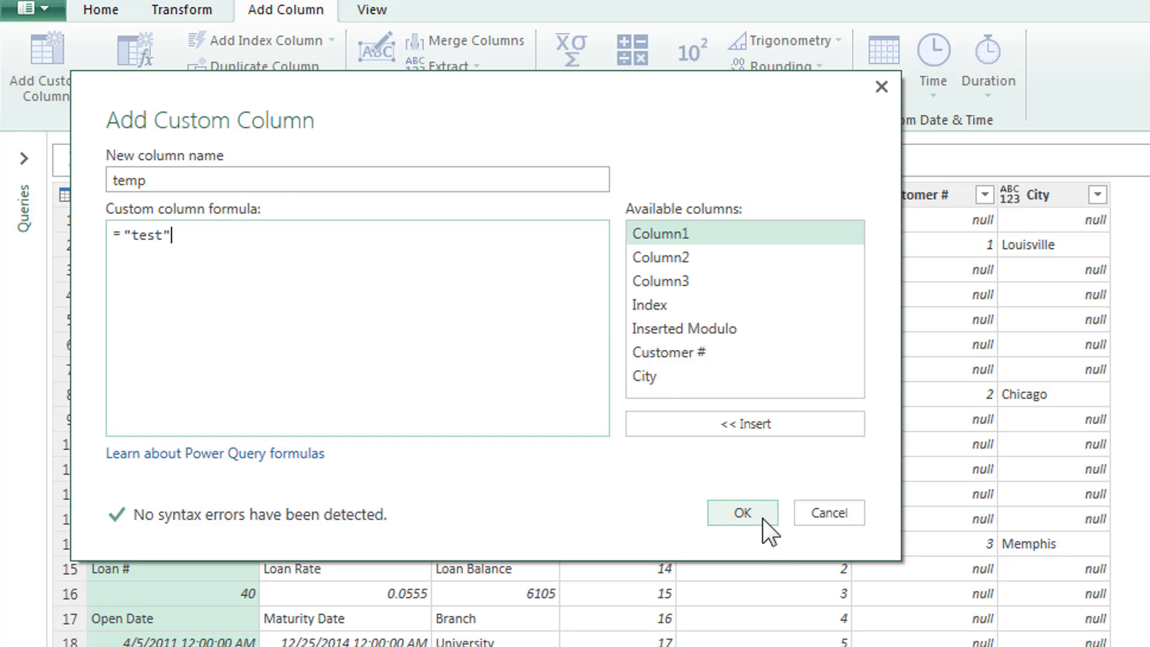
pyautogui.click(741, 511)
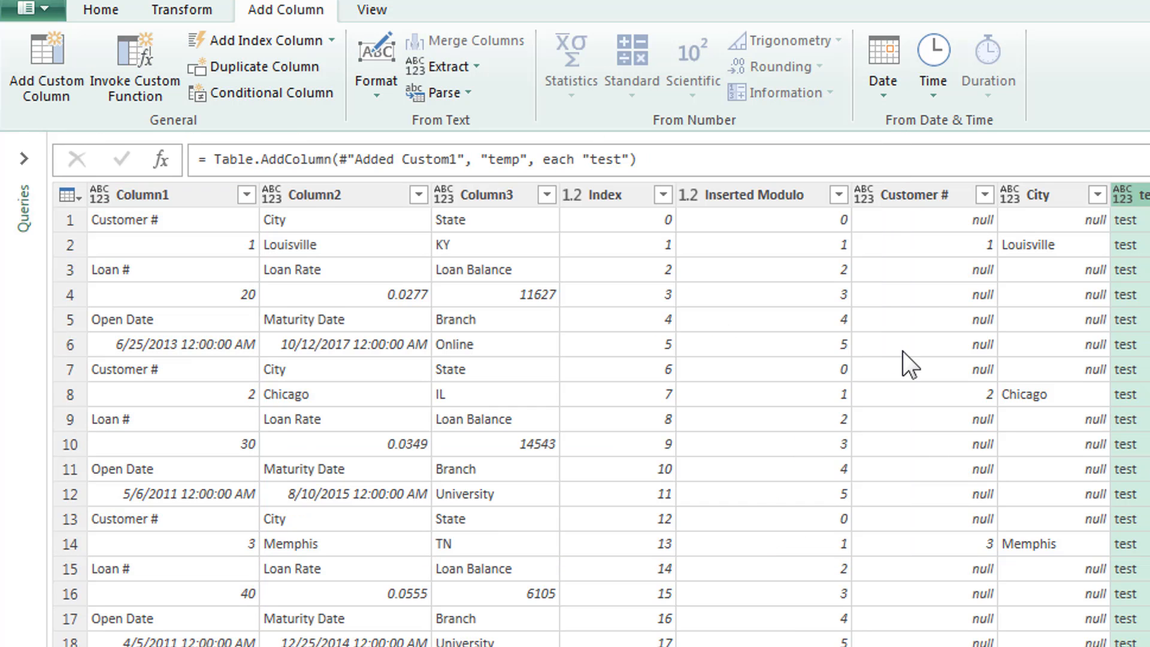
pyautogui.hscroll(3)
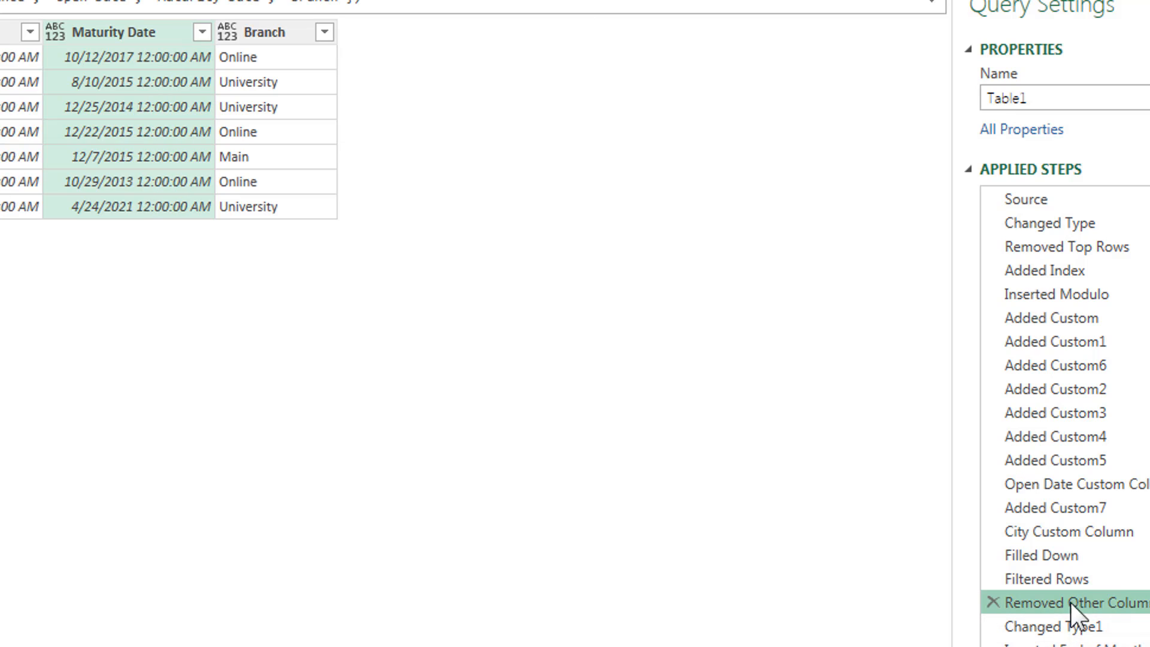
# Step: Step through the applied steps and inspect the temp column's Added Custom6 settings unchanged
pyautogui.click(1045, 577)
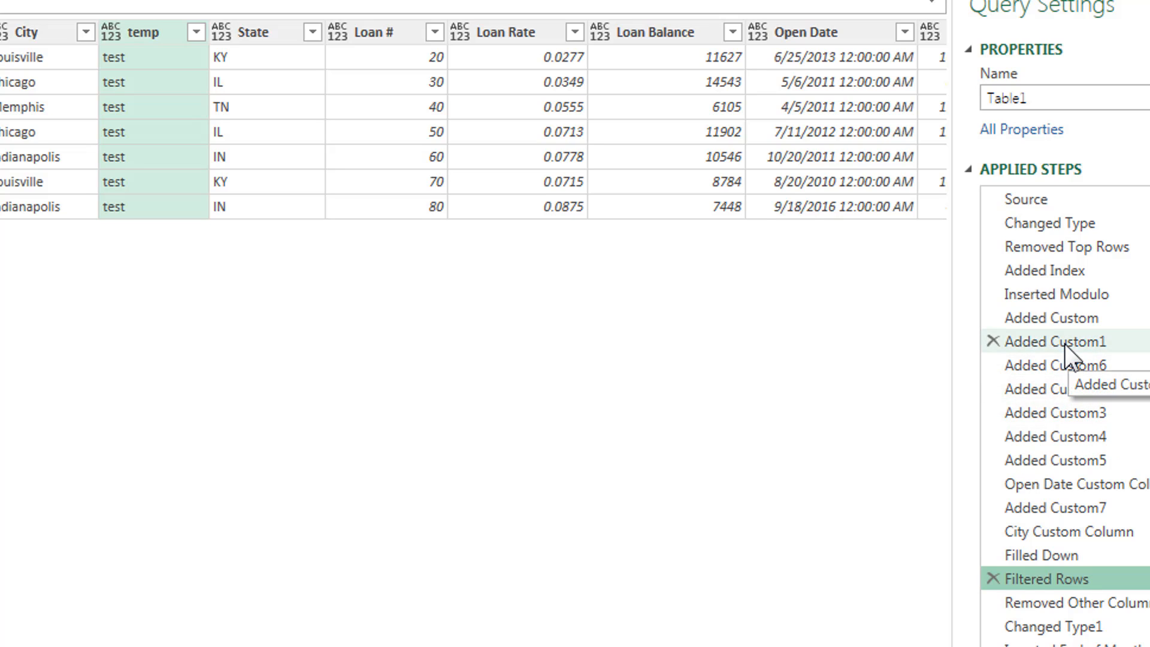
pyautogui.click(1063, 365)
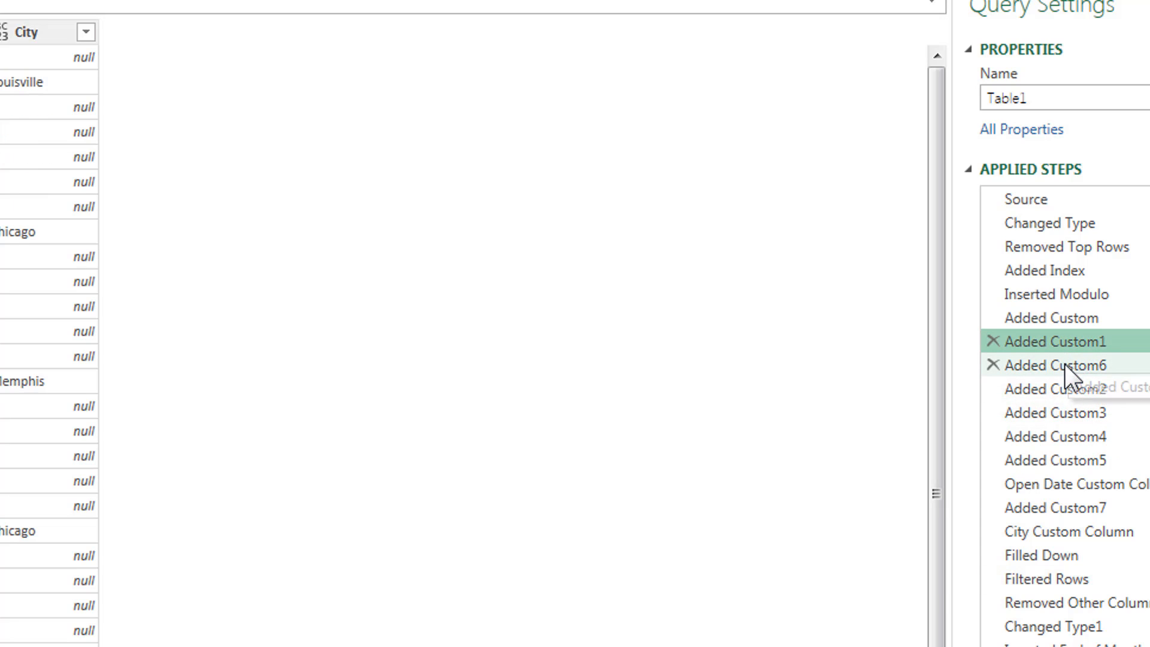
pyautogui.click(1057, 364)
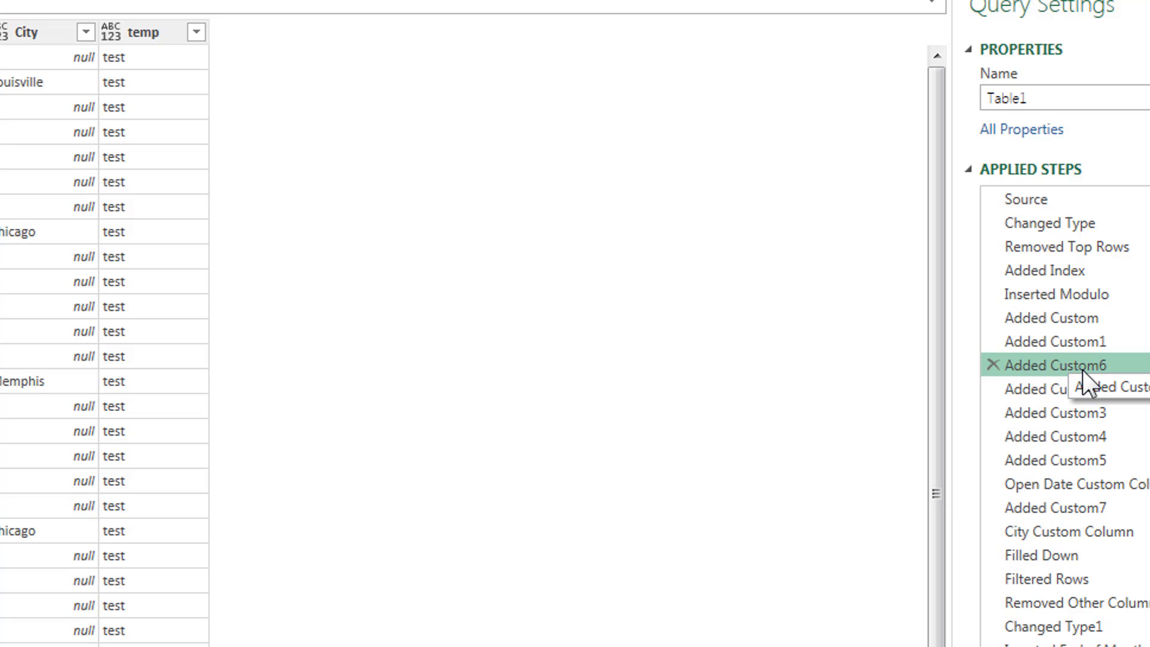
pyautogui.doubleClick(1060, 365)
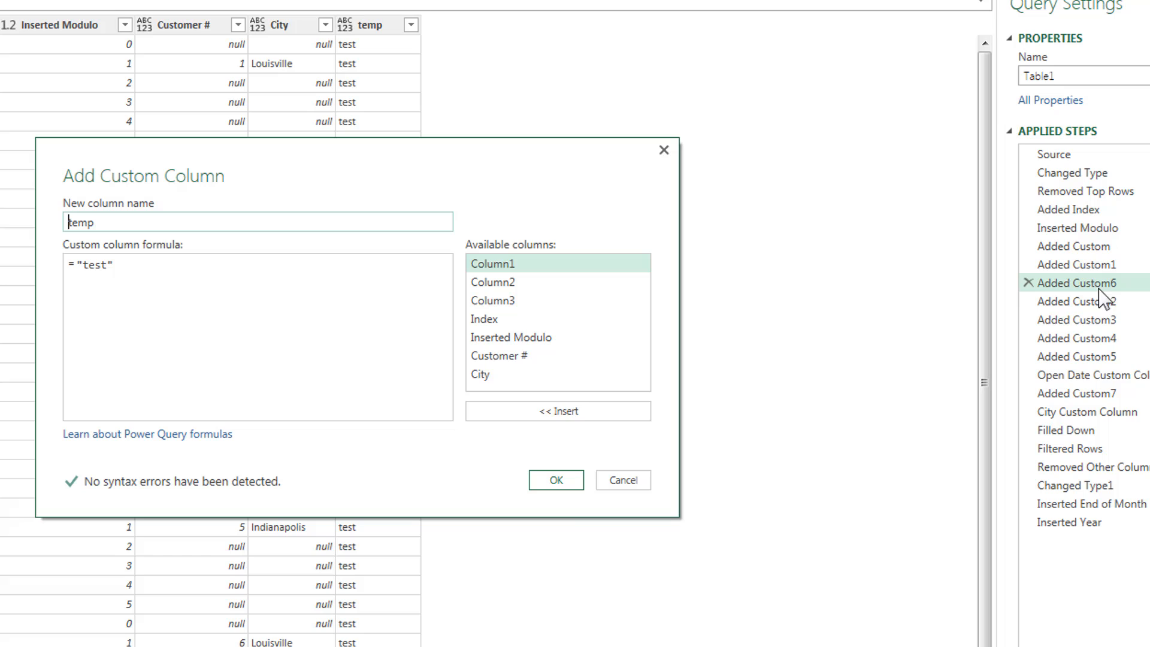
pyautogui.click(555, 479)
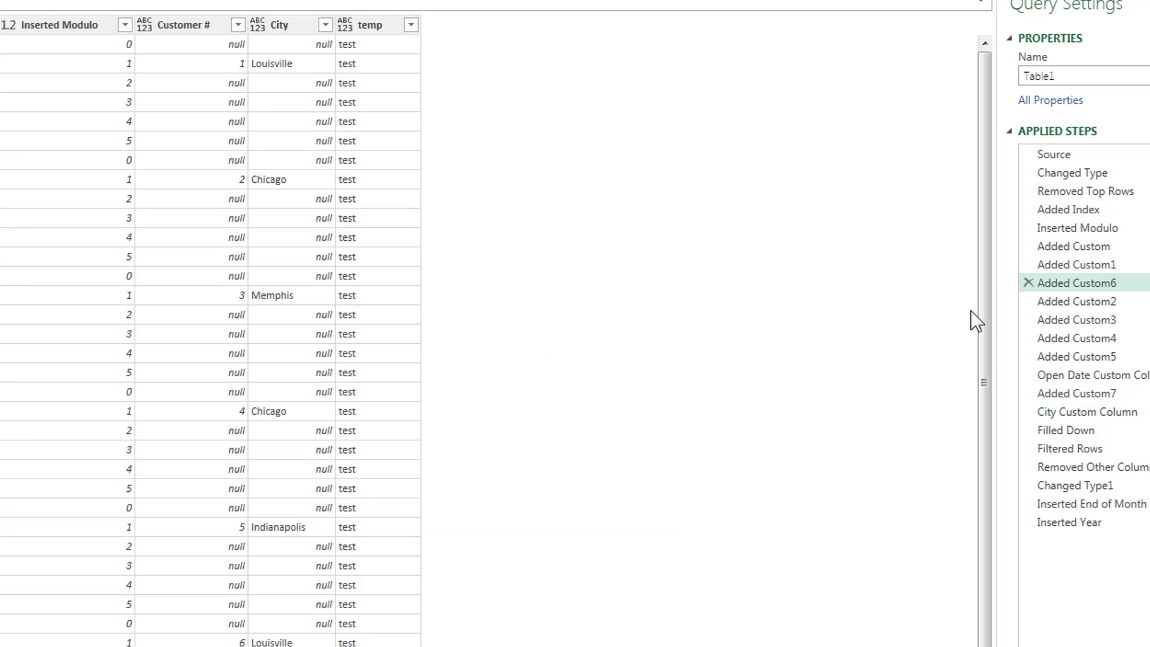
pyautogui.moveTo(1040, 293)
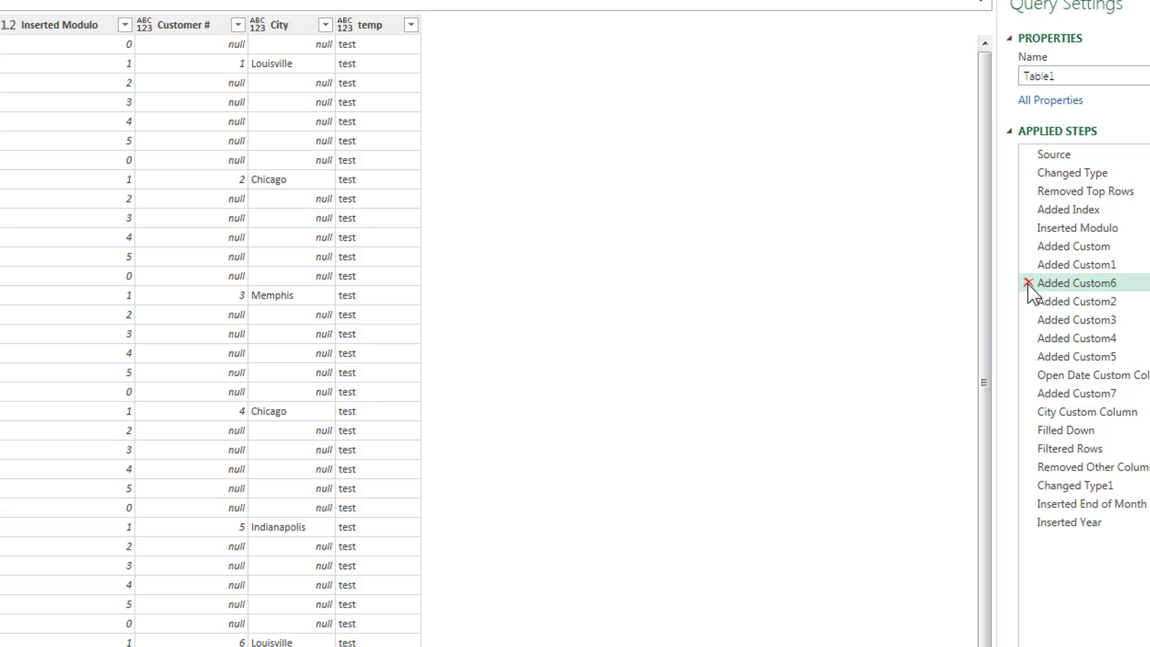
# Step: Delete the Added Custom6 temp column step from the query
pyautogui.click(1028, 283)
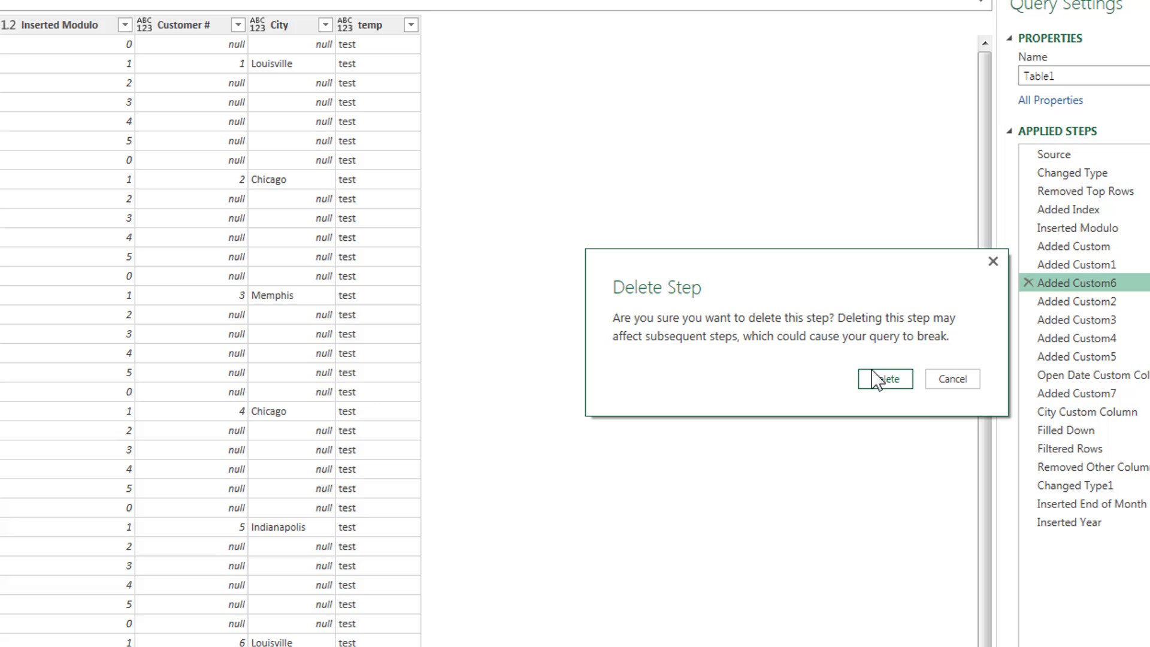
pyautogui.click(883, 378)
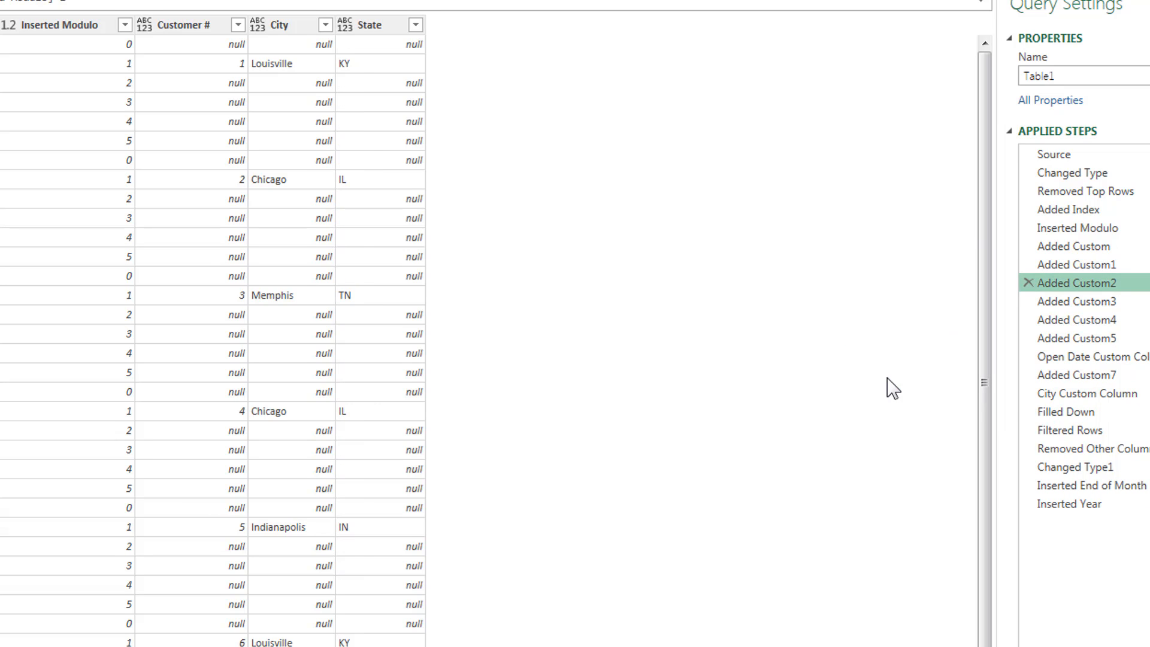
pyautogui.moveTo(880, 366)
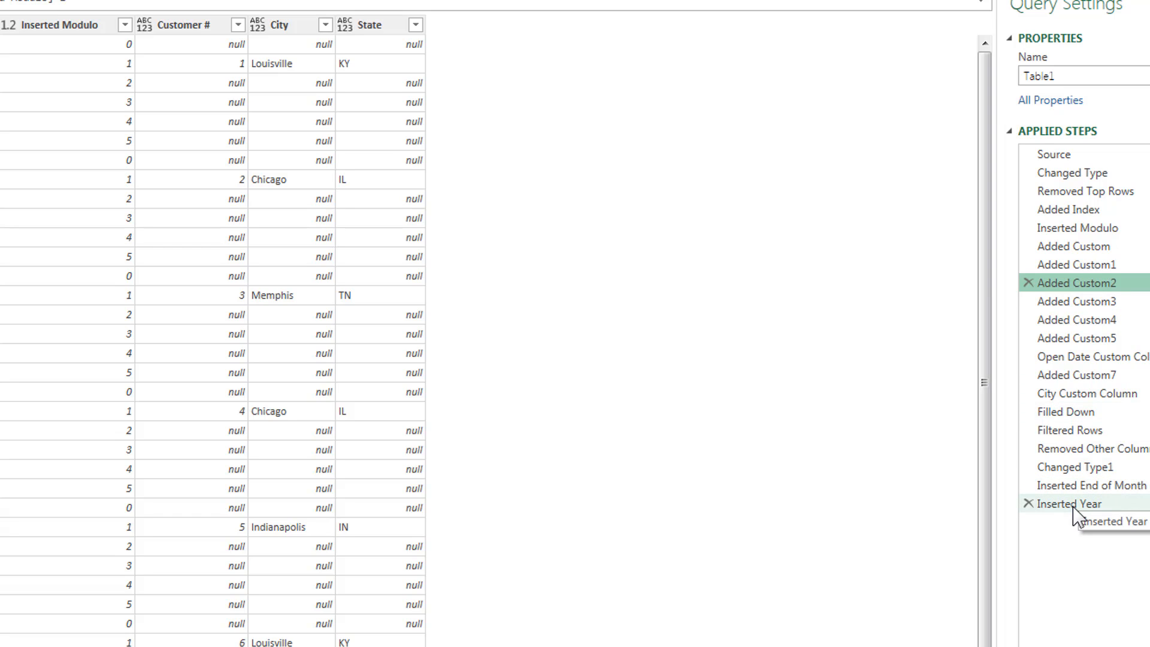
# Step: View the final Inserted Year step showing the loan table with EndOfMonth and Year columns
pyautogui.click(1074, 503)
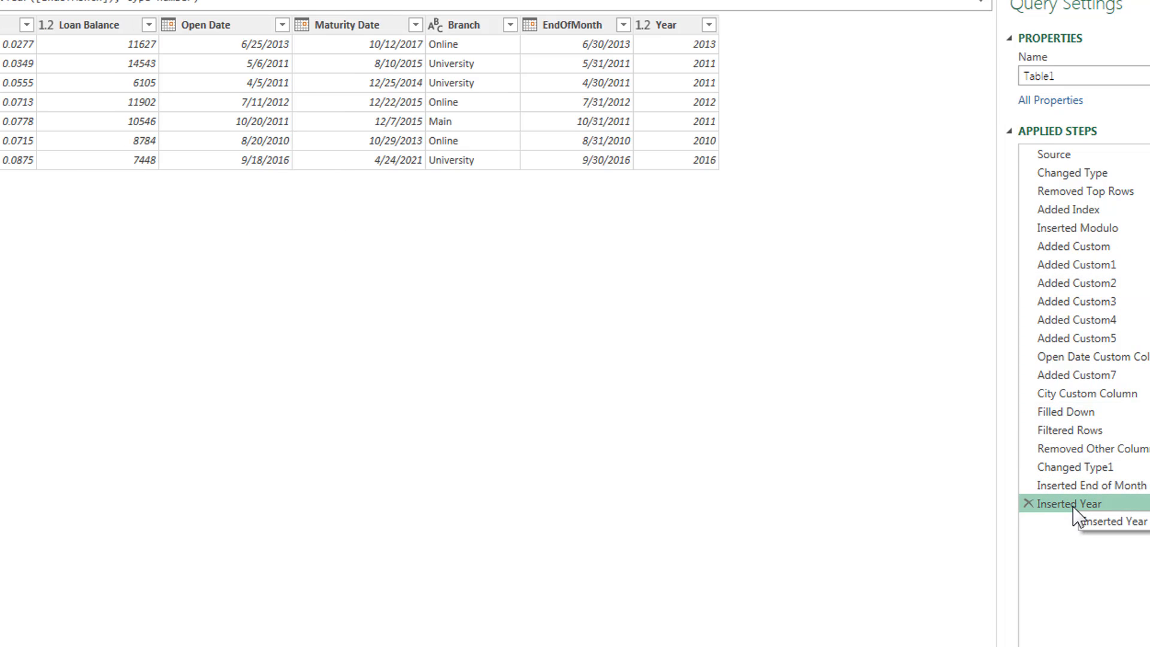
pyautogui.moveTo(529, 82)
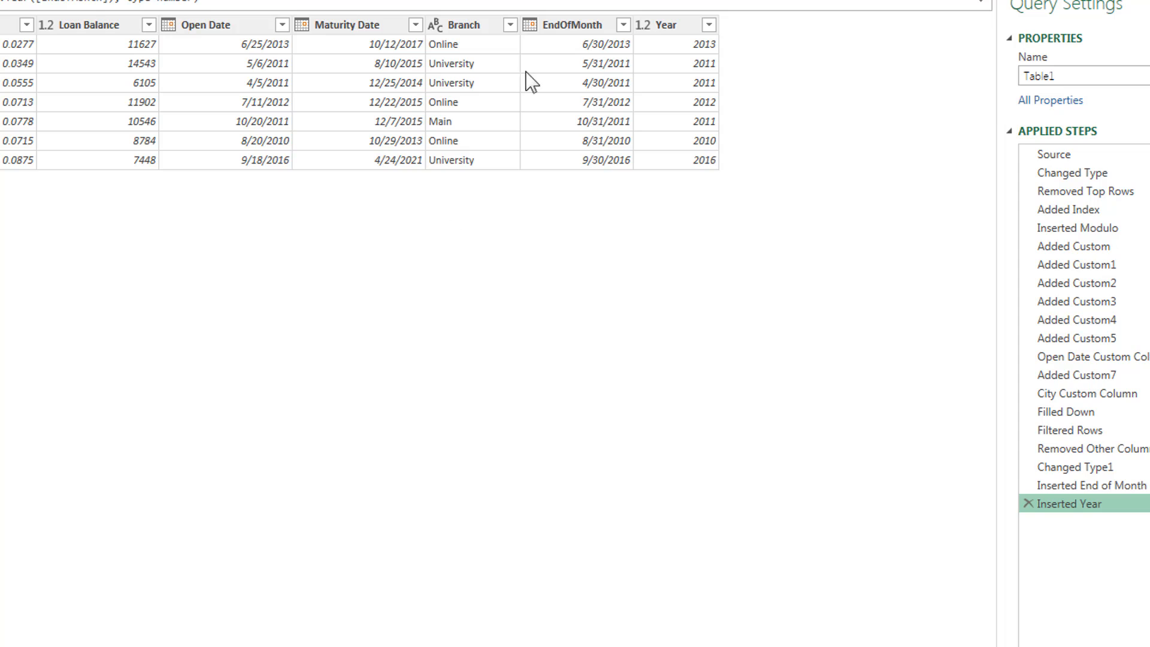
pyautogui.moveTo(720, 119)
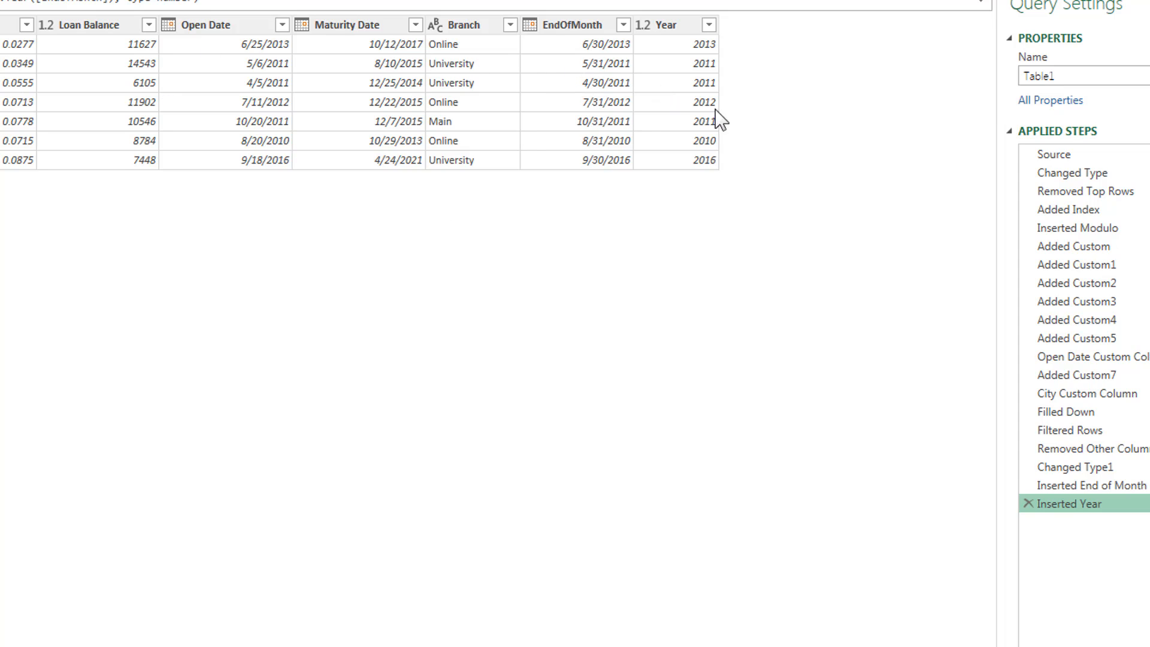
pyautogui.moveTo(1085, 375)
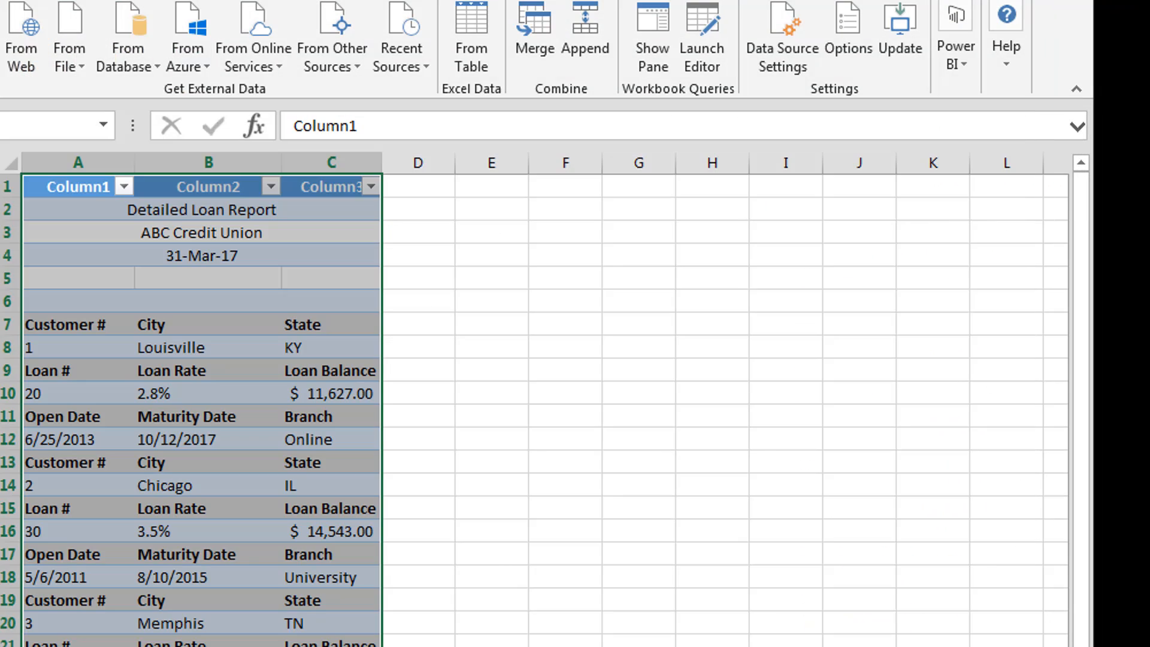
pyautogui.click(649, 29)
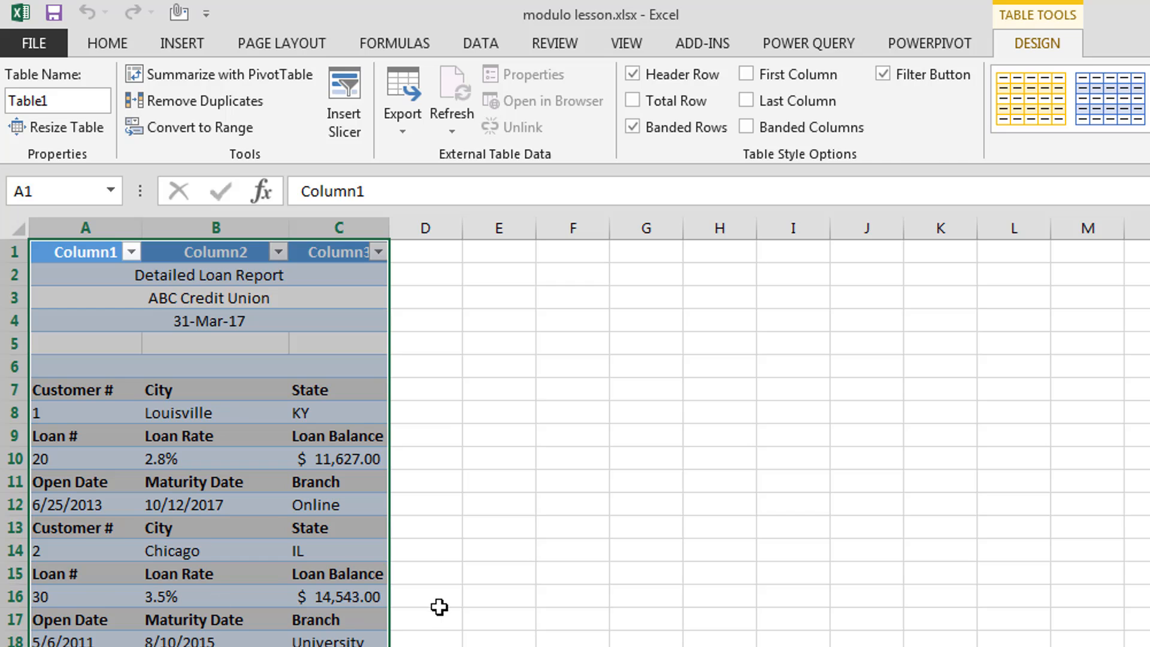
pyautogui.click(424, 597)
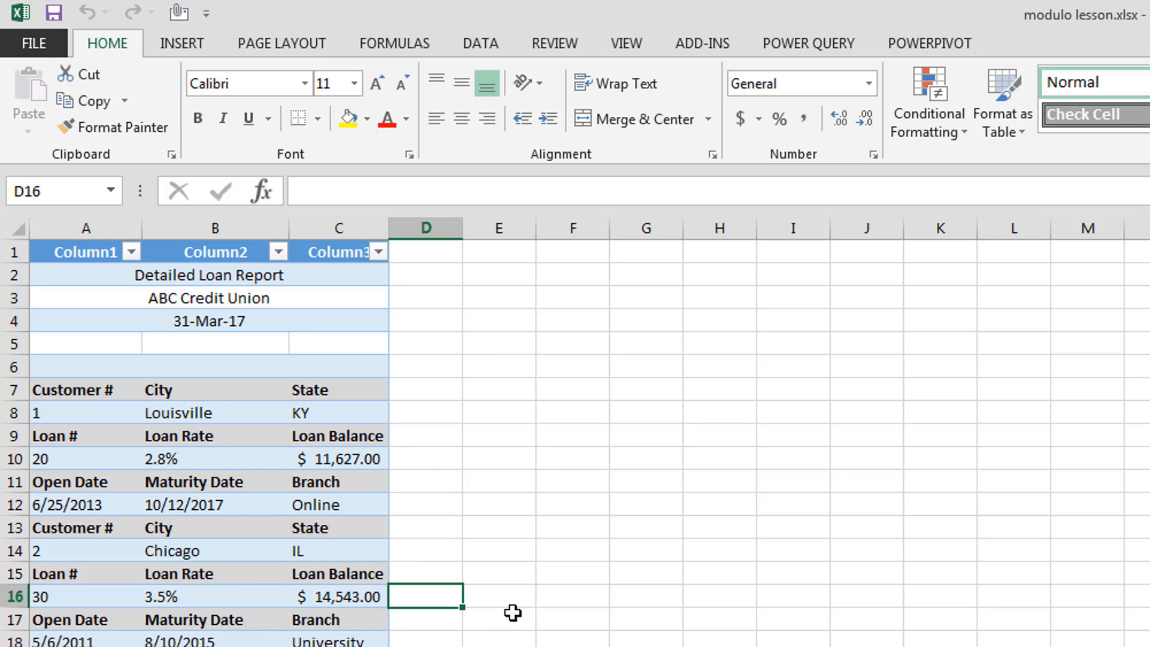